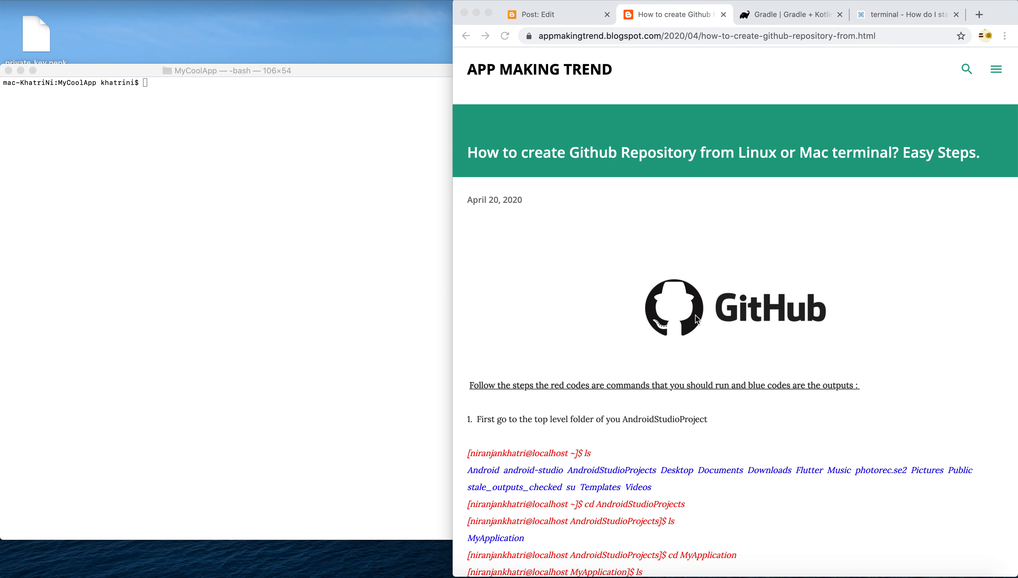
Step: List the MyCoolApp folder and initialise a Git repository there with git init
{"action": "scroll", "scroll_direction": "down", "scroll_amount": 3}
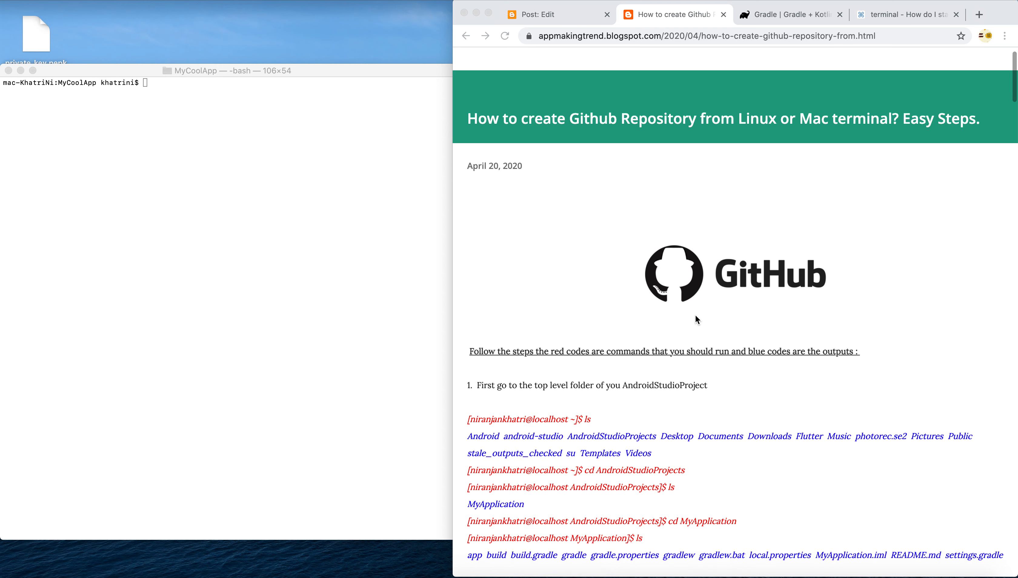
{"action": "scroll", "scroll_direction": "down", "scroll_amount": 3}
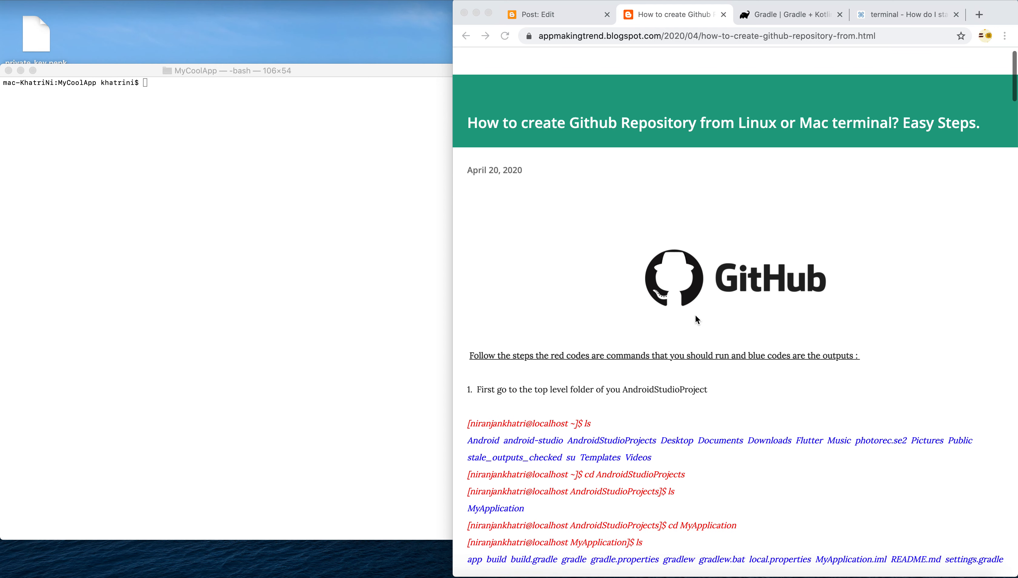
{"action": "scroll", "scroll_direction": "down", "scroll_amount": 3}
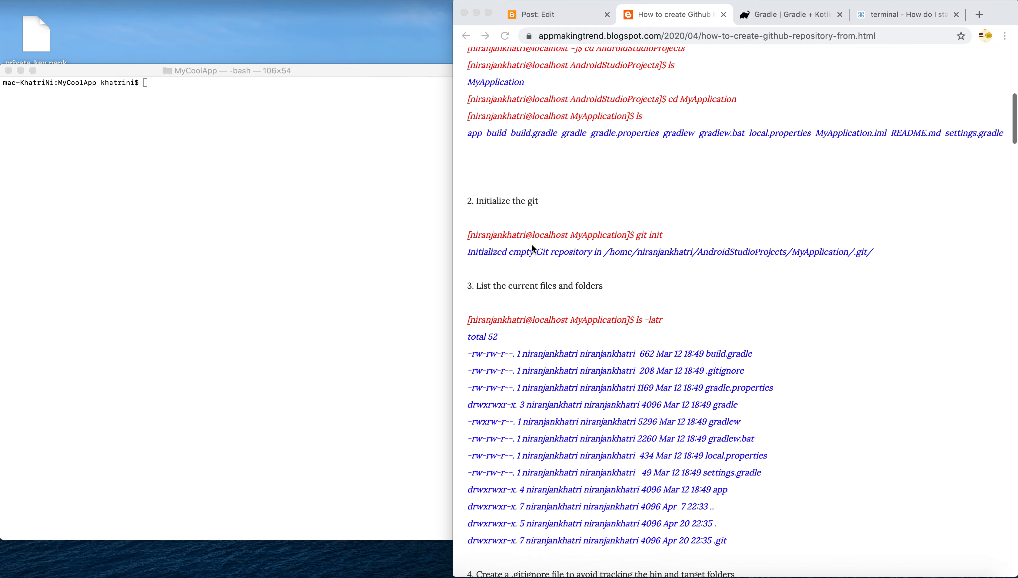
{"action": "scroll", "scroll_direction": "down", "scroll_amount": 3}
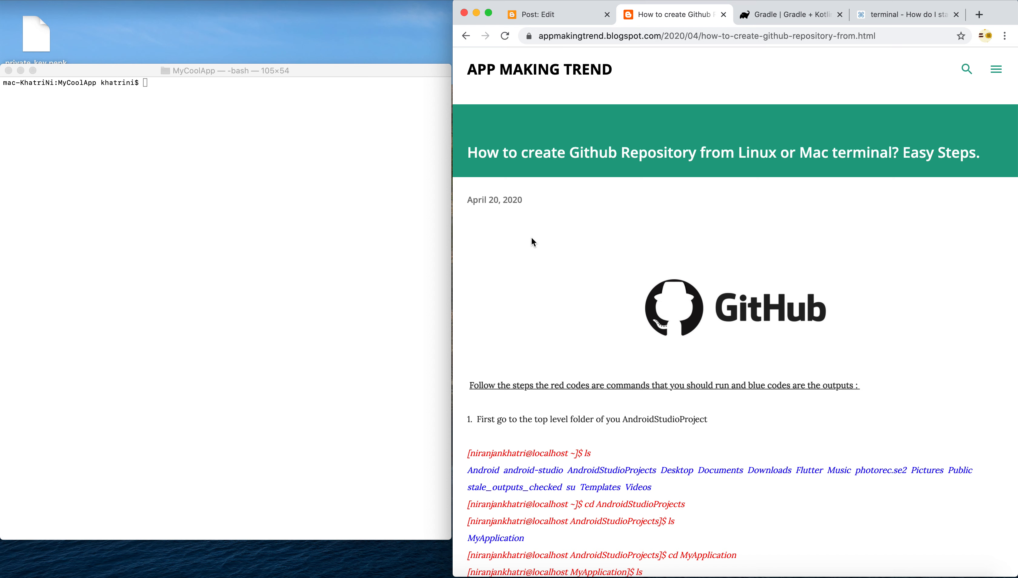
{"action": "mouse_move", "coordinate": [561, 209]}
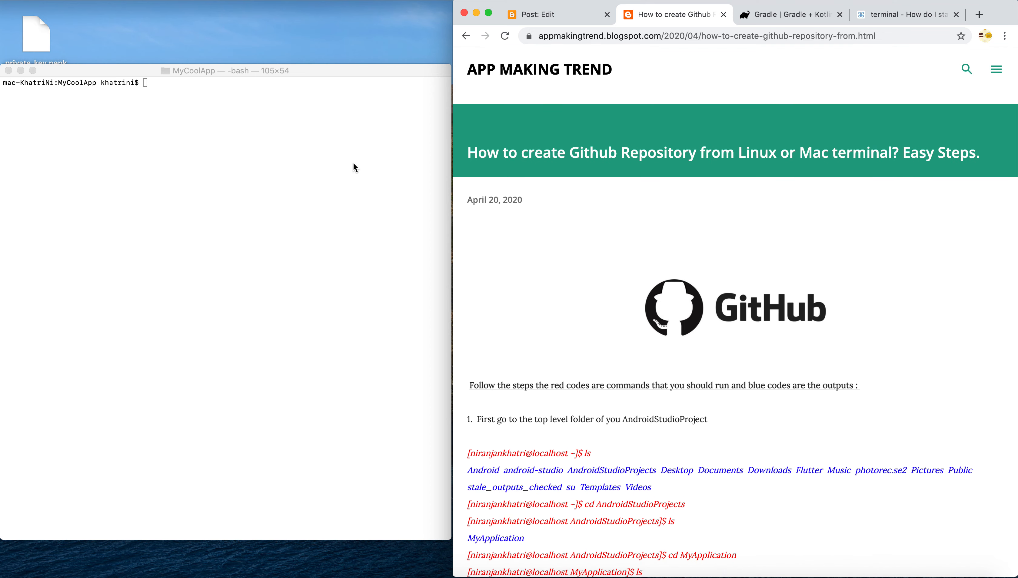
{"action": "left_click", "coordinate": [225, 71]}
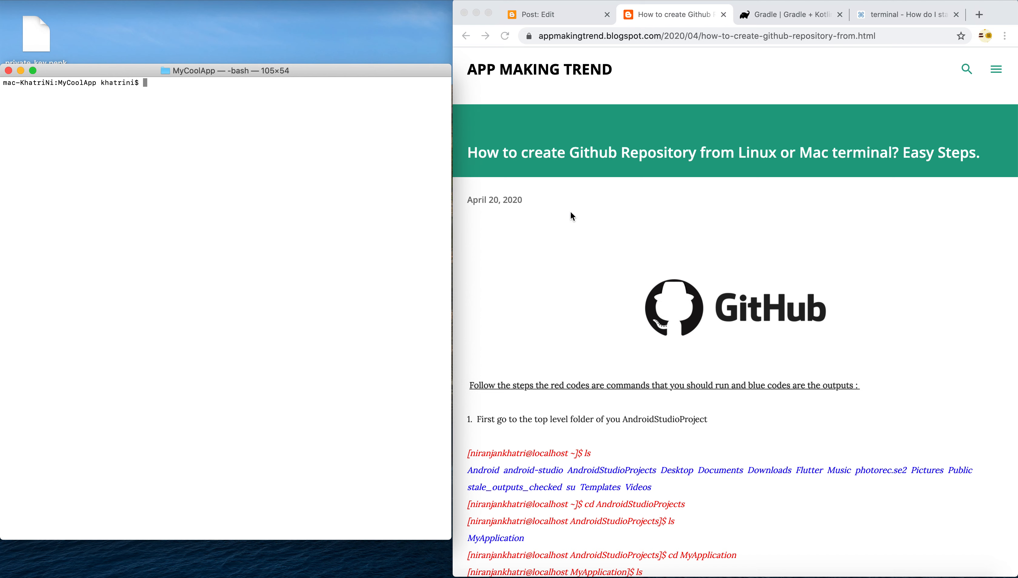
{"action": "mouse_move", "coordinate": [234, 110]}
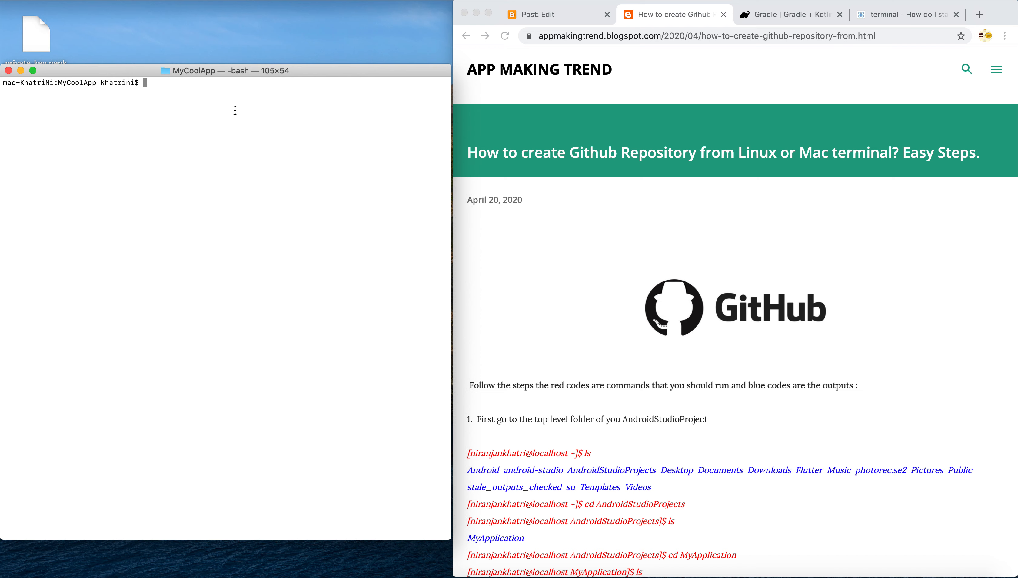
{"action": "mouse_move", "coordinate": [272, 463]}
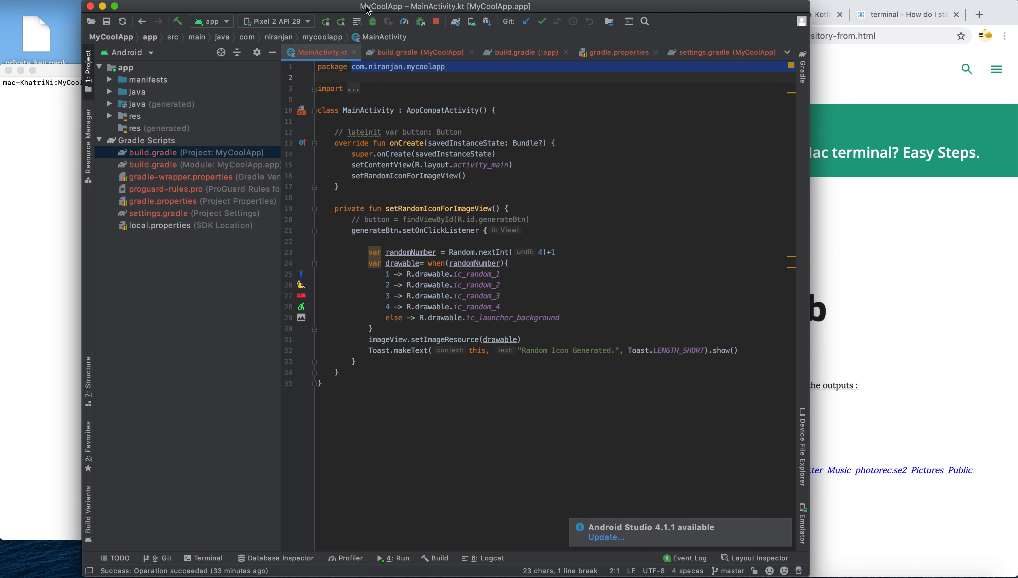
{"action": "mouse_move", "coordinate": [423, 15]}
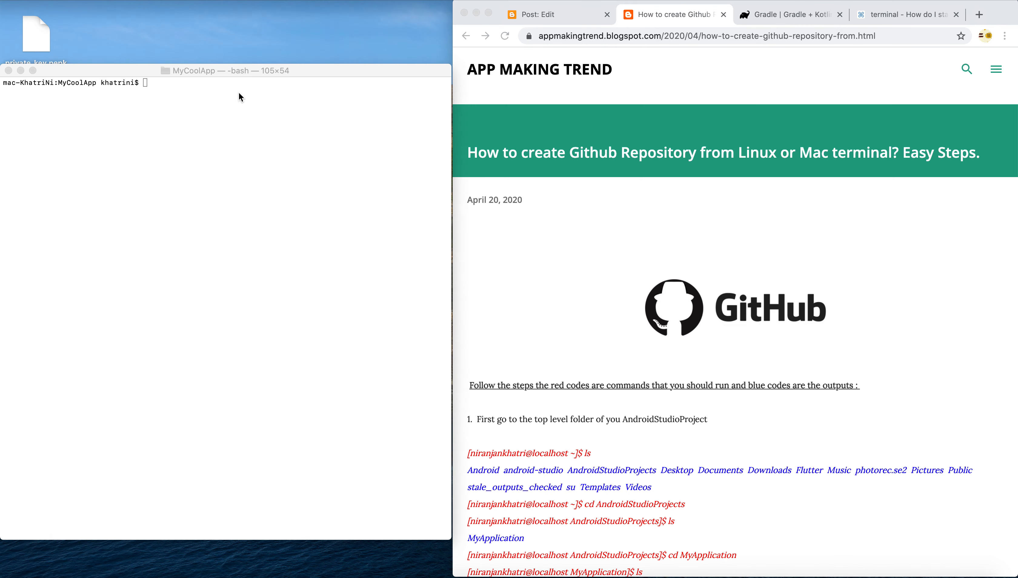
{"action": "type", "text": "l"}
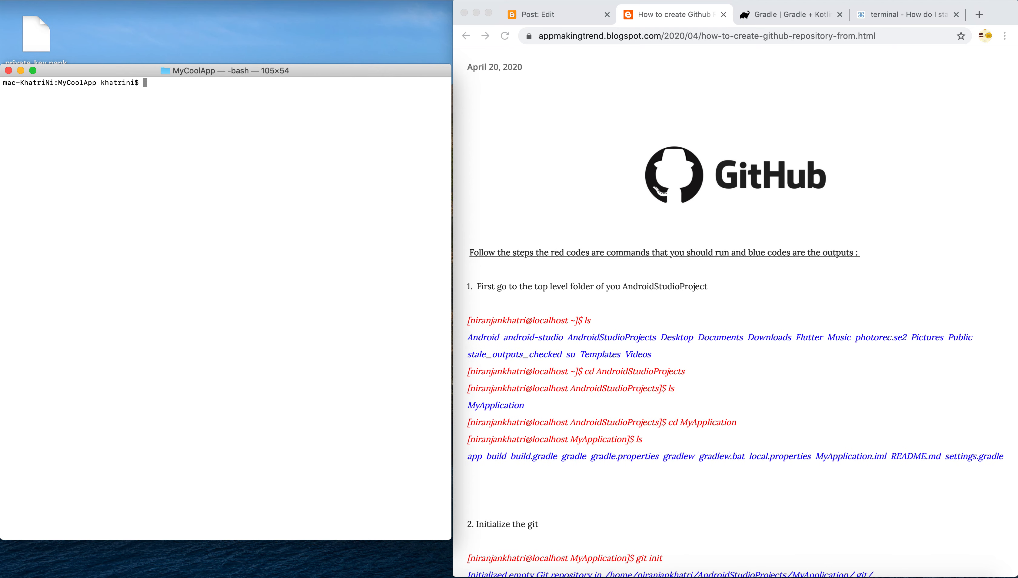
{"action": "type", "text": "ls"}
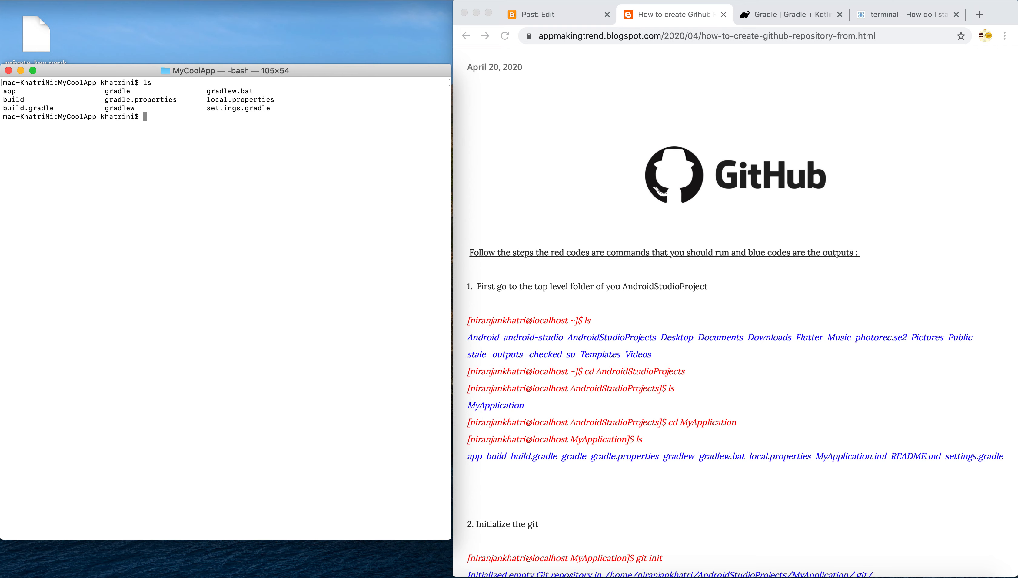
{"action": "scroll", "scroll_direction": "down", "scroll_amount": 3}
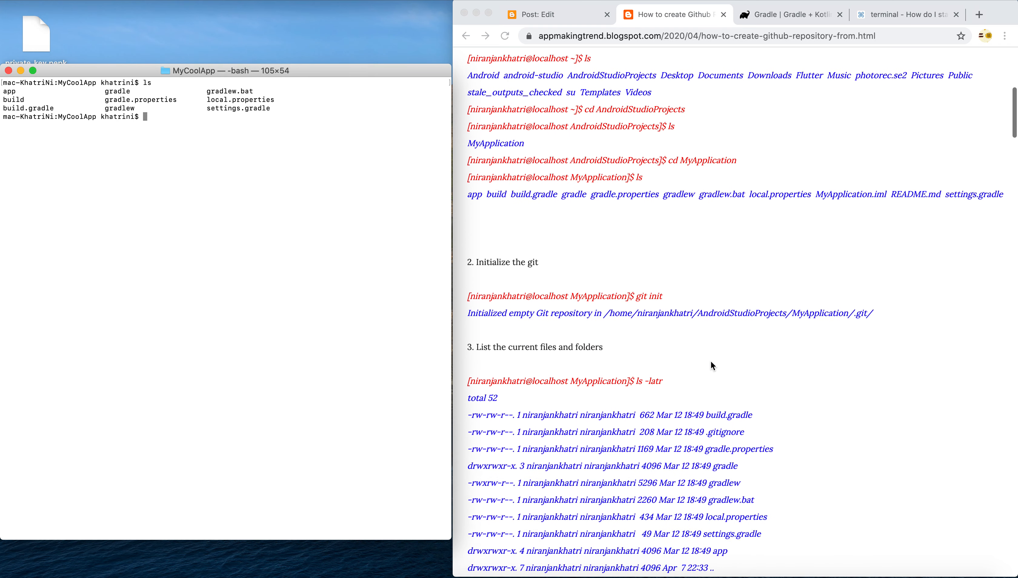
{"action": "type", "text": "git i"}
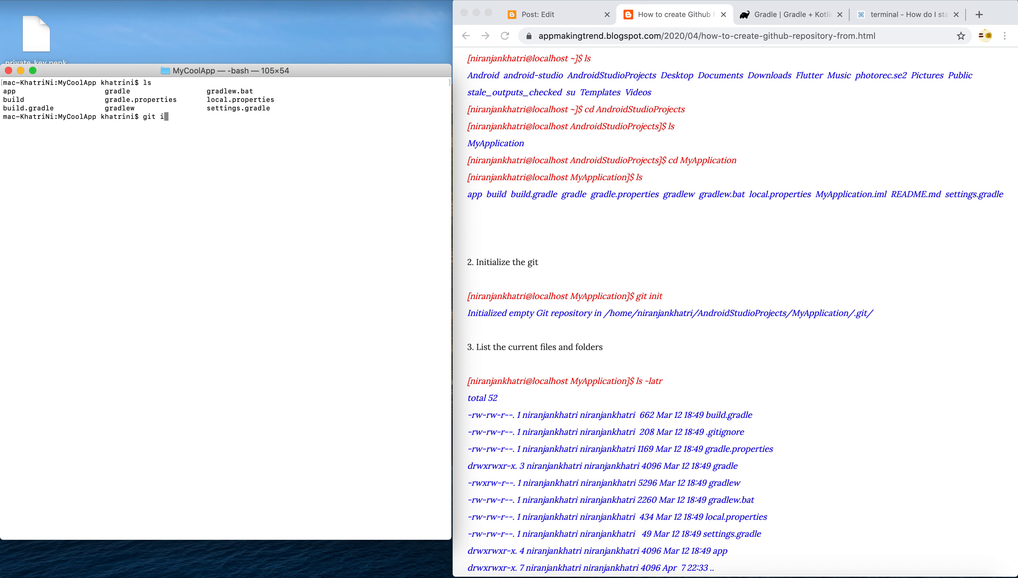
{"action": "type", "text": "nit"}
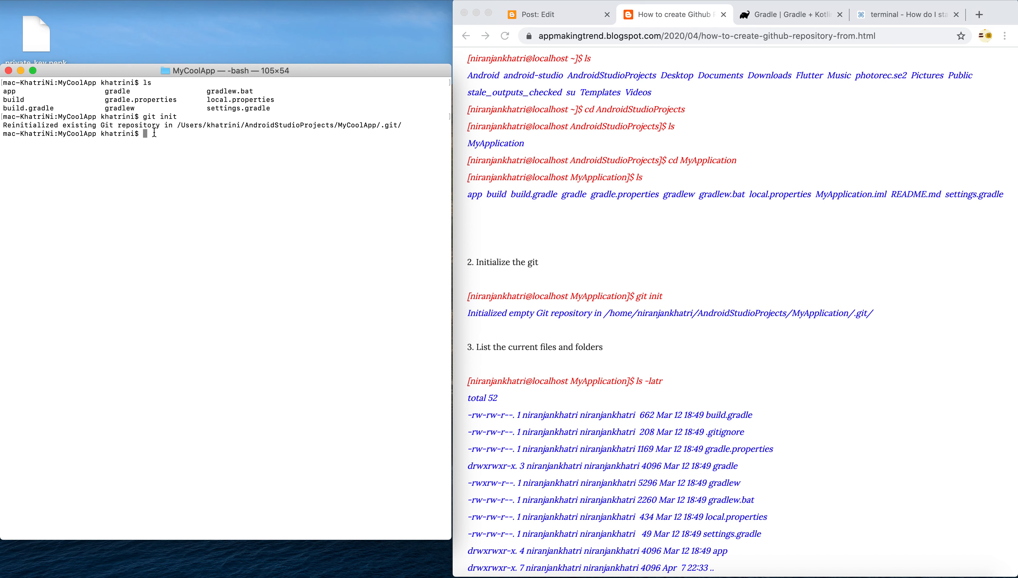
{"action": "mouse_move", "coordinate": [200, 136]}
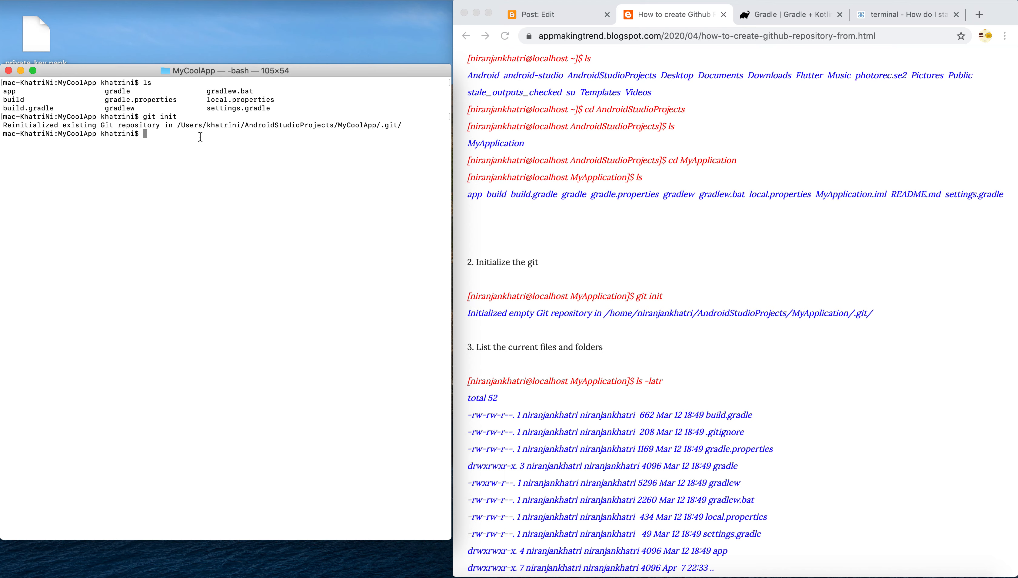
Step: List all files with ls -latr and open .gitignore in TextEdit
{"action": "type", "text": "ls -latr"}
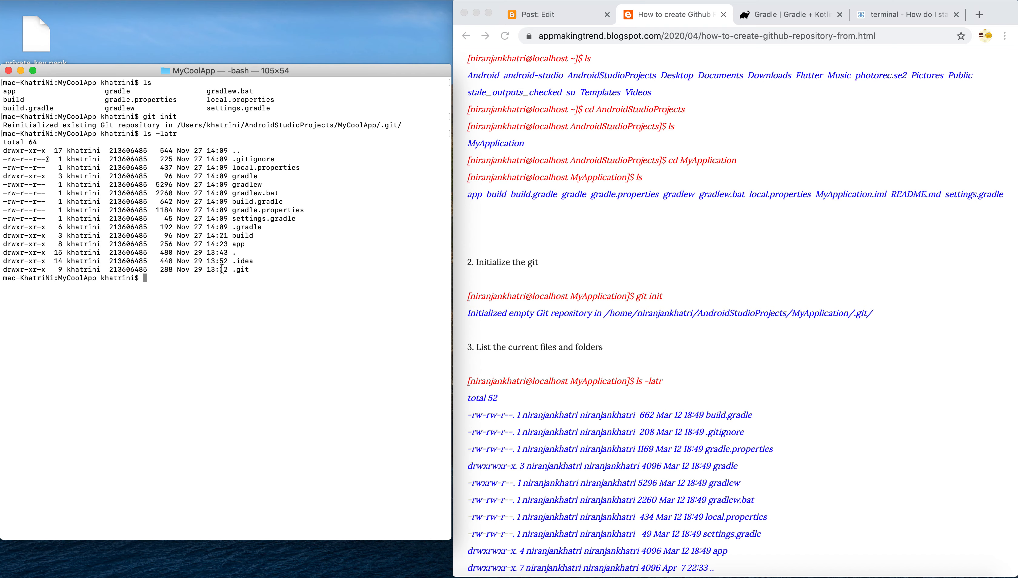
{"action": "scroll", "scroll_direction": "down", "scroll_amount": 3}
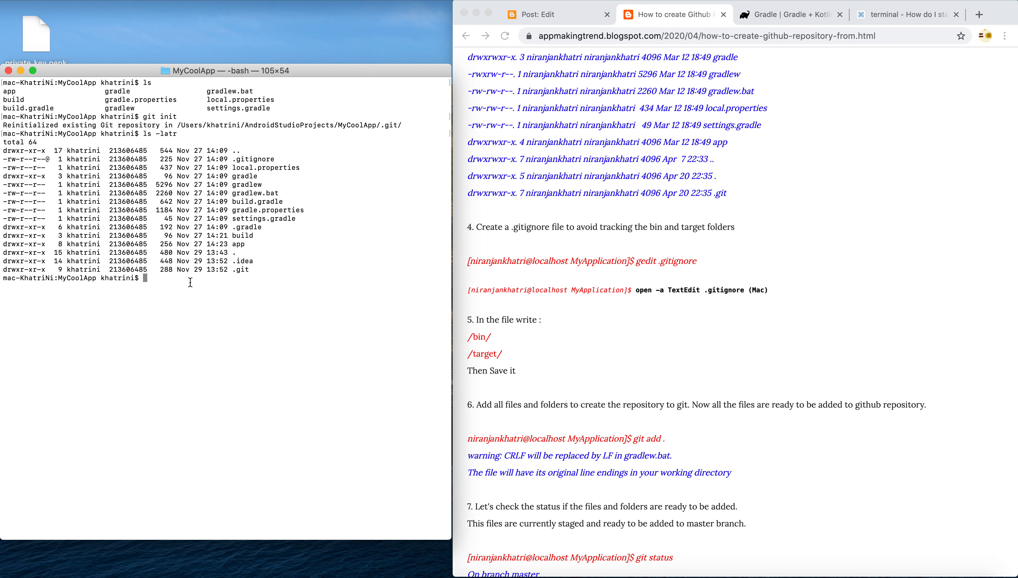
{"action": "type", "text": "ge"}
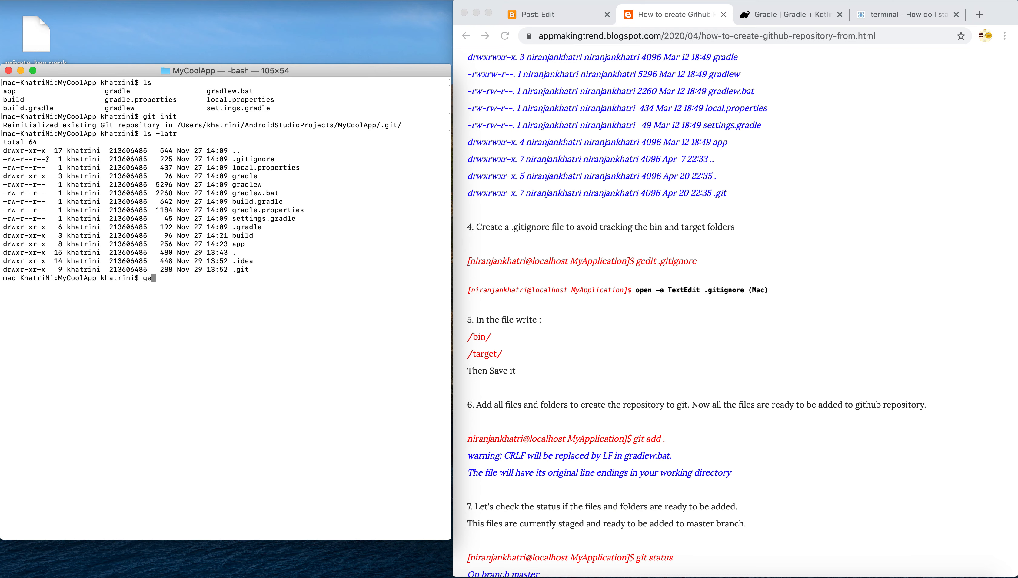
{"action": "type", "text": "open"}
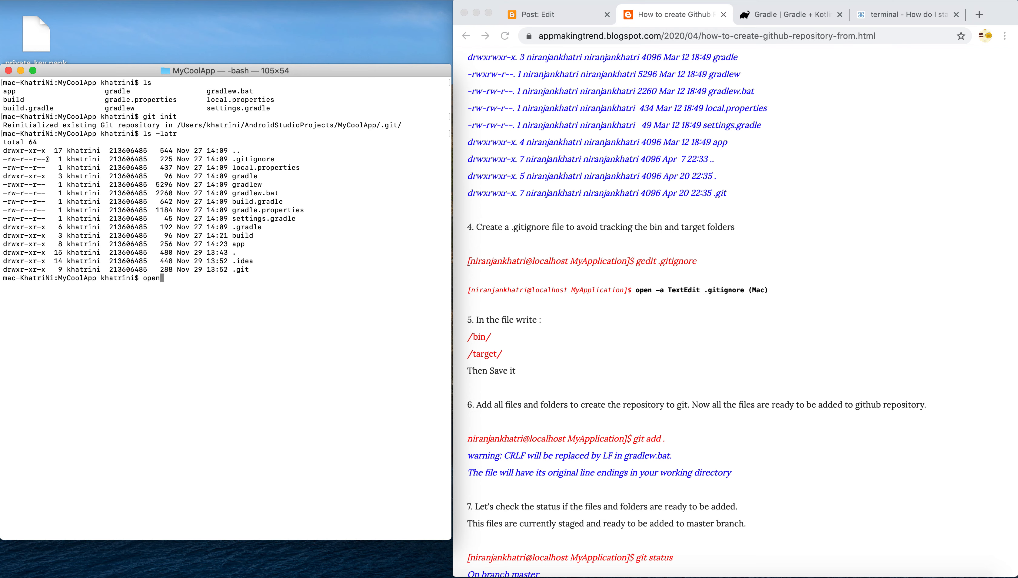
{"action": "type", "text": "-a"}
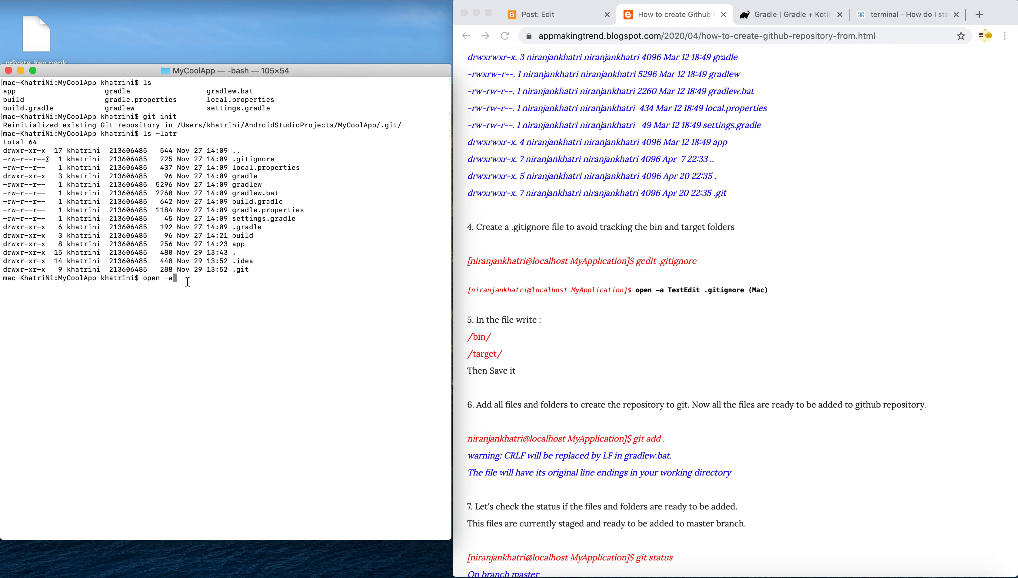
{"action": "type", "text": "TextEdit ."}
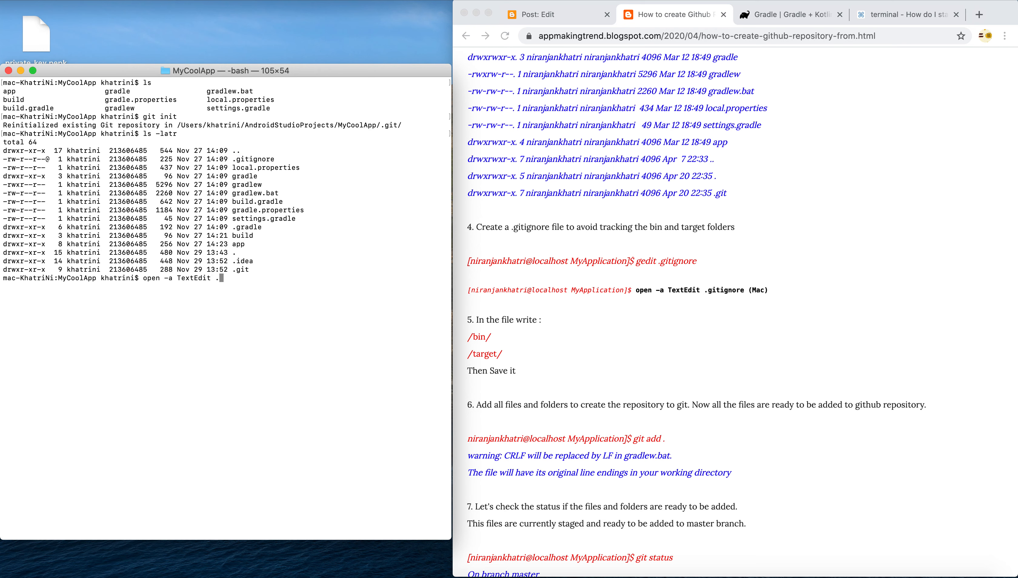
{"action": "type", "text": "giti"}
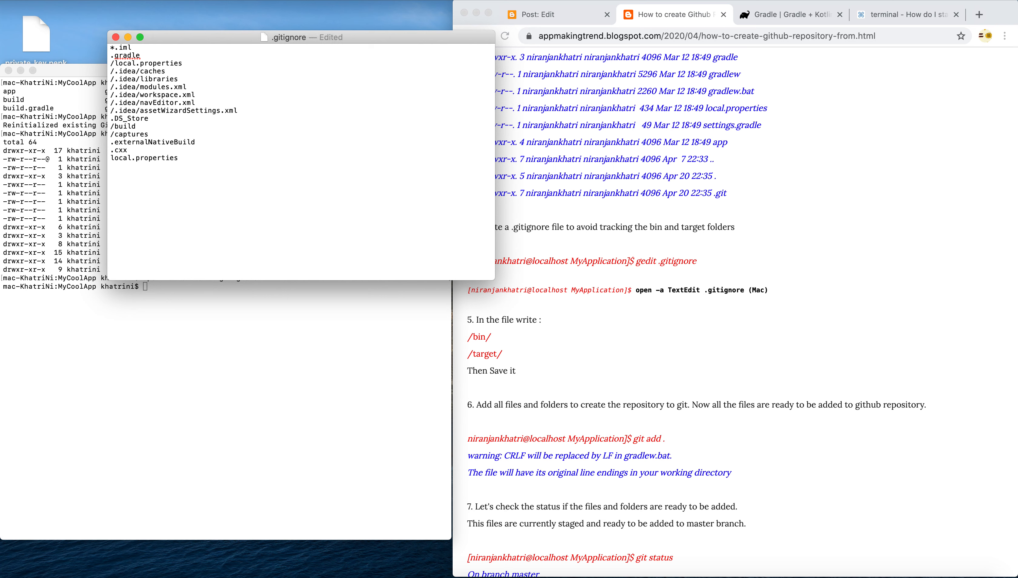
Step: Append /bin/ and /target/ to .gitignore and save the file
{"action": "type", "text": "/"}
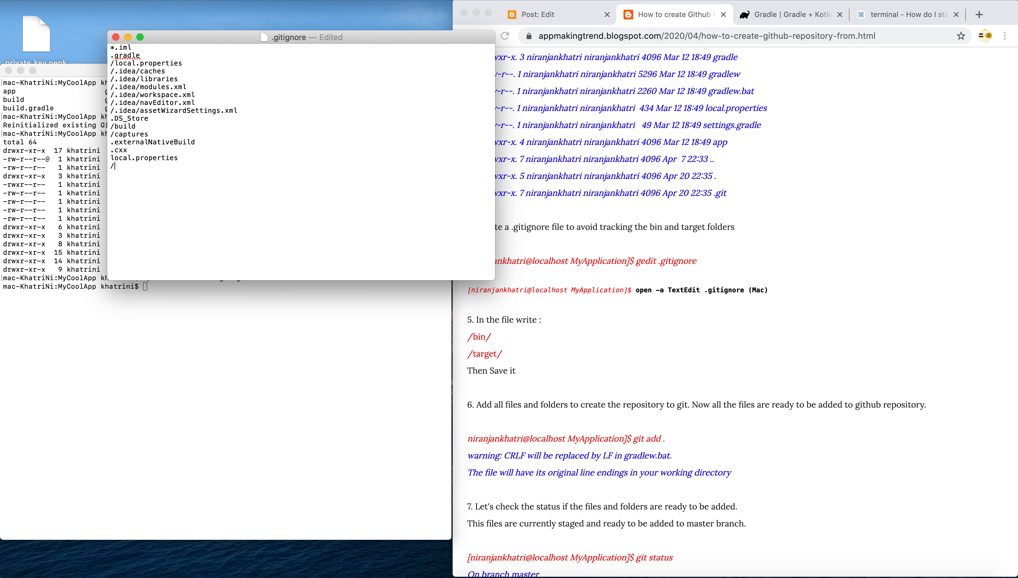
{"action": "type", "text": "/bin"}
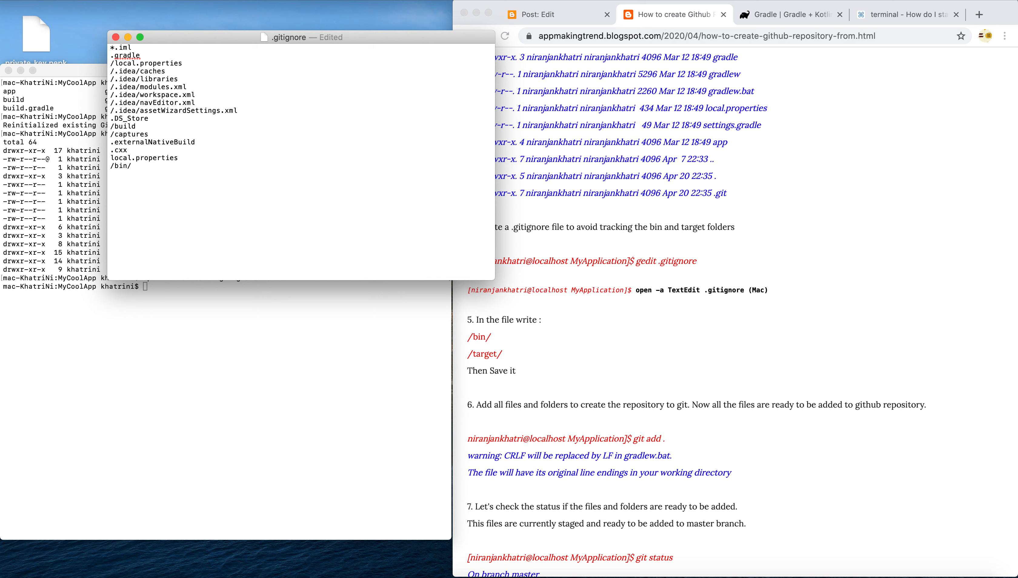
{"action": "type", "text": "/tar"}
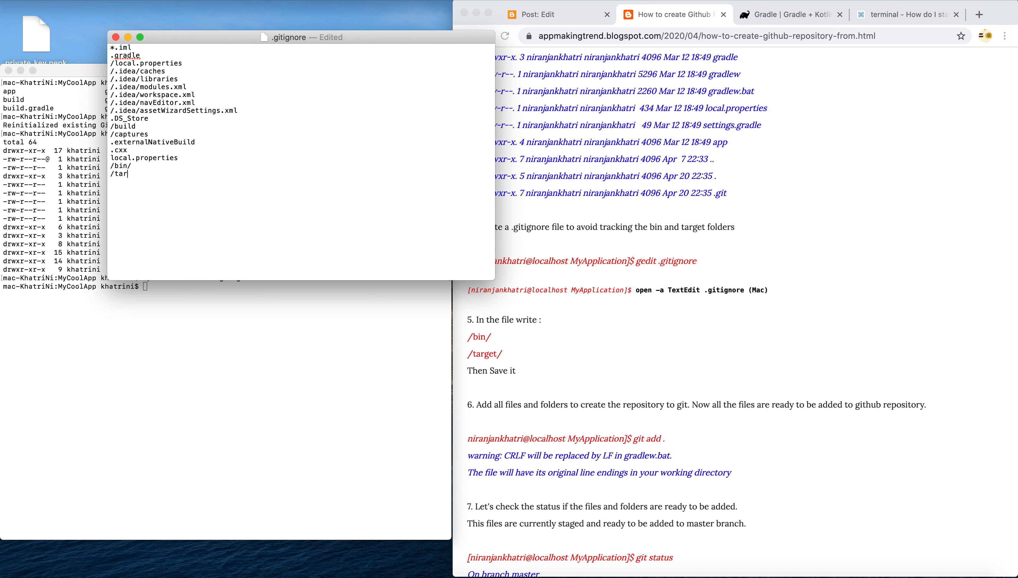
{"action": "type", "text": "get/"}
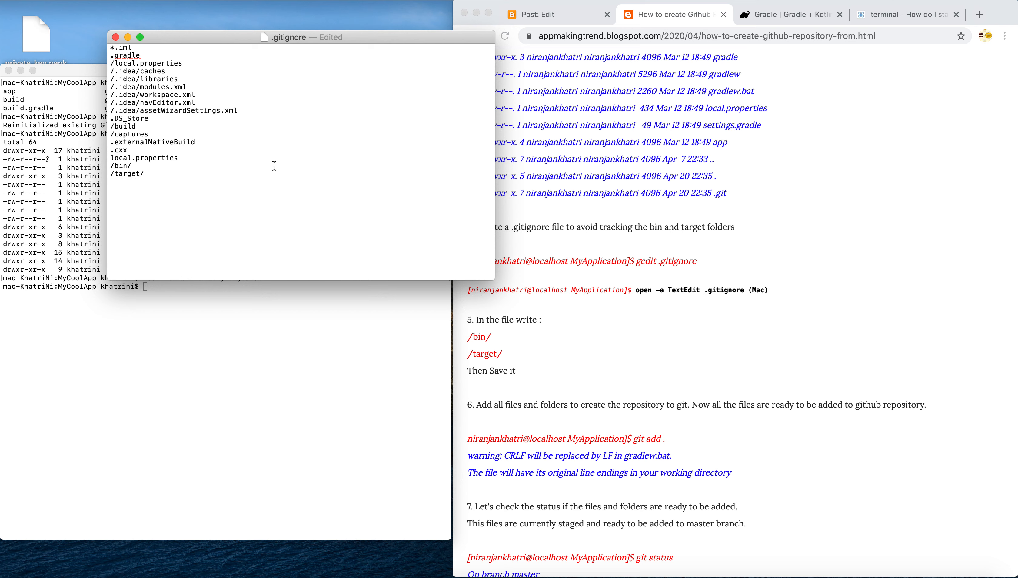
{"action": "mouse_move", "coordinate": [252, 183]}
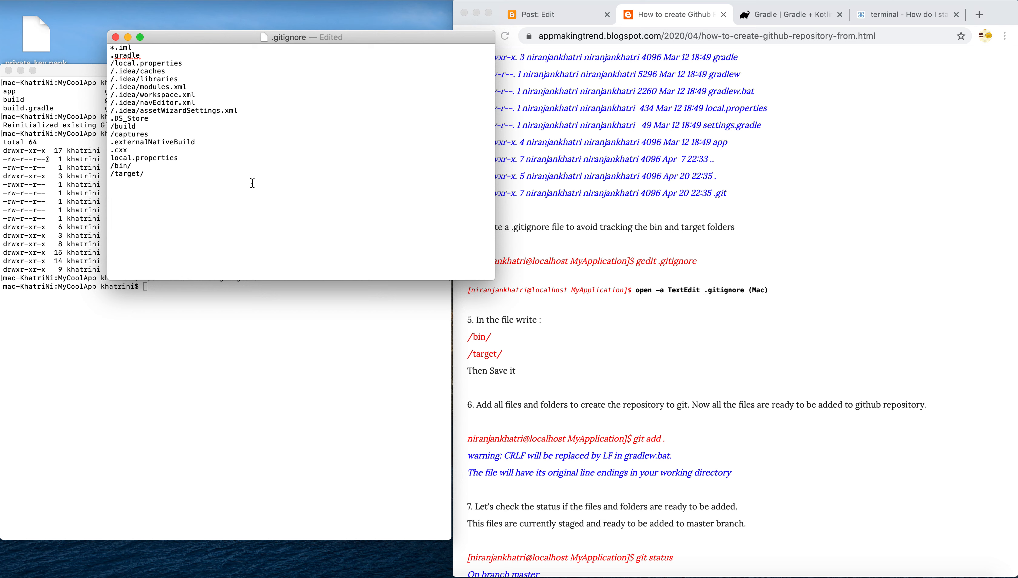
{"action": "left_click", "coordinate": [145, 173]}
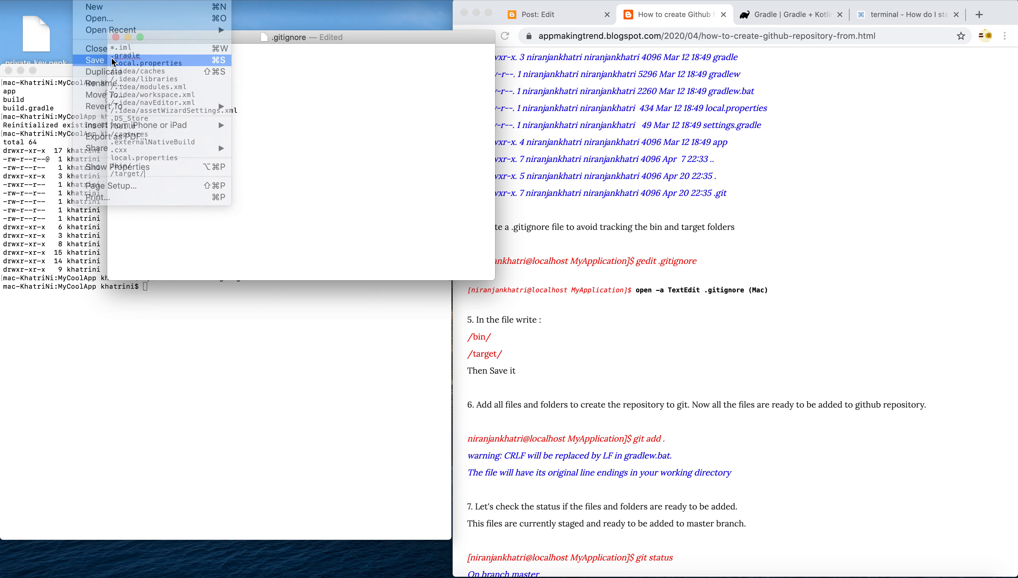
{"action": "left_click", "coordinate": [96, 60]}
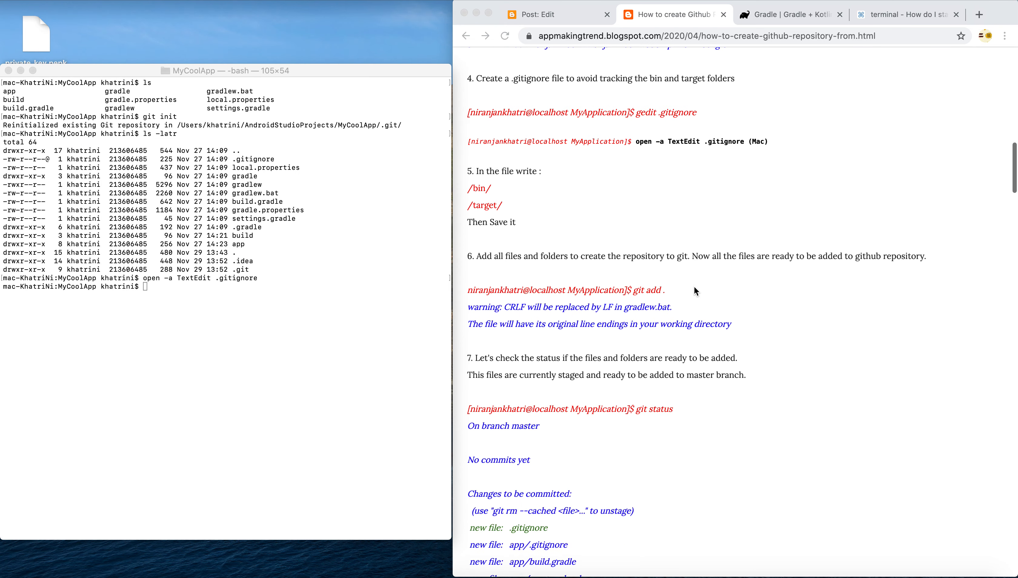
Step: Check the staged MyCoolApp files with git status
{"action": "scroll", "scroll_direction": "down", "scroll_amount": 3}
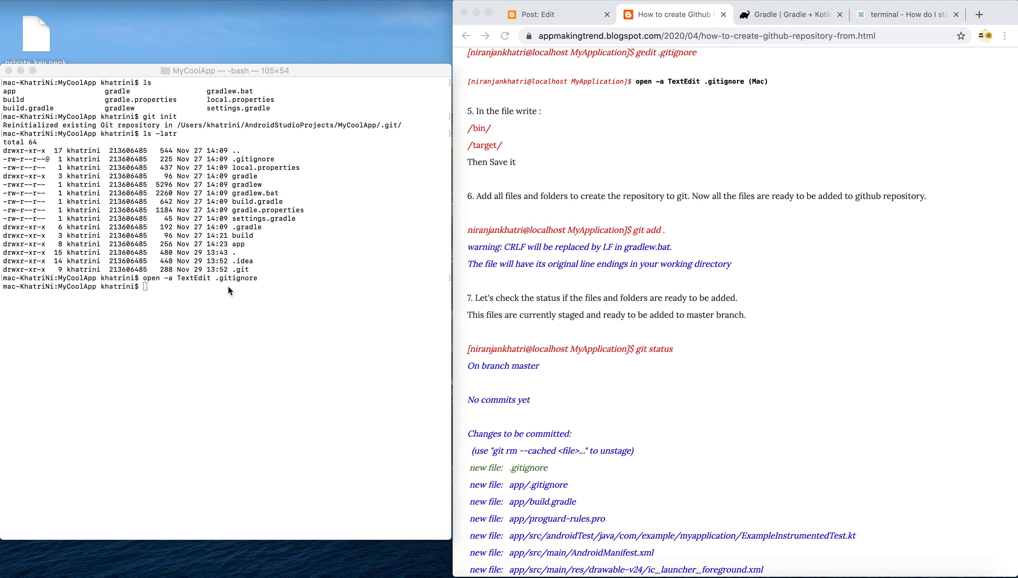
{"action": "type", "text": "git add ."}
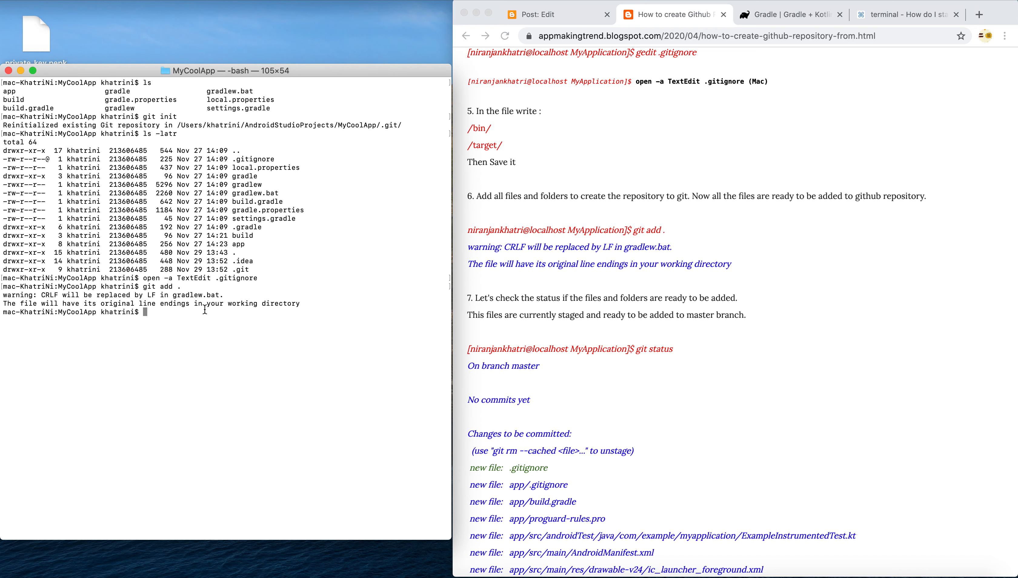
{"action": "type", "text": "git sta"}
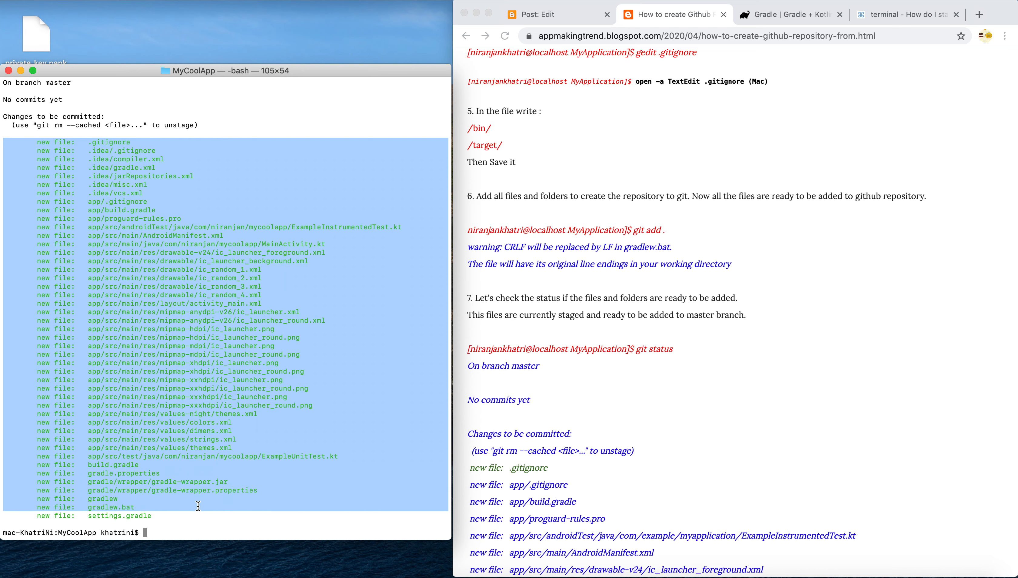
{"action": "mouse_move", "coordinate": [169, 529]}
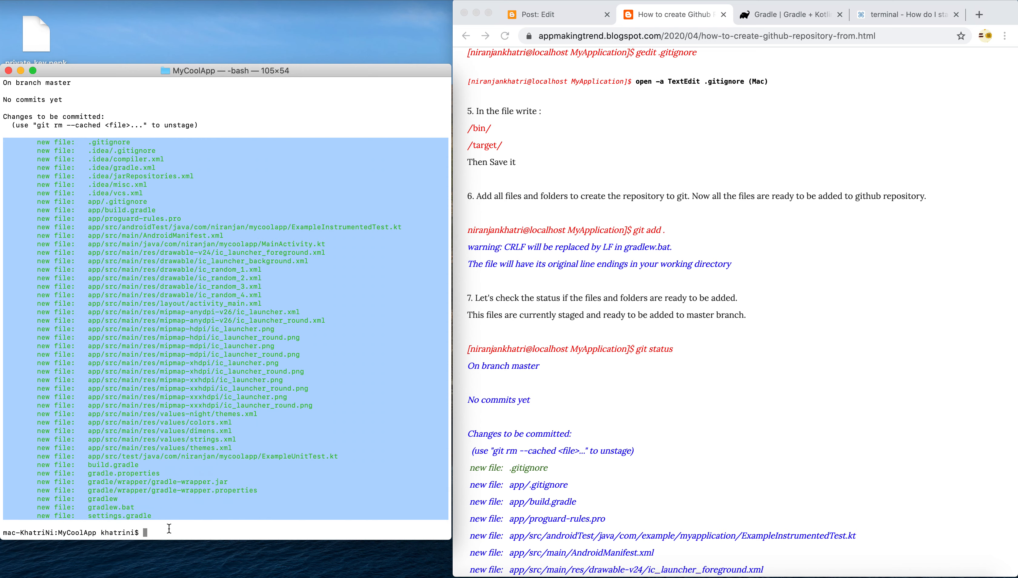
{"action": "scroll", "scroll_direction": "down", "scroll_amount": 3}
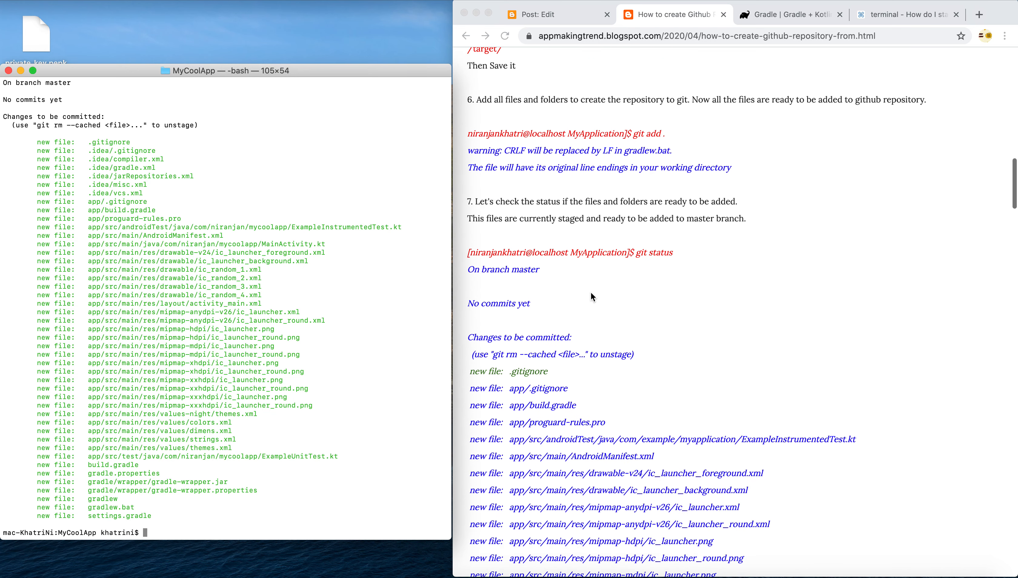
{"action": "scroll", "scroll_direction": "down", "scroll_amount": 3}
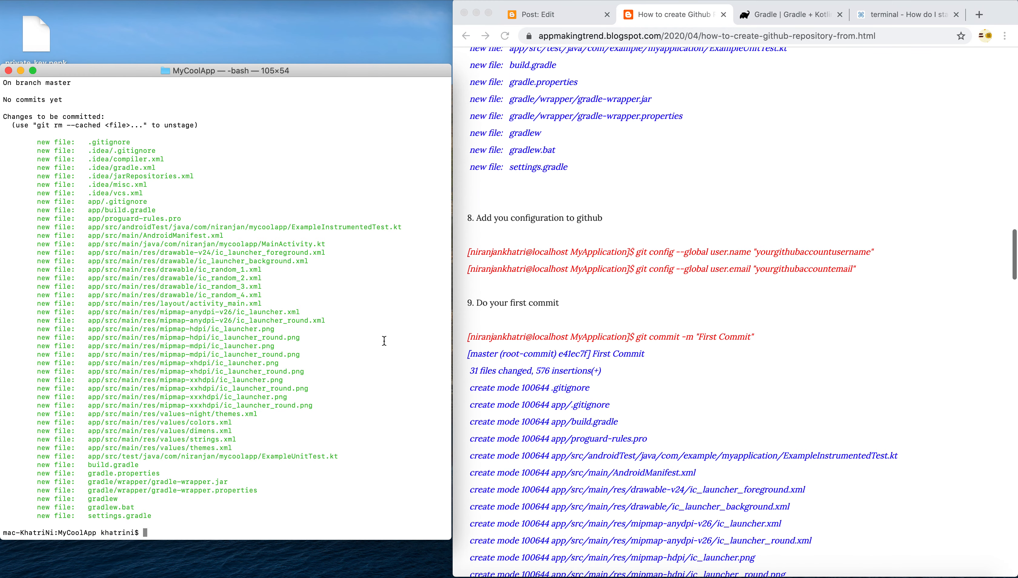
{"action": "mouse_move", "coordinate": [298, 480]}
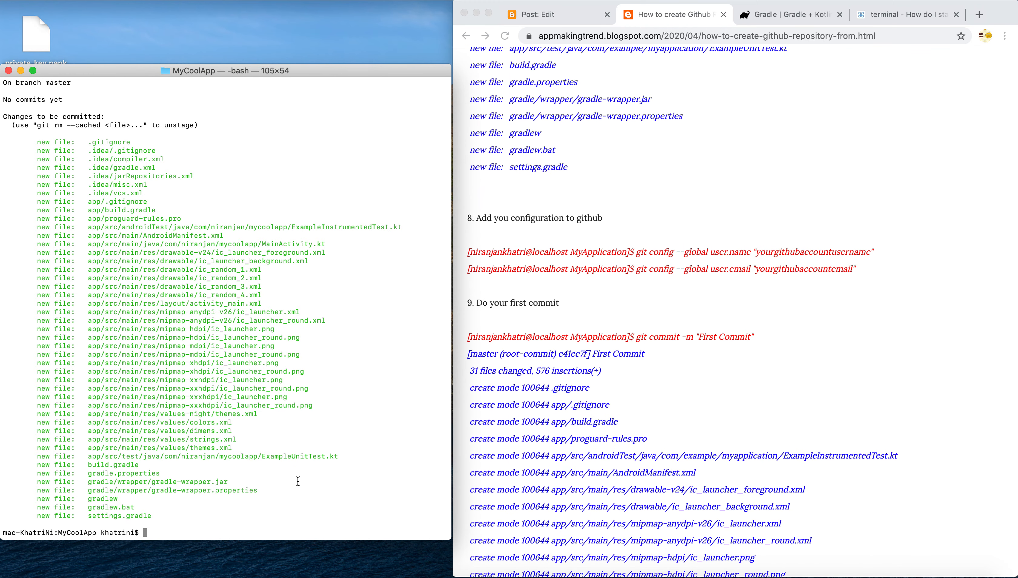
{"action": "mouse_move", "coordinate": [182, 527]}
{"action": "type", "text": "git co"}
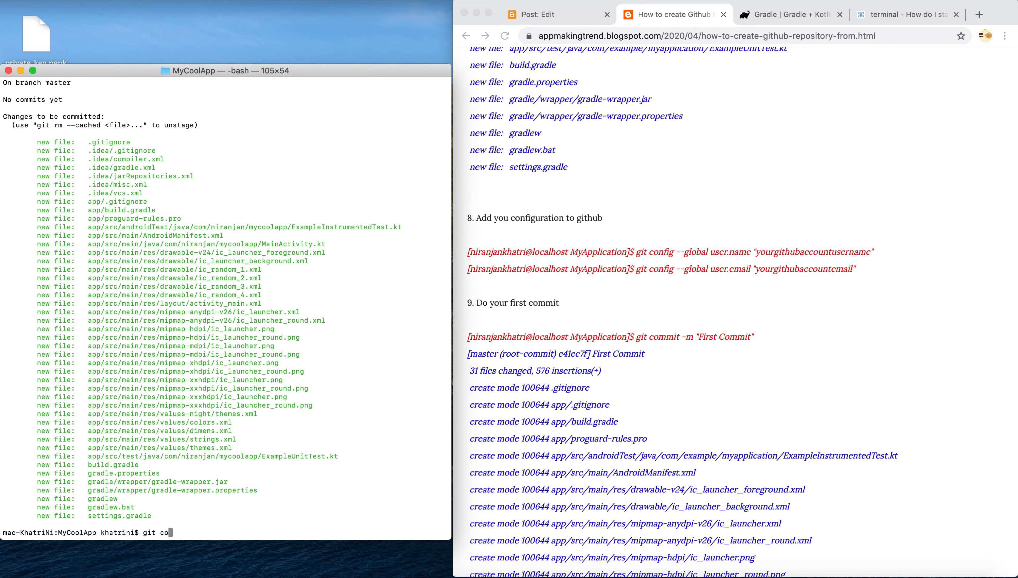
Step: Commit everything with the message "First Commit Tutorials."
{"action": "type", "text": "mmit"}
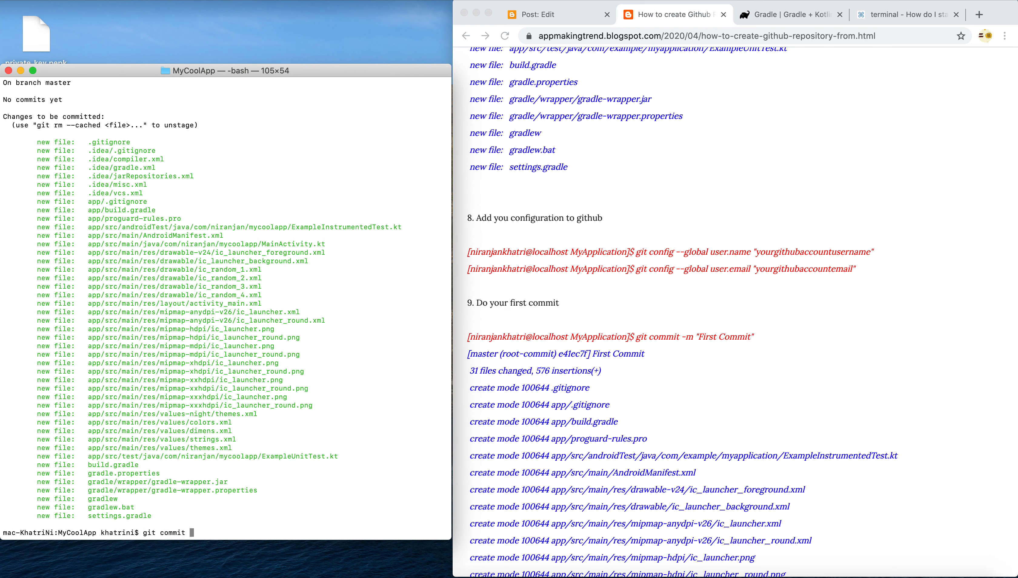
{"action": "type", "text": "-m \""}
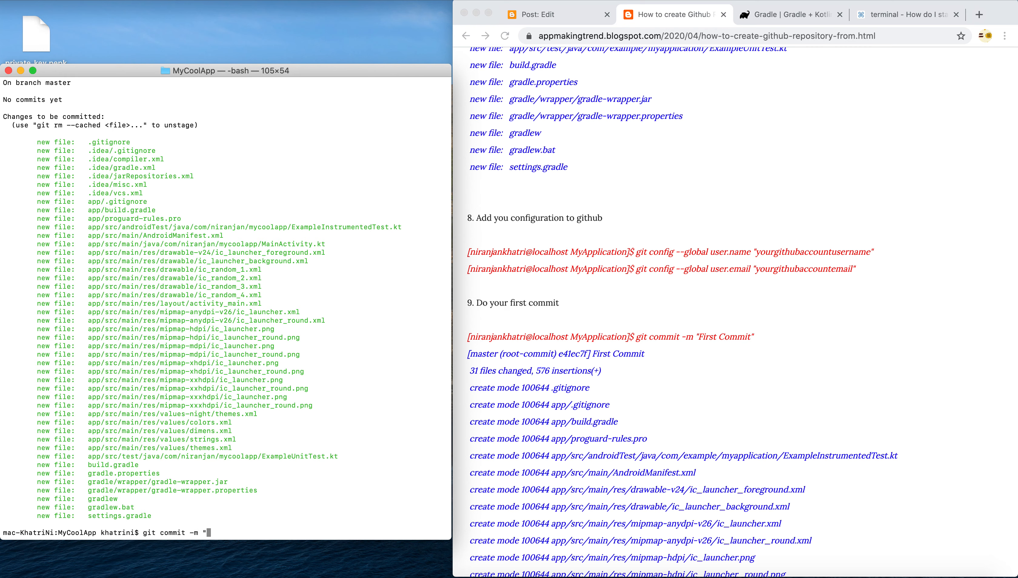
{"action": "type", "text": "First Commit"}
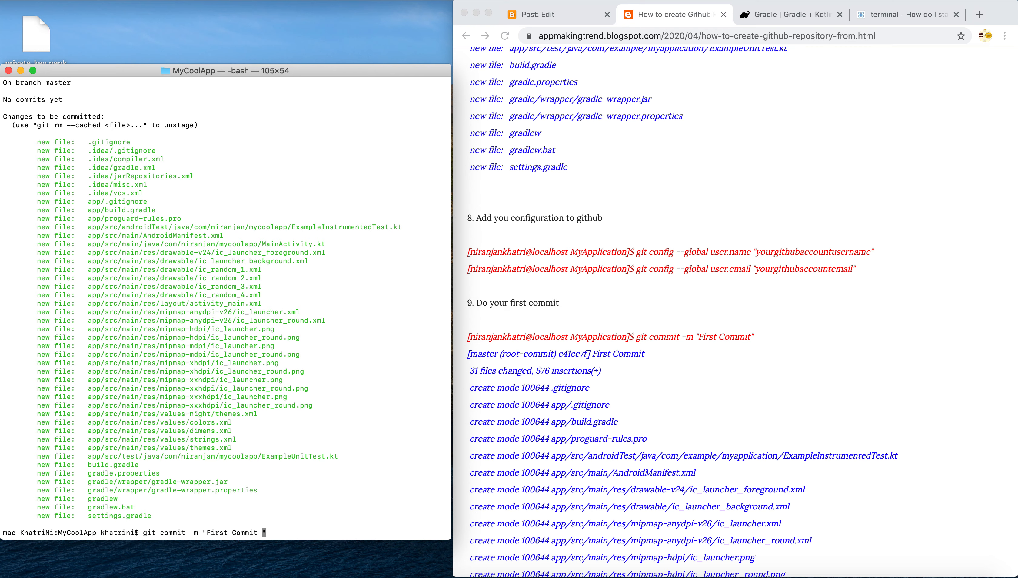
{"action": "type", "text": "Tutorial"}
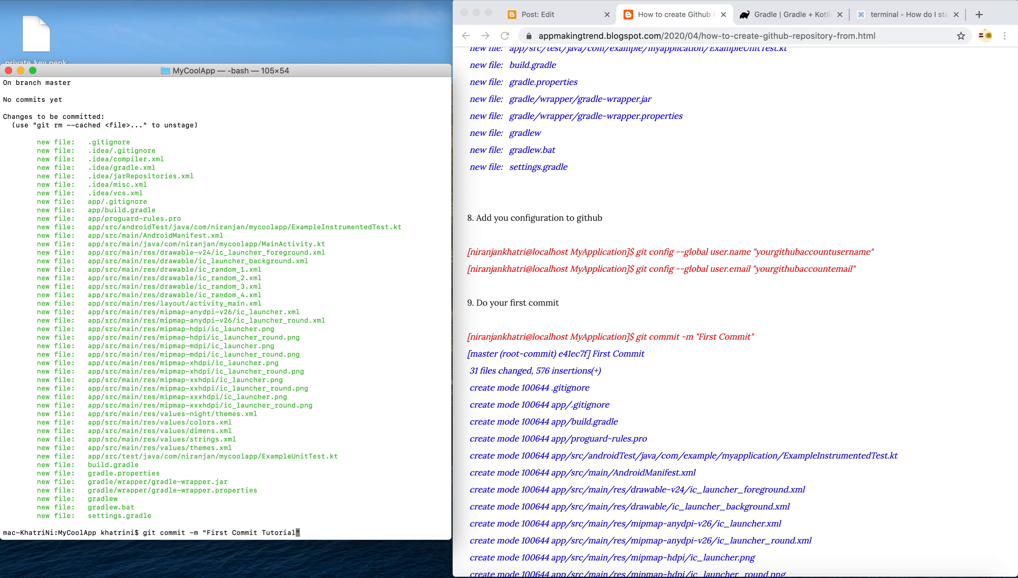
{"action": "type", "text": "s."}
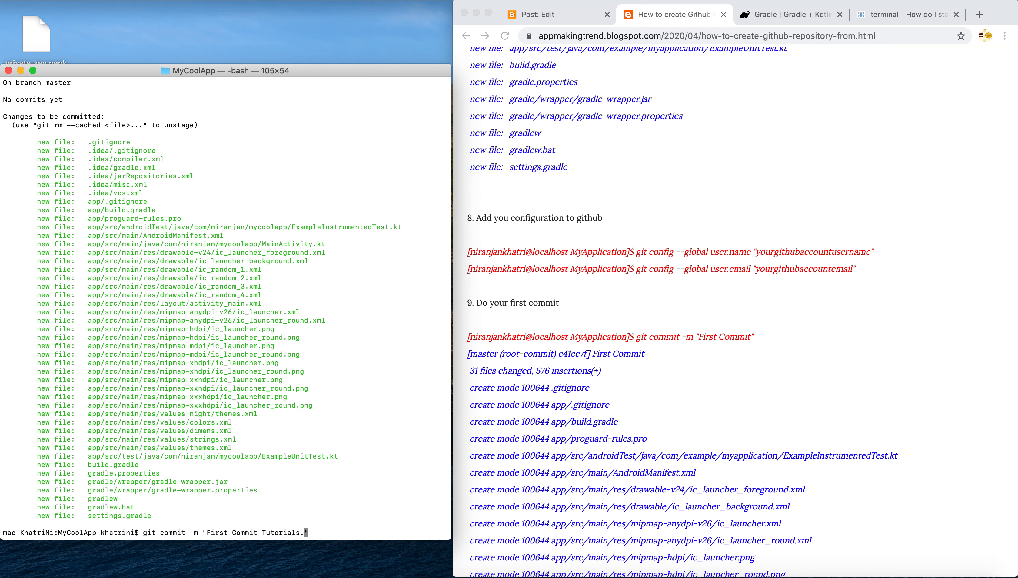
{"action": "mouse_move", "coordinate": [315, 530]}
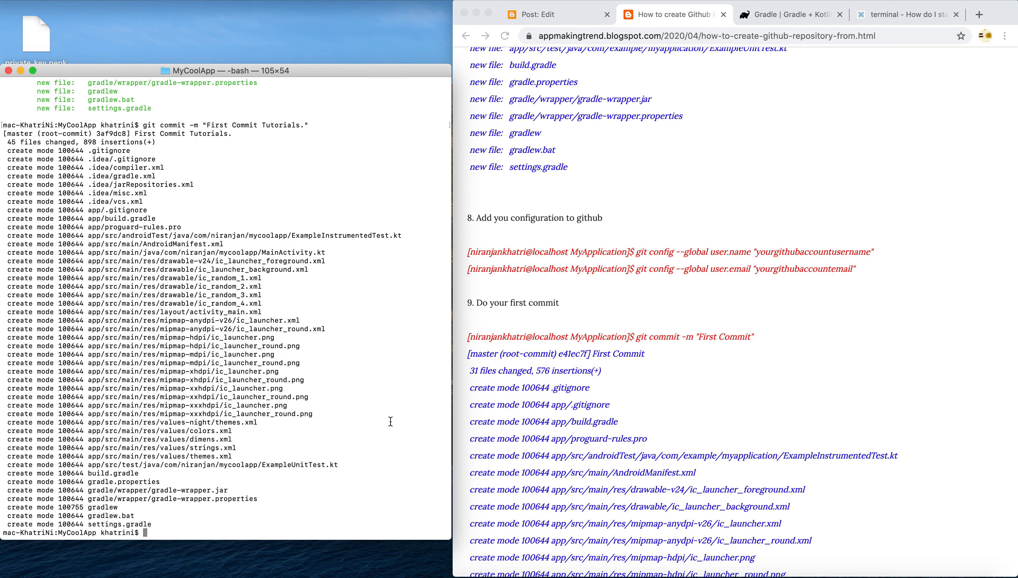
{"action": "scroll", "scroll_direction": "down", "scroll_amount": 3}
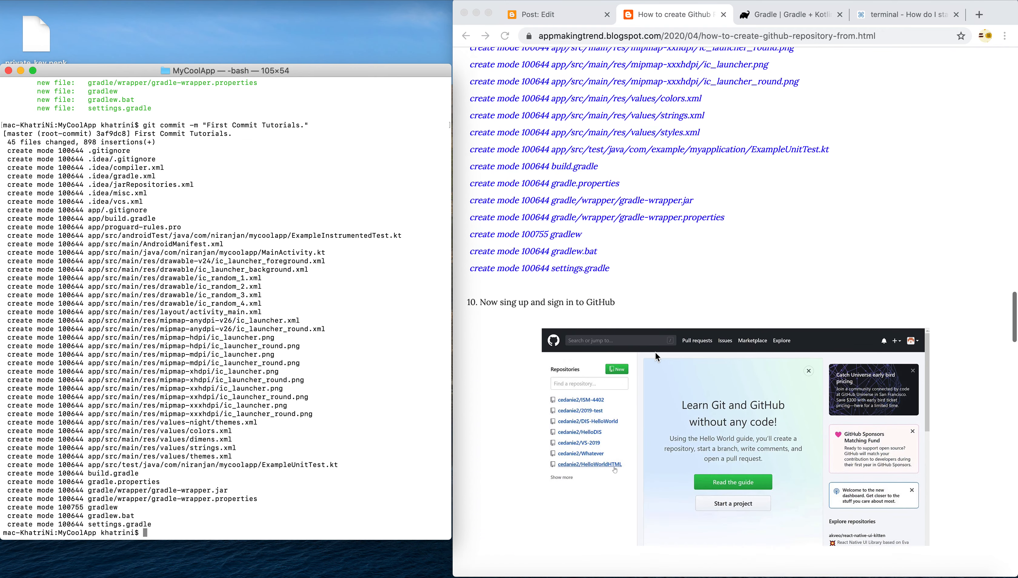
{"action": "scroll", "scroll_direction": "down", "scroll_amount": 3}
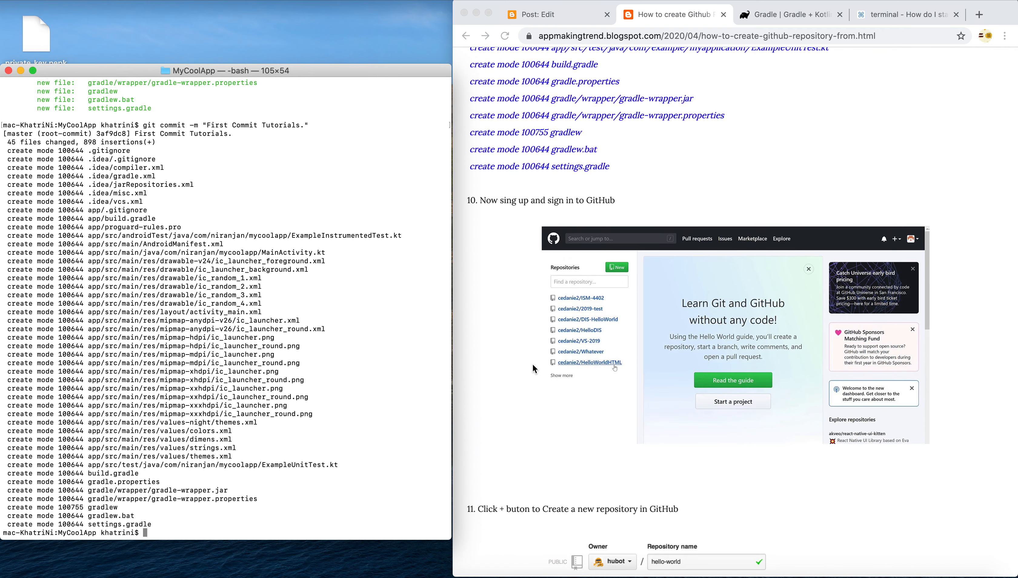
{"action": "mouse_move", "coordinate": [604, 491]}
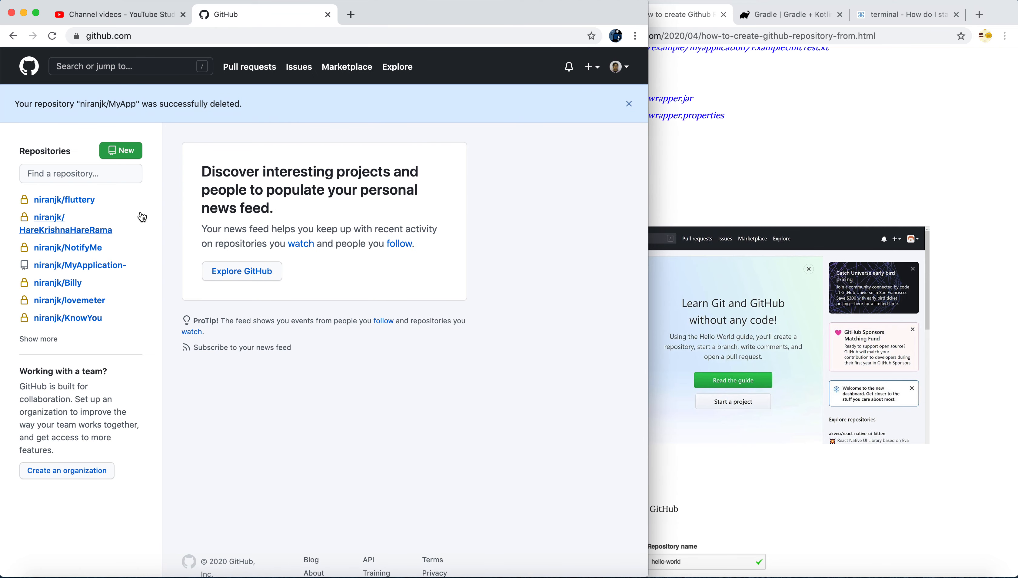
{"action": "mouse_move", "coordinate": [88, 227]}
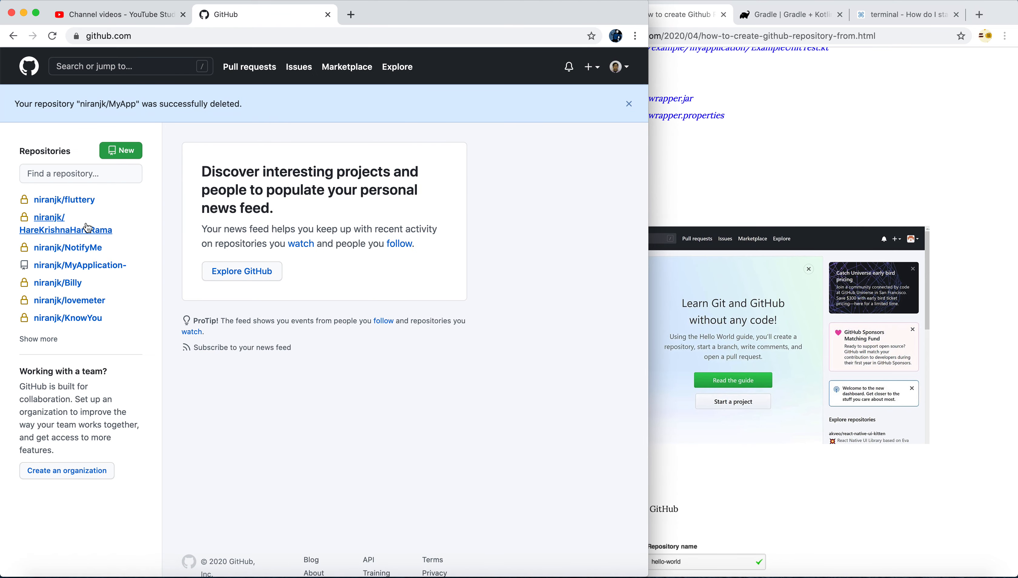
Step: Start a new repository named MyCoolApp described as "This is a youtube Tutorial App."
{"action": "left_click", "coordinate": [590, 66]}
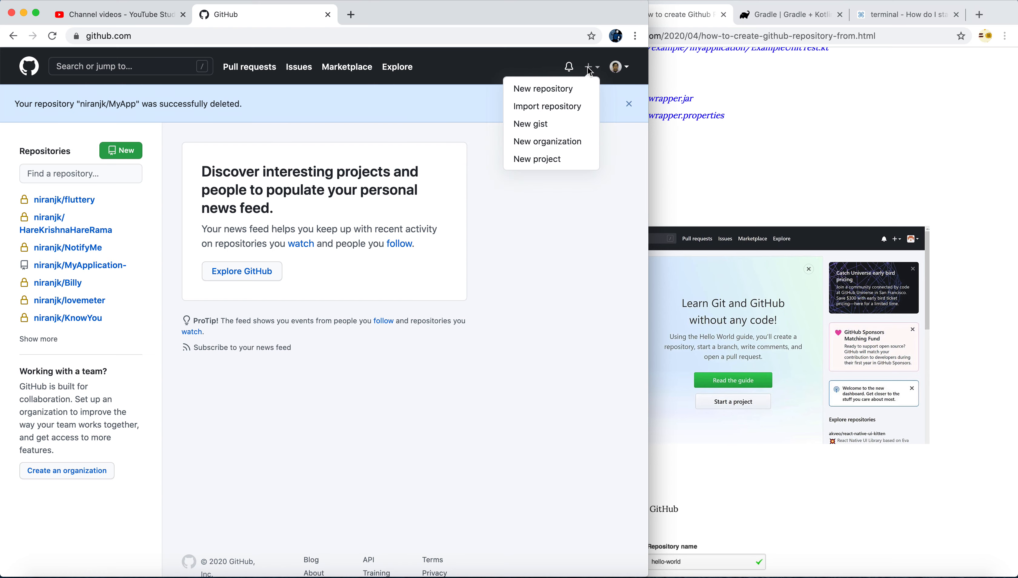
{"action": "mouse_move", "coordinate": [592, 70]}
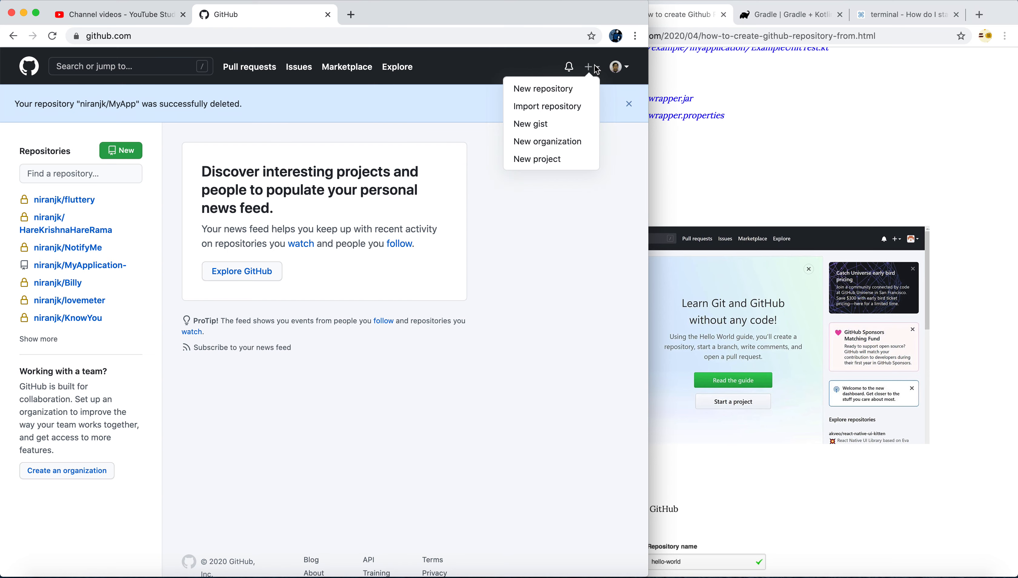
{"action": "left_click", "coordinate": [544, 88]}
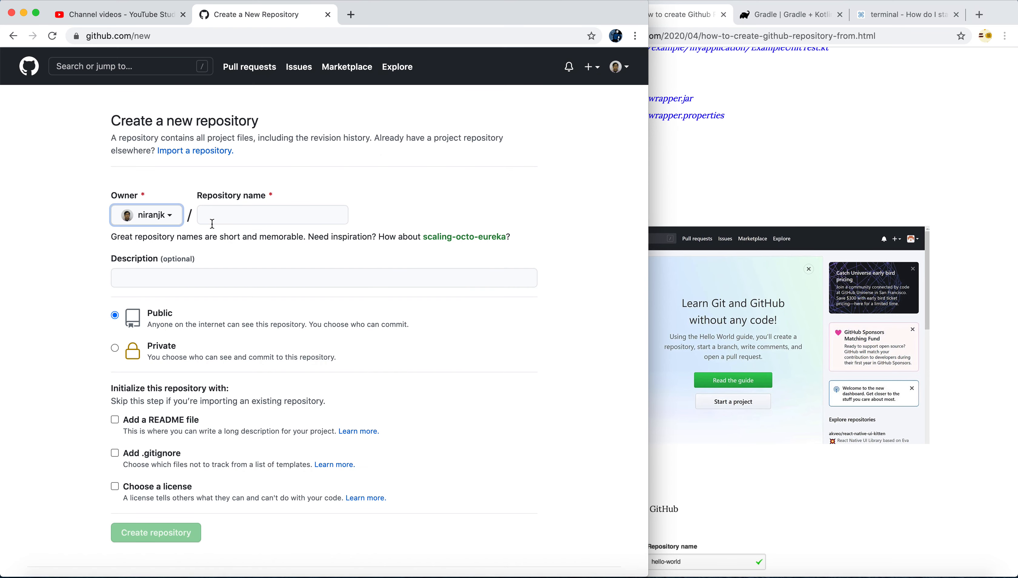
{"action": "left_click", "coordinate": [272, 215]}
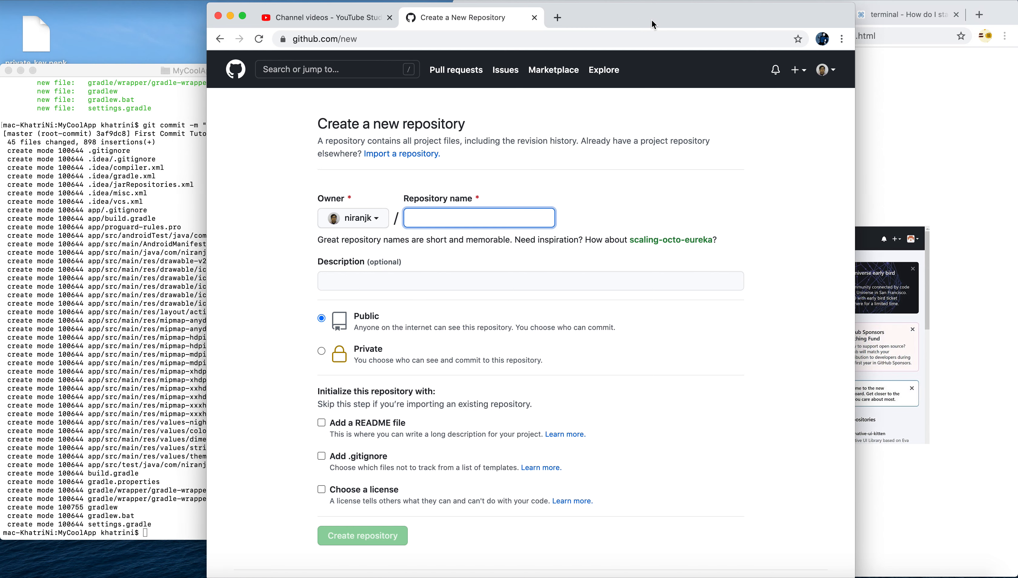
{"action": "type", "text": "MyCoolApp"}
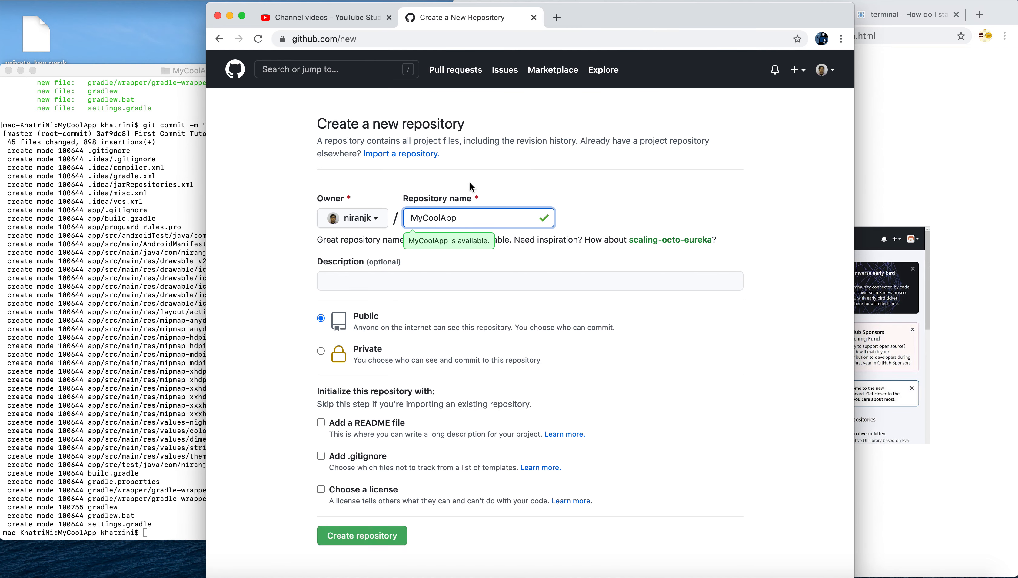
{"action": "type", "text": "This"}
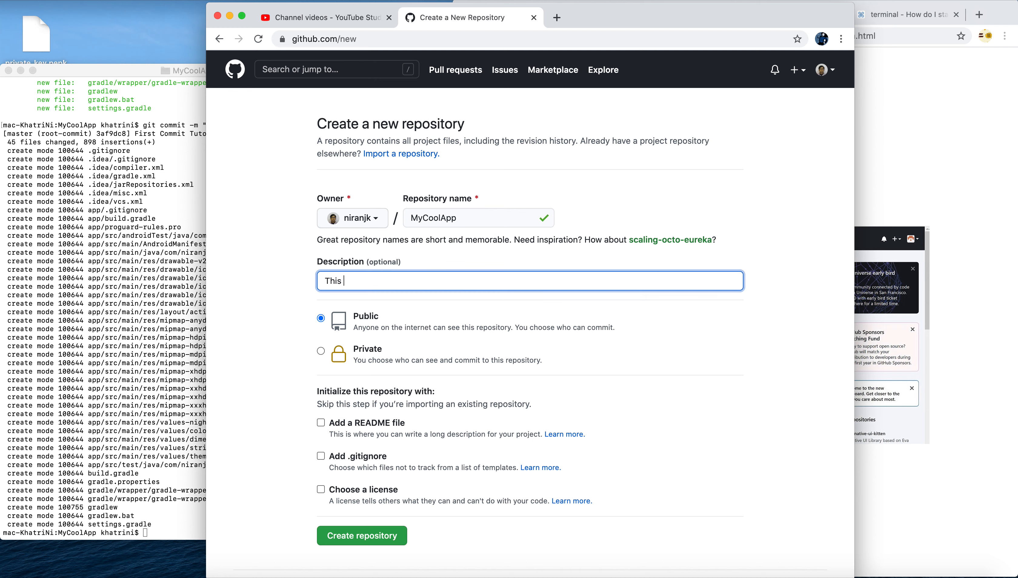
{"action": "type", "text": "is a t"}
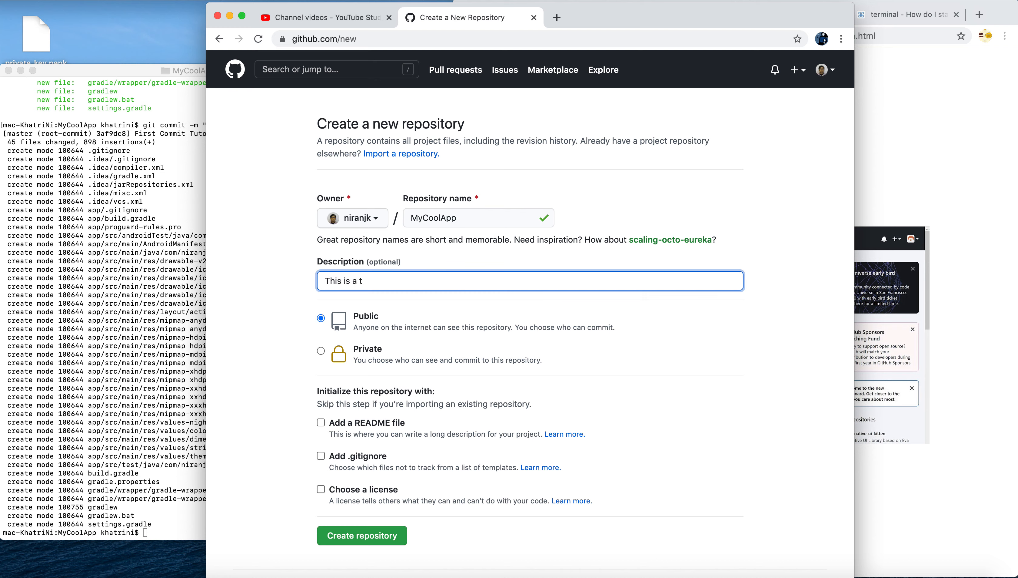
{"action": "type", "text": "youtube Tut"}
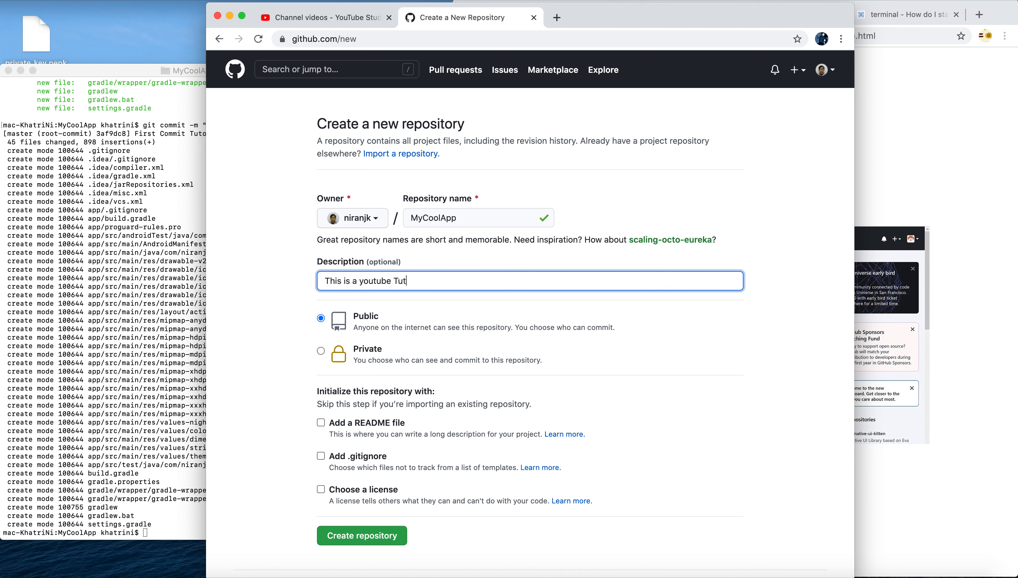
{"action": "type", "text": "orial App."}
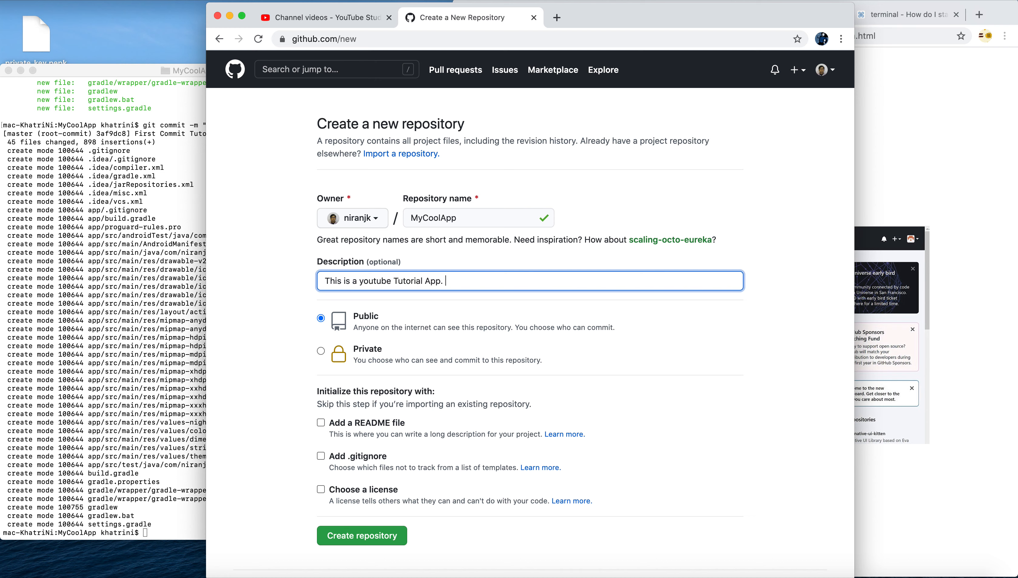
Step: Keep it Public, add a README file, and create the repository
{"action": "left_click", "coordinate": [320, 351]}
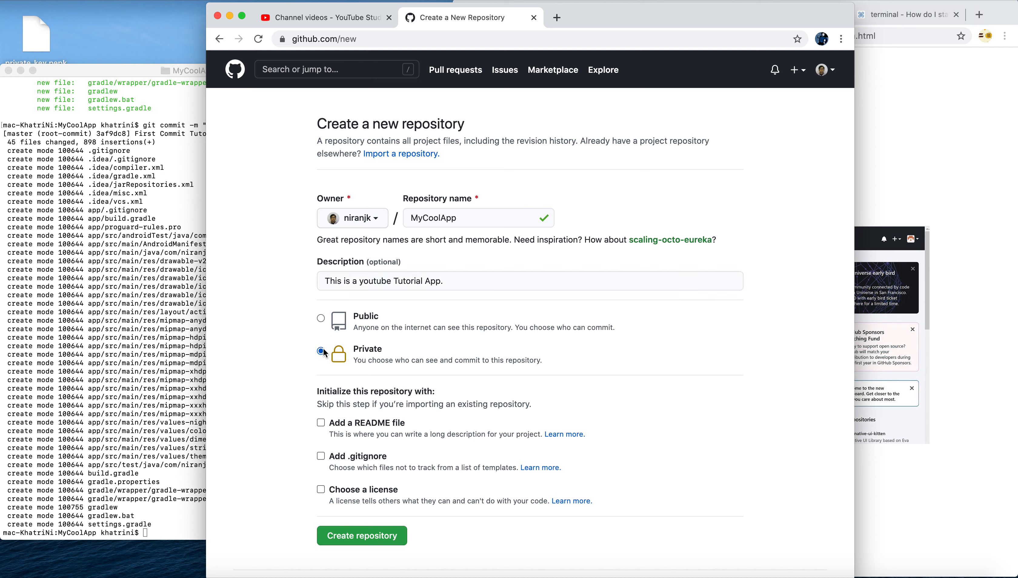
{"action": "left_click", "coordinate": [321, 318]}
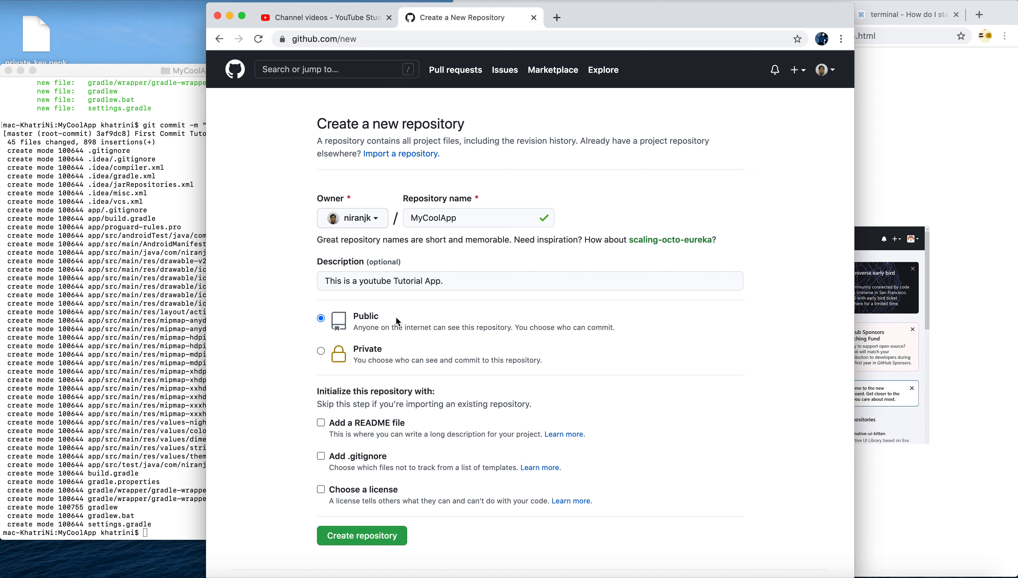
{"action": "scroll", "scroll_direction": "down", "scroll_amount": 3}
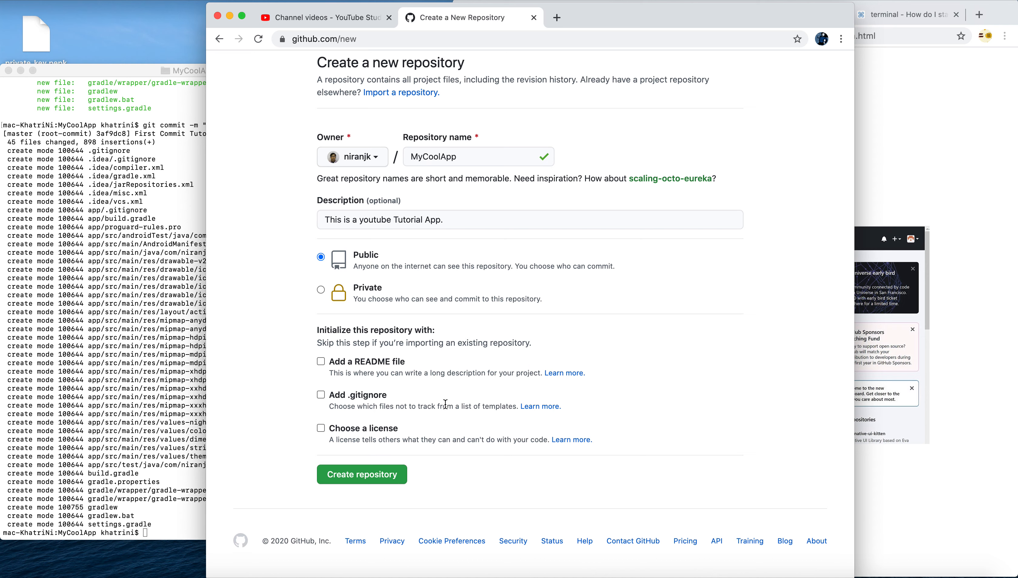
{"action": "left_click", "coordinate": [321, 362]}
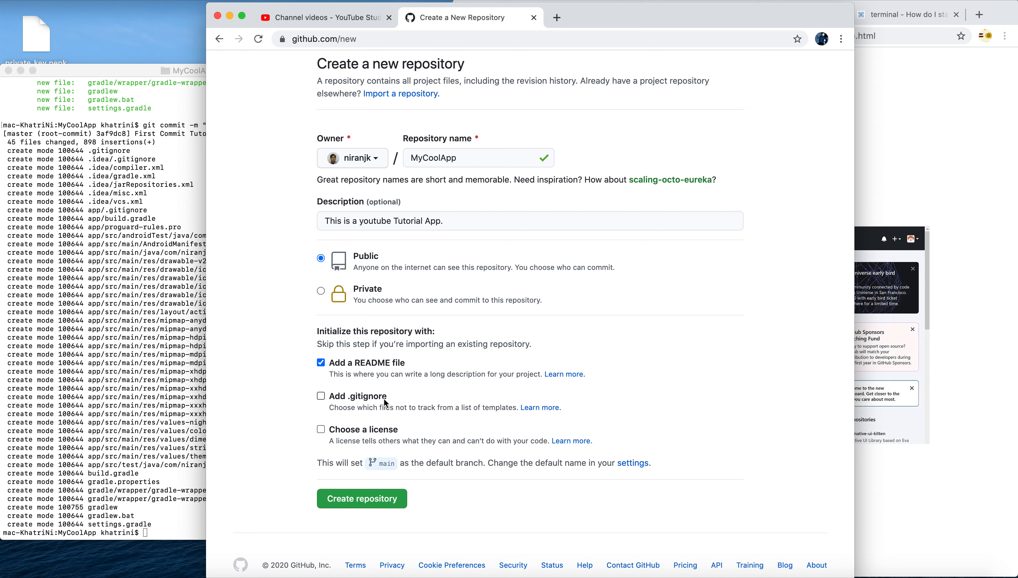
{"action": "scroll", "scroll_direction": "down", "scroll_amount": 3}
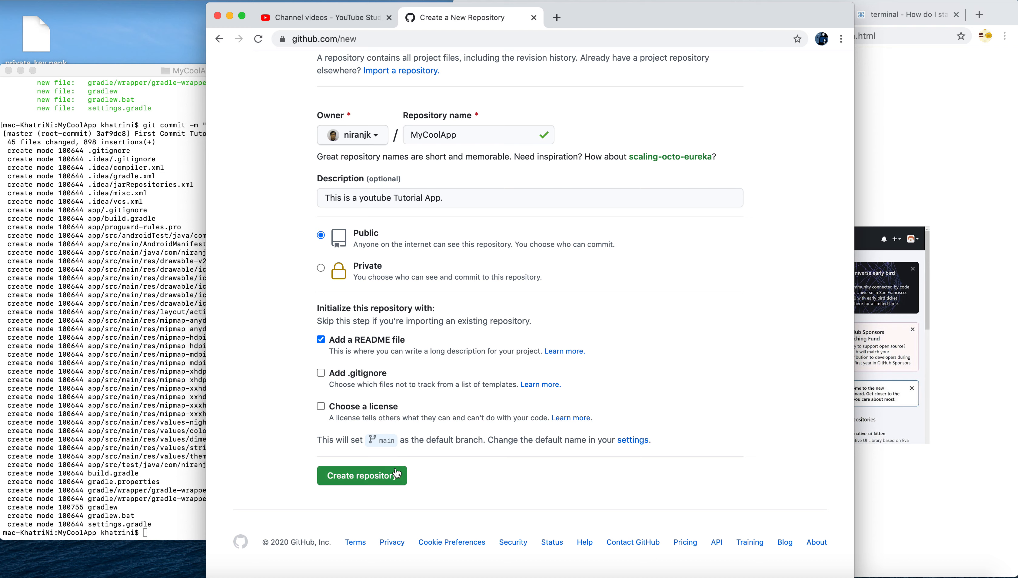
{"action": "left_click", "coordinate": [361, 476]}
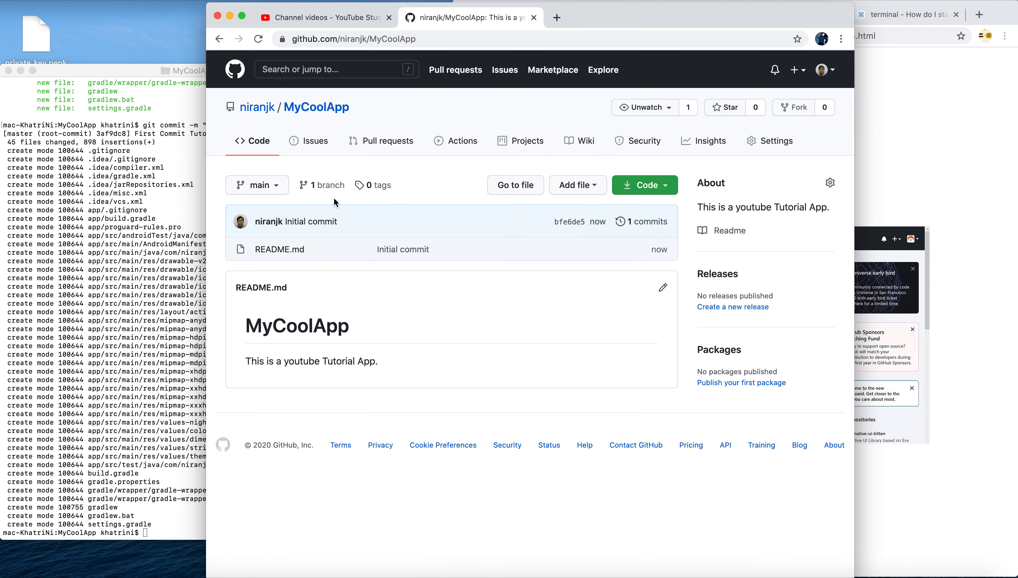
{"action": "mouse_move", "coordinate": [740, 8]}
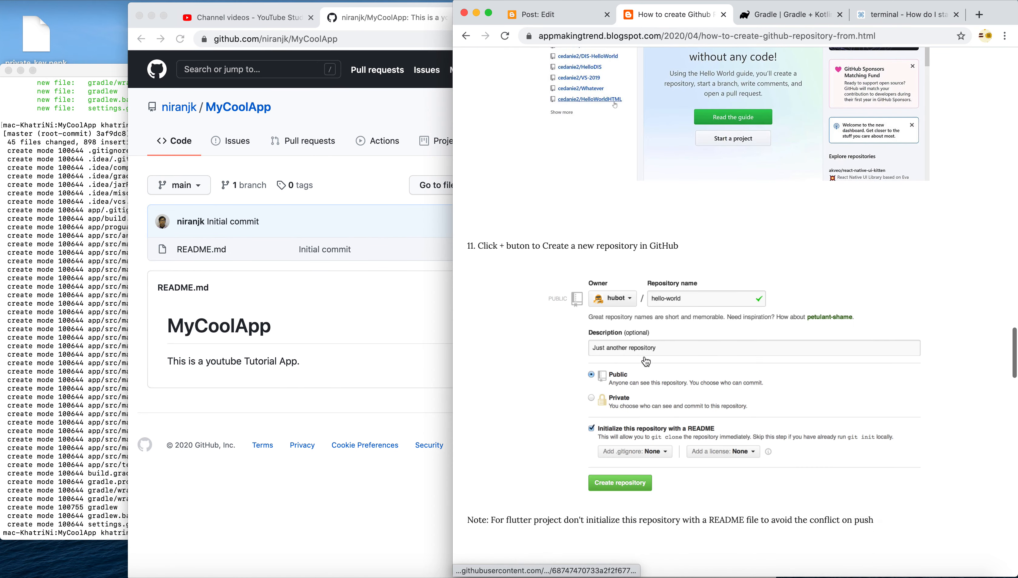
Step: Bring up the repository's Code clone options showing the HTTPS address
{"action": "scroll", "scroll_direction": "down", "scroll_amount": 3}
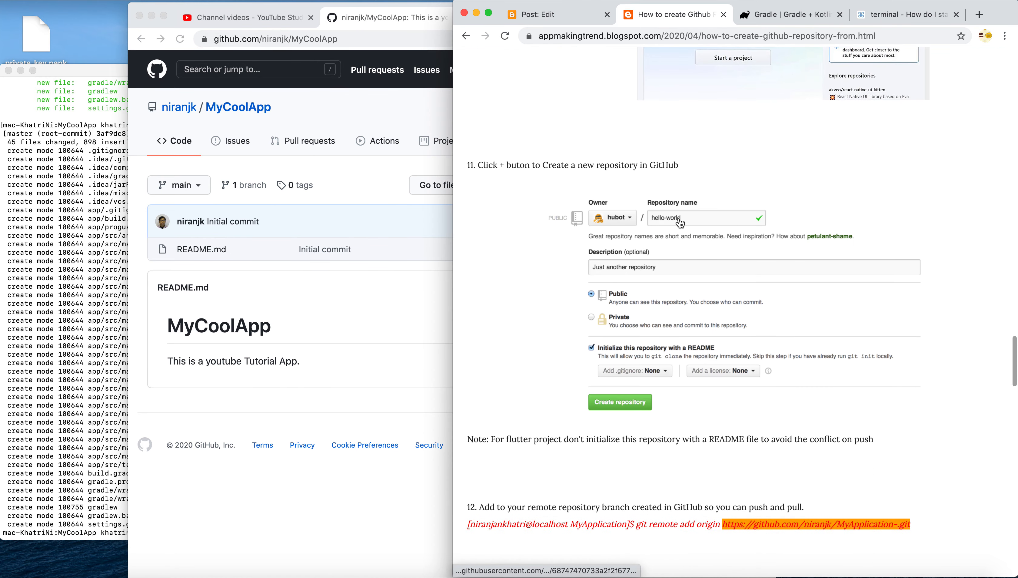
{"action": "scroll", "scroll_direction": "down", "scroll_amount": 3}
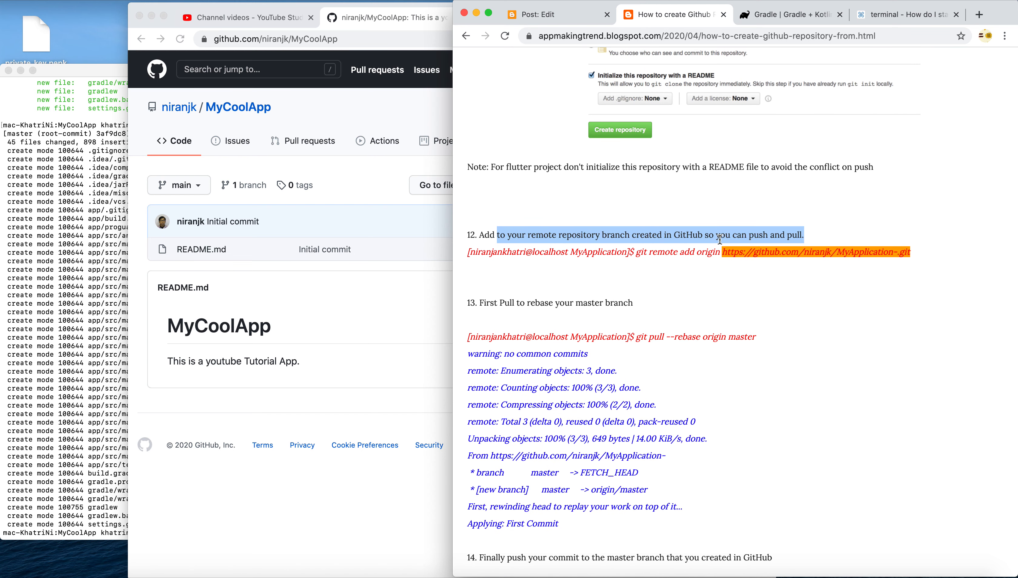
{"action": "mouse_move", "coordinate": [807, 238]}
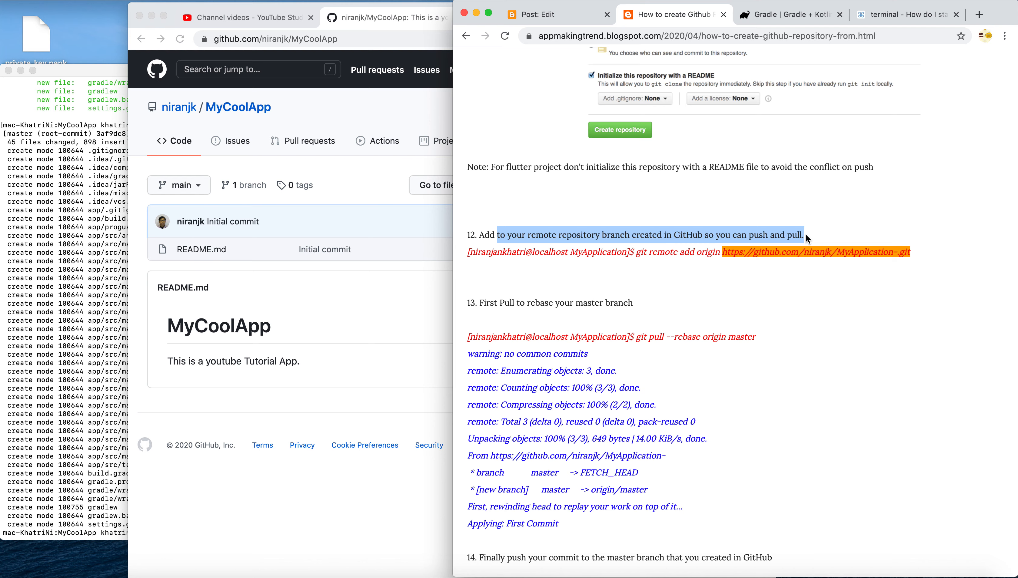
{"action": "left_click", "coordinate": [562, 184]}
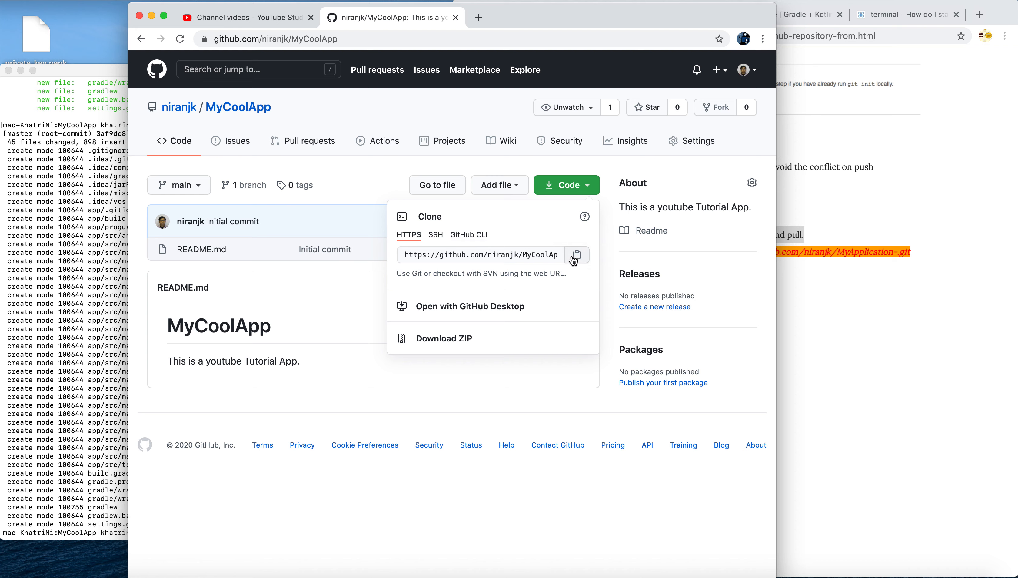
{"action": "mouse_move", "coordinate": [525, 255]}
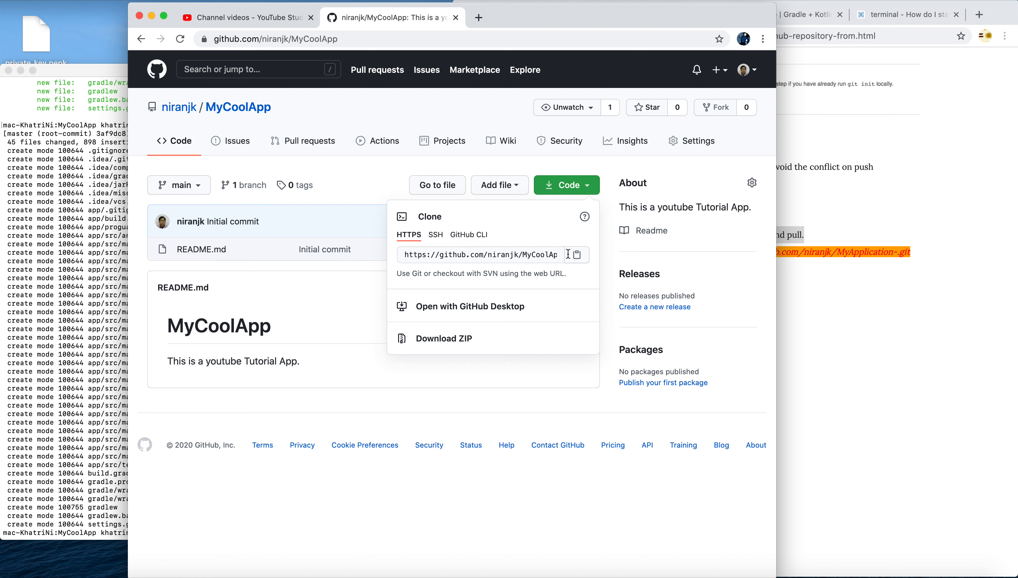
{"action": "mouse_move", "coordinate": [577, 255]}
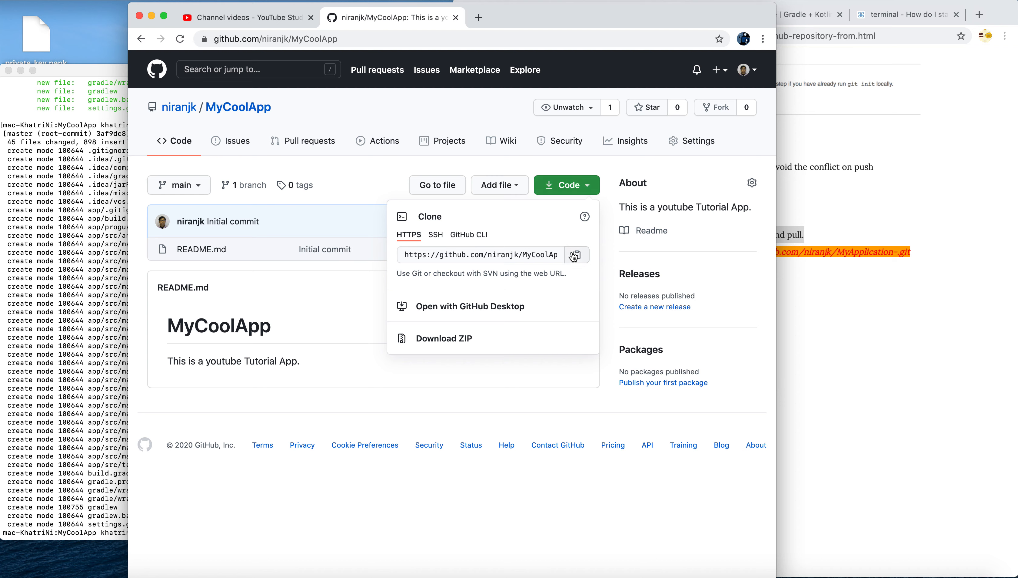
{"action": "mouse_move", "coordinate": [584, 282]}
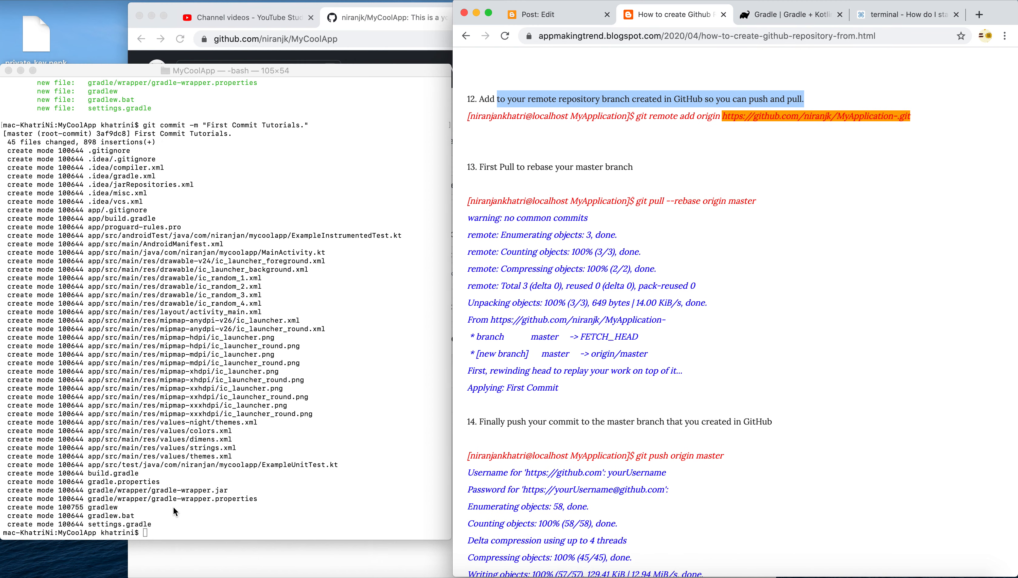
Step: Run git remote add origin with the pasted MyCoolApp GitHub URL
{"action": "type", "text": "git"}
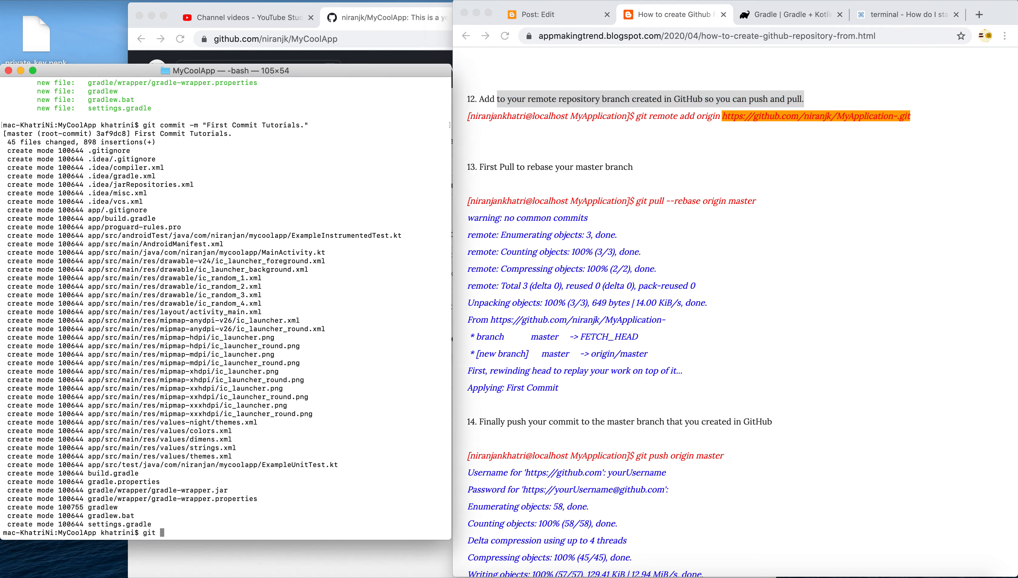
{"action": "type", "text": "remote add origin"}
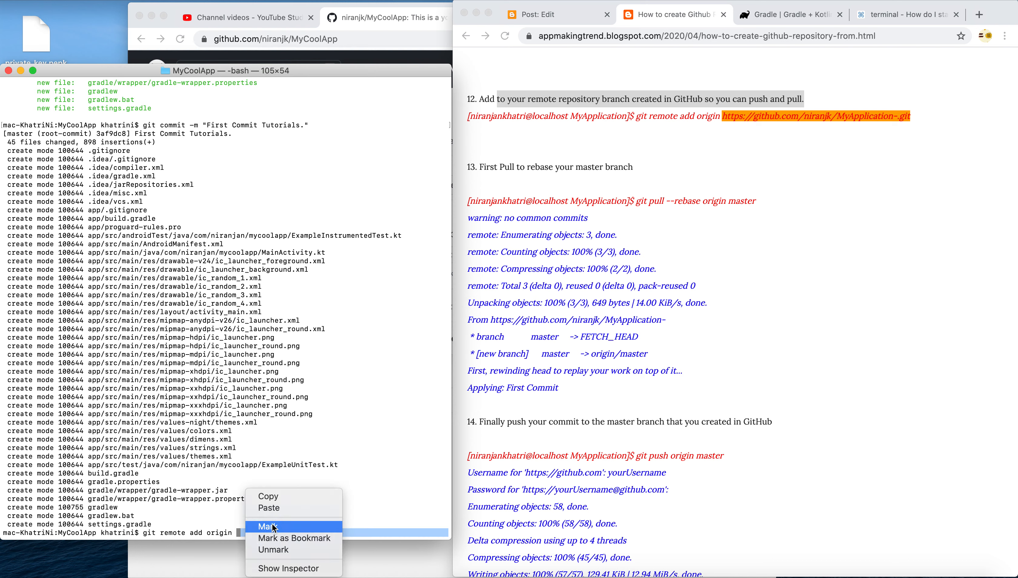
{"action": "mouse_move", "coordinate": [297, 508]}
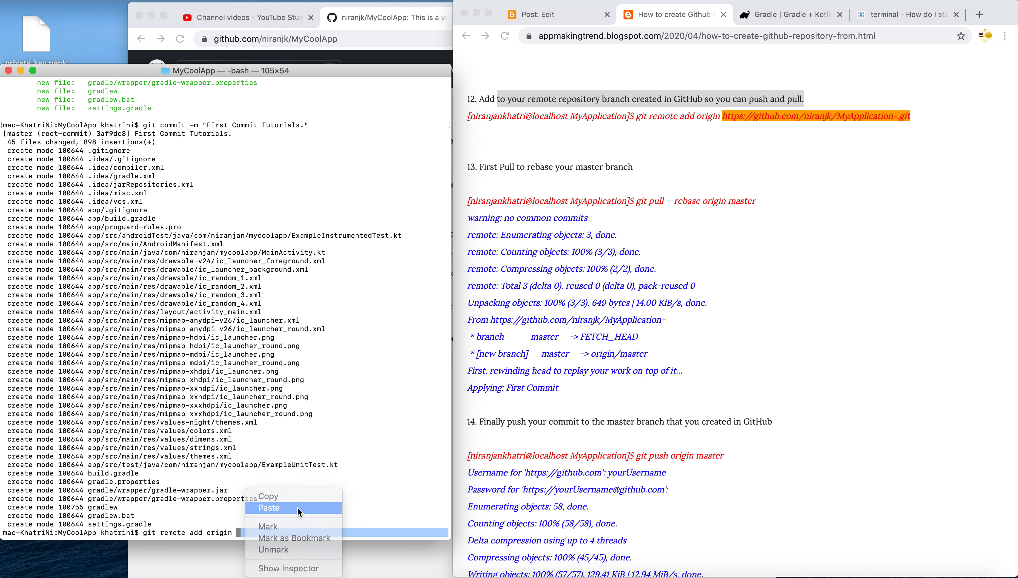
{"action": "left_click", "coordinate": [269, 507]}
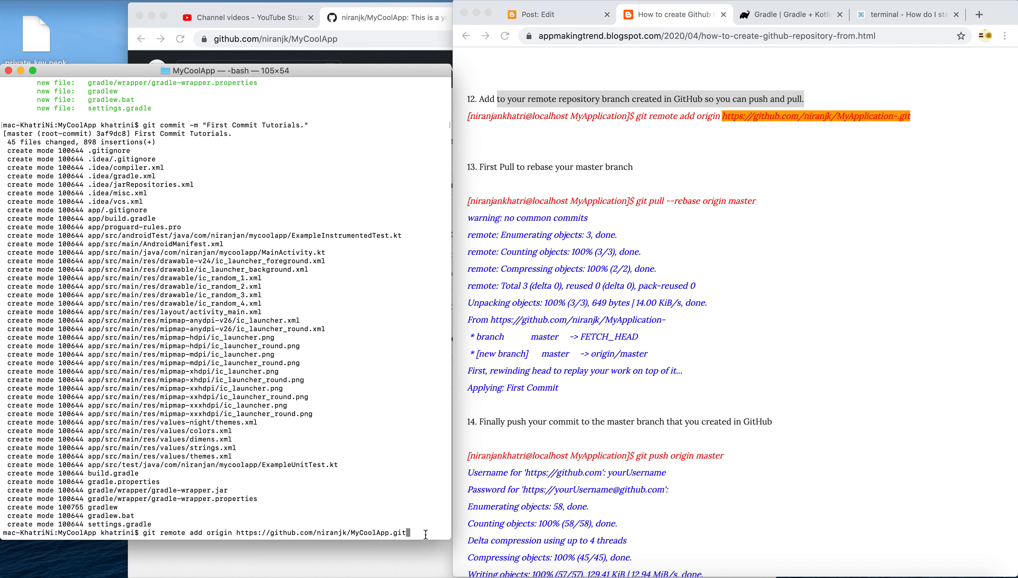
{"action": "key", "text": "enter"}
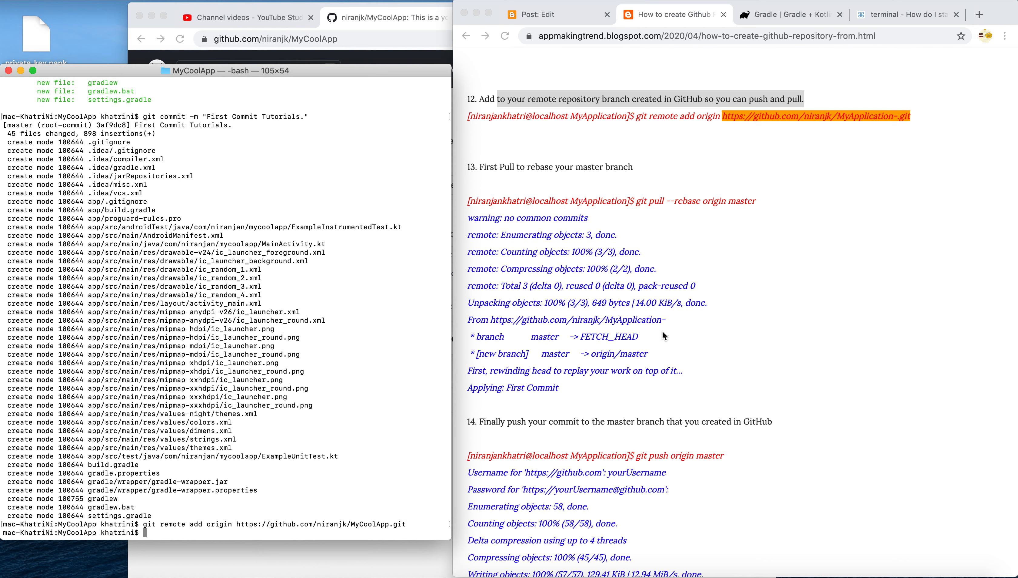
{"action": "mouse_move", "coordinate": [318, 378]}
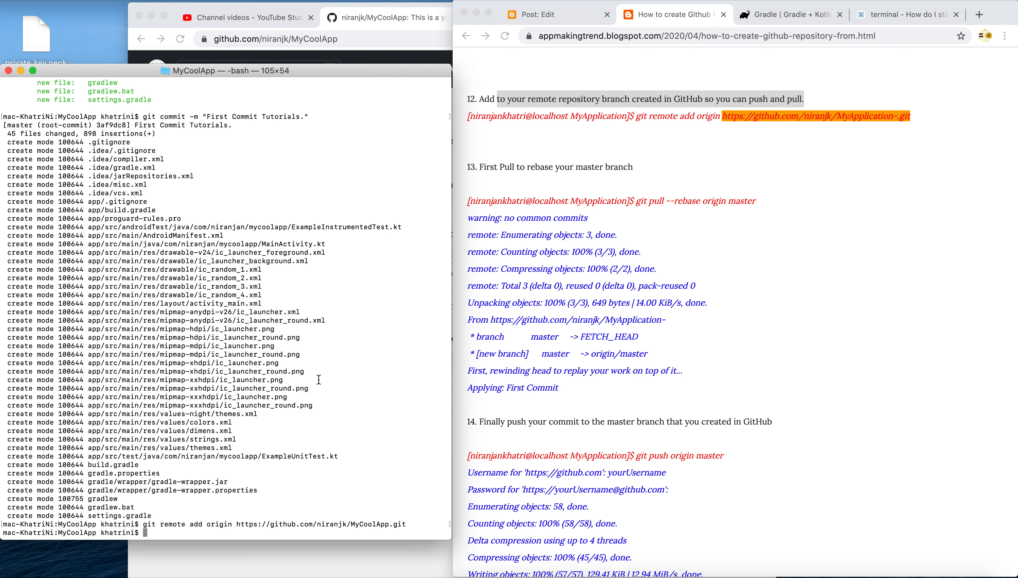
Step: Run git pull --rebase origin master, git push origin master, then git log
{"action": "type", "text": "git pull --rebase origin master"}
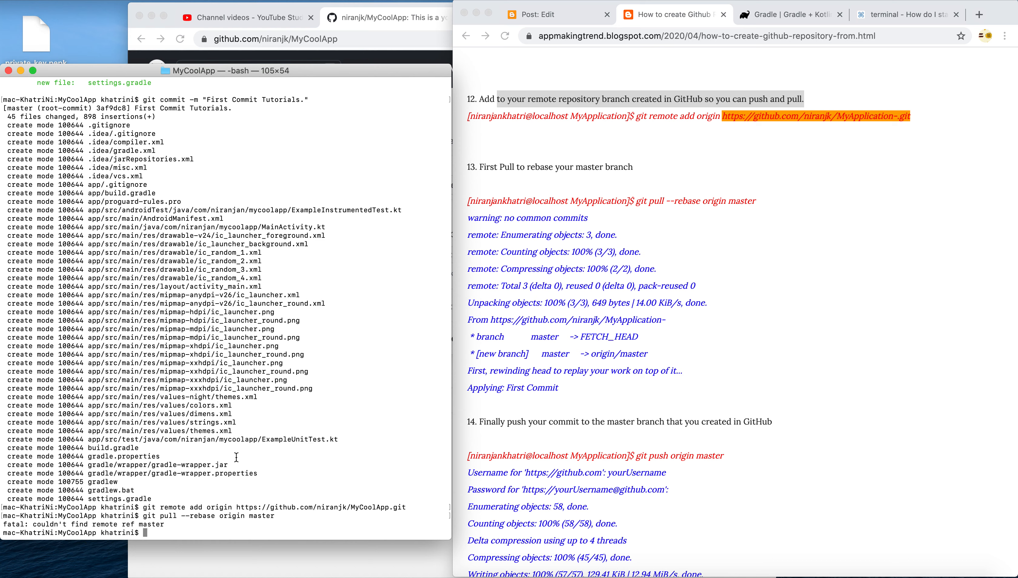
{"action": "mouse_move", "coordinate": [726, 279]}
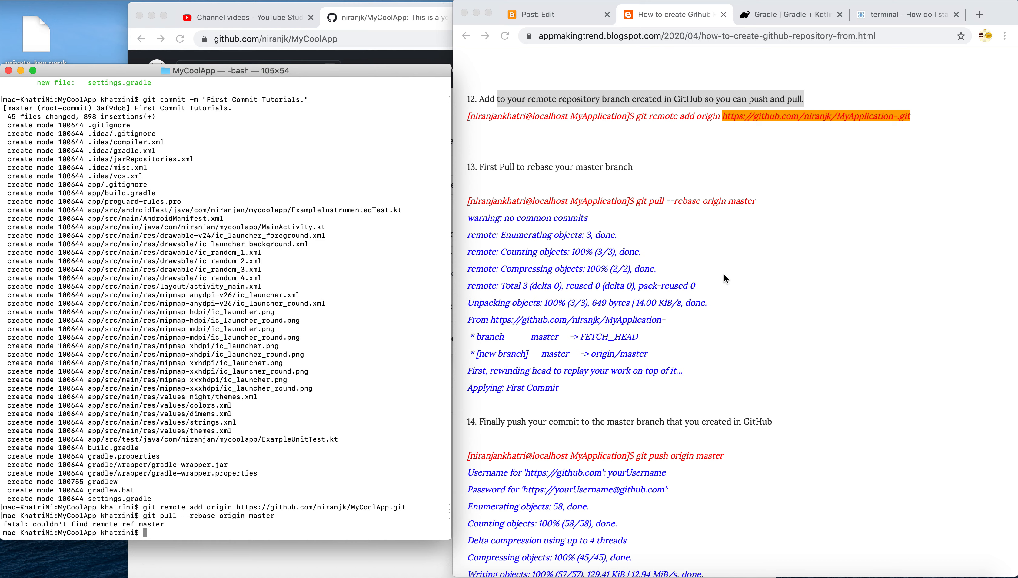
{"action": "scroll", "scroll_direction": "down", "scroll_amount": 3}
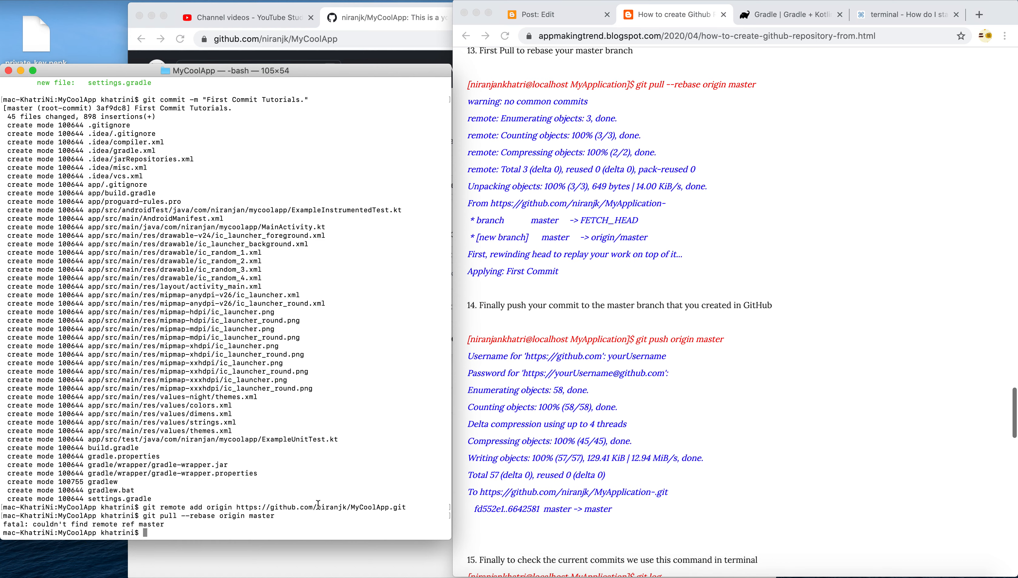
{"action": "type", "text": "g"}
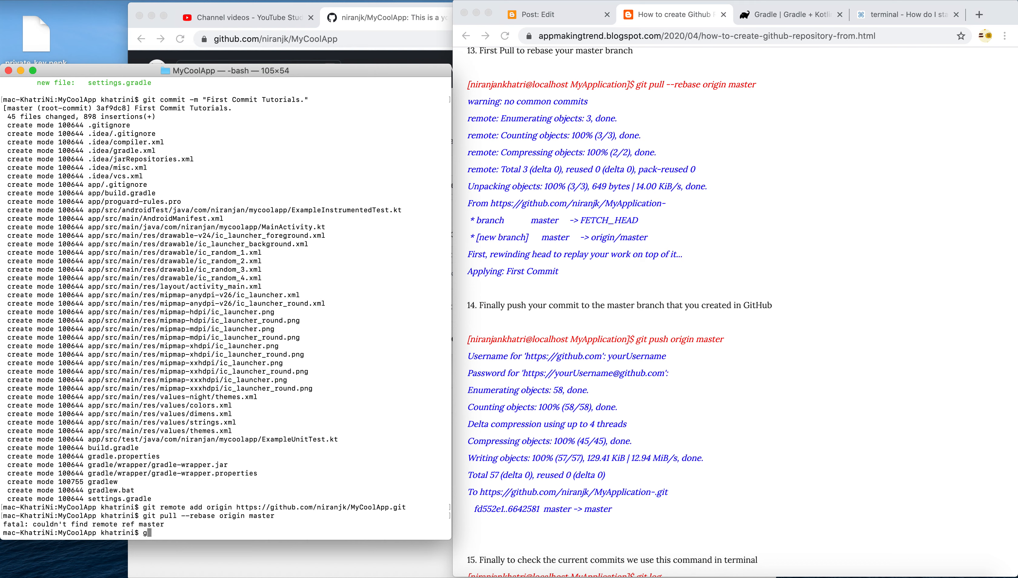
{"action": "type", "text": "it push origin master"}
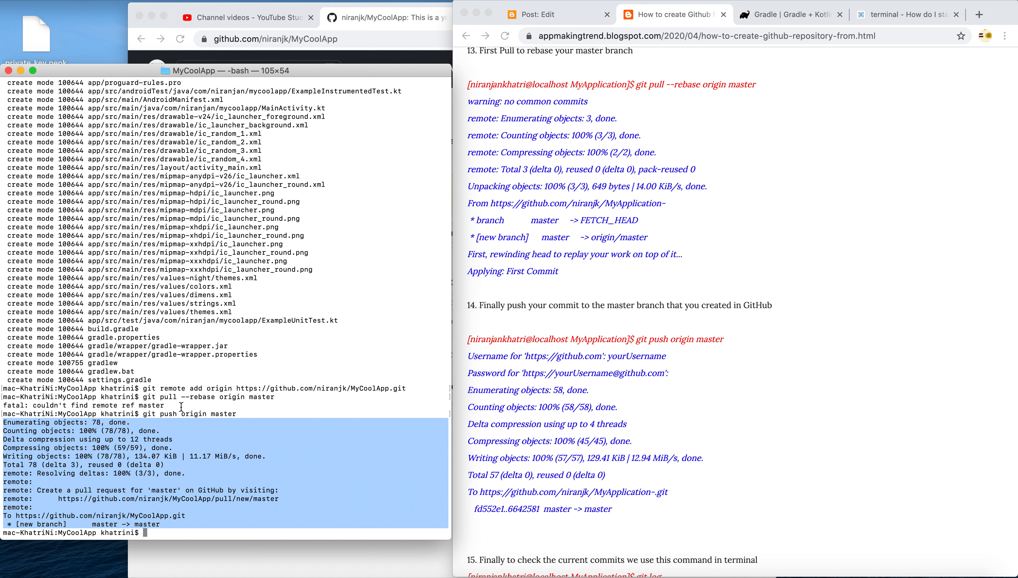
{"action": "scroll", "scroll_direction": "down", "scroll_amount": 3}
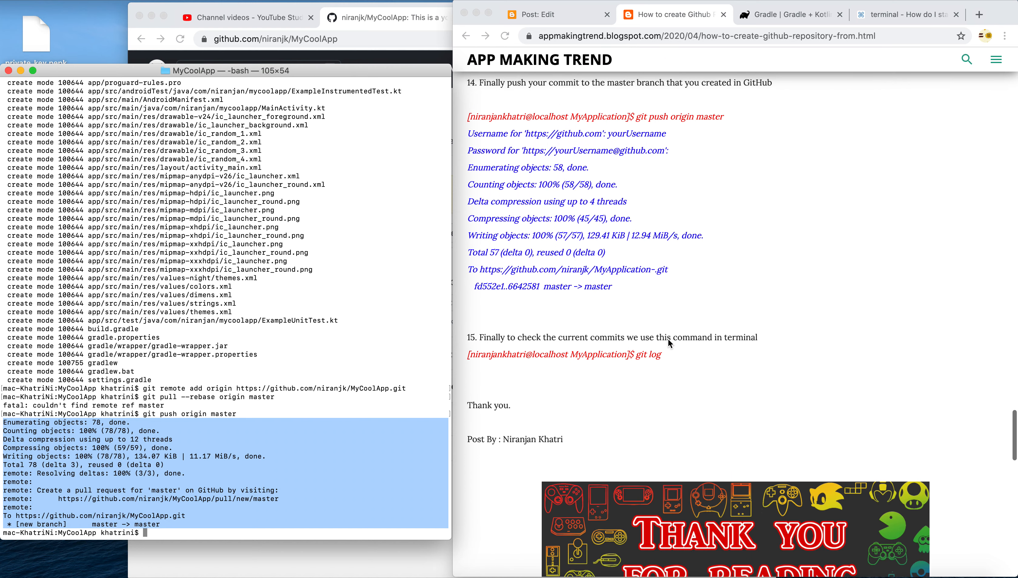
{"action": "type", "text": "git log"}
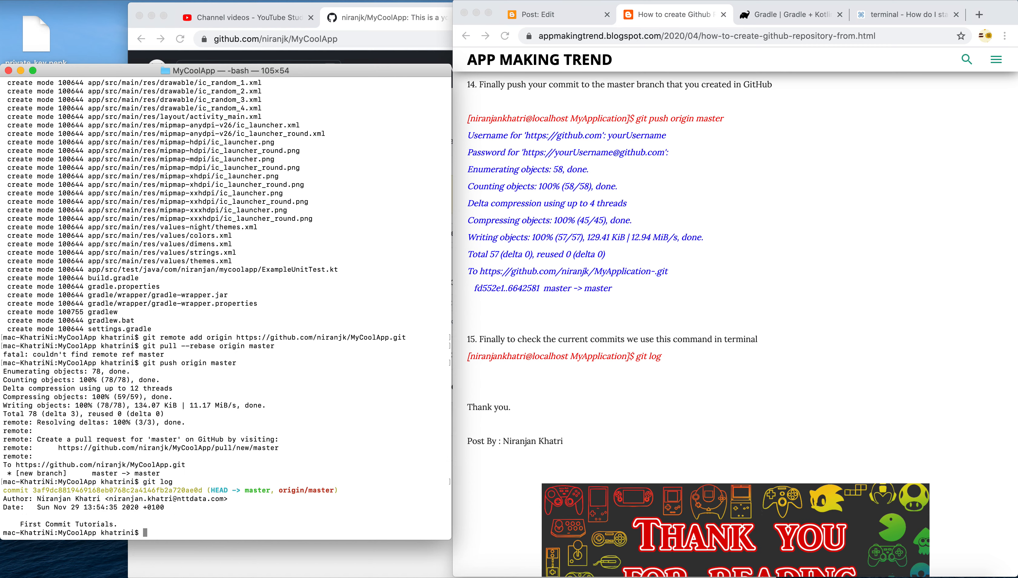
{"action": "mouse_move", "coordinate": [114, 518]}
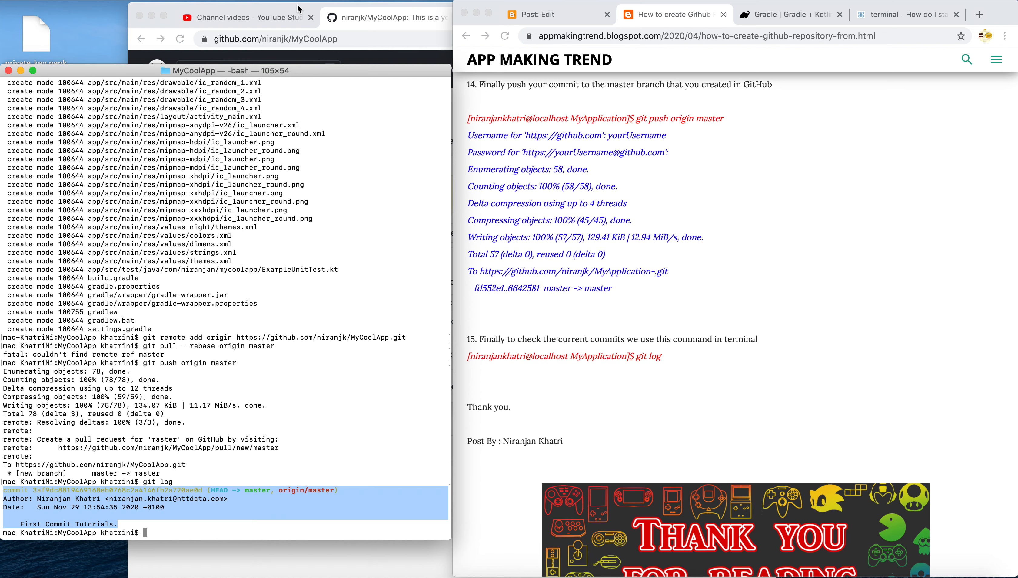
Step: Reload the MyCoolApp page, view its branches list, then switch to Android Studio
{"action": "left_click", "coordinate": [387, 17]}
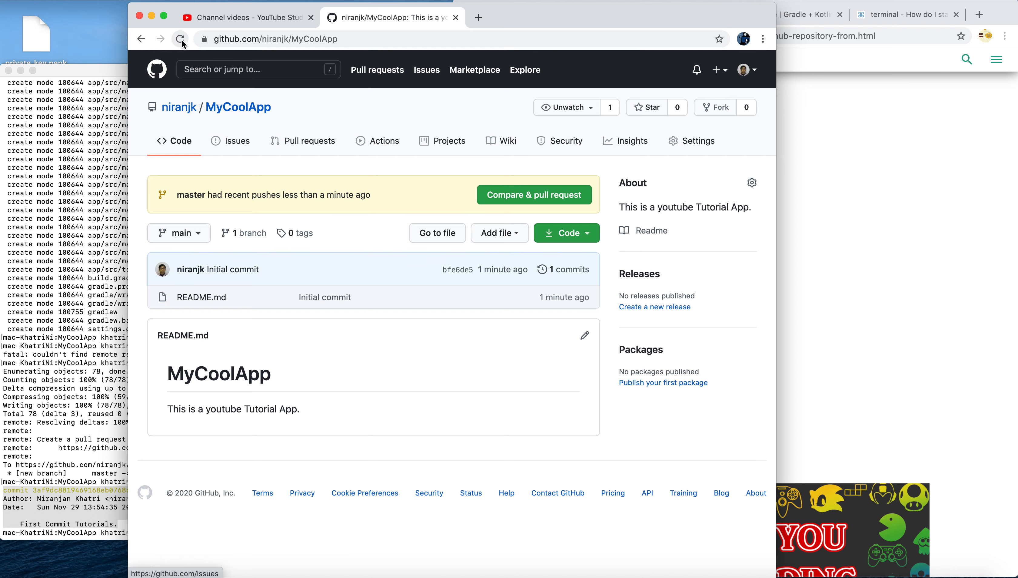
{"action": "left_click", "coordinate": [180, 39]}
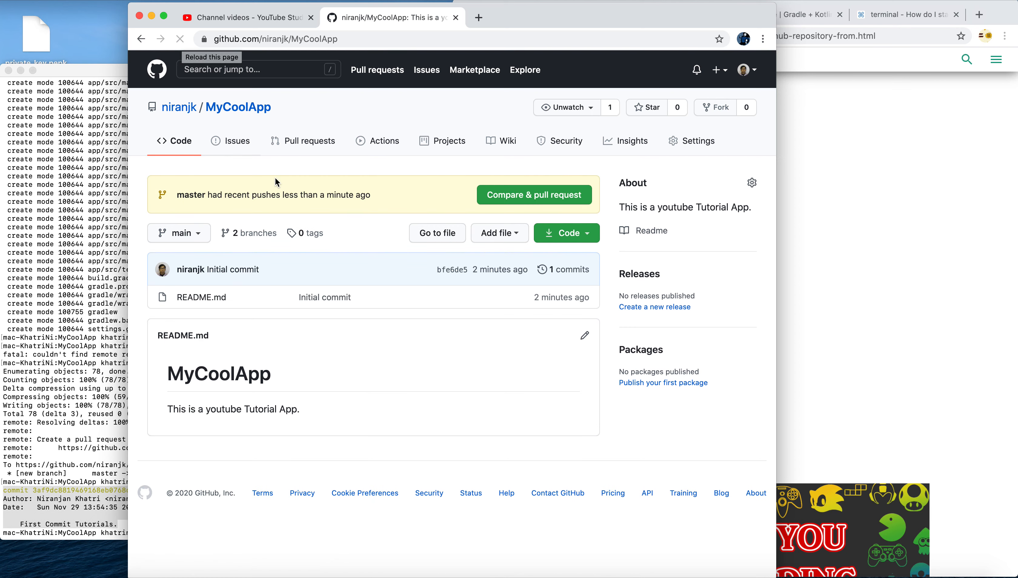
{"action": "left_click", "coordinate": [253, 233]}
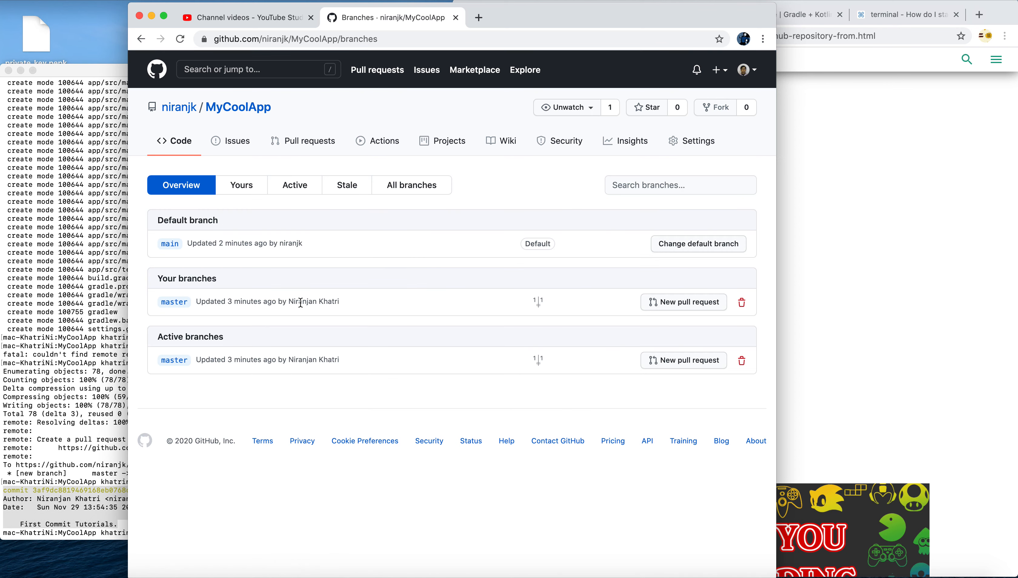
{"action": "mouse_move", "coordinate": [517, 160]}
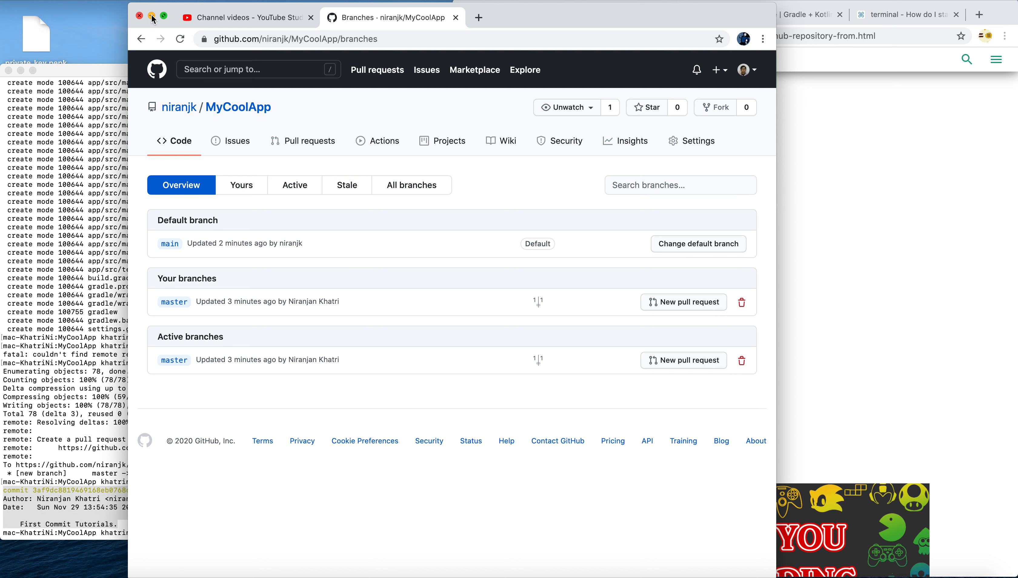
{"action": "key", "text": "cmd+space"}
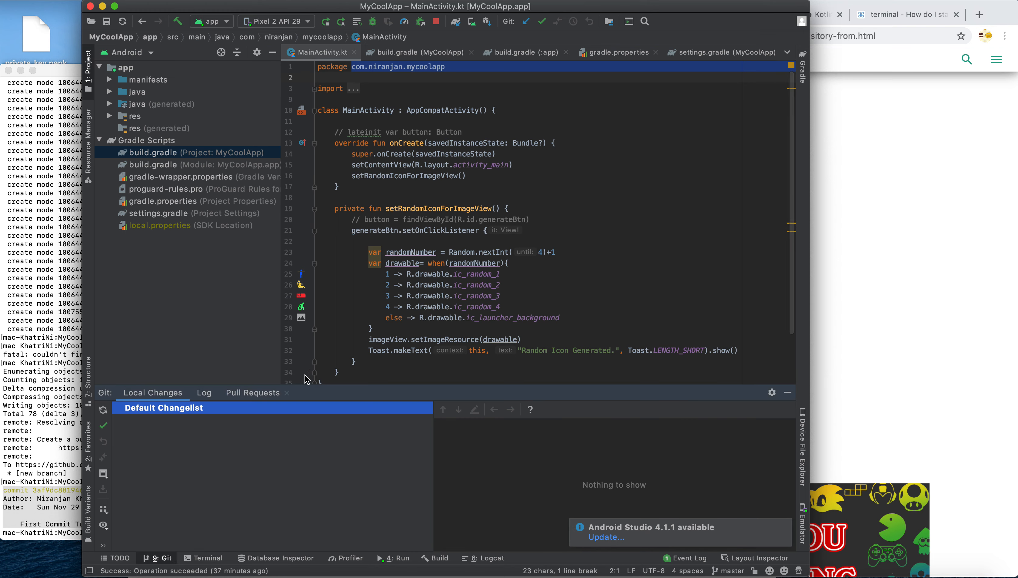
Step: Review Git history, then cancel the empty Push and Pull Changes dialogs
{"action": "left_click", "coordinate": [202, 392]}
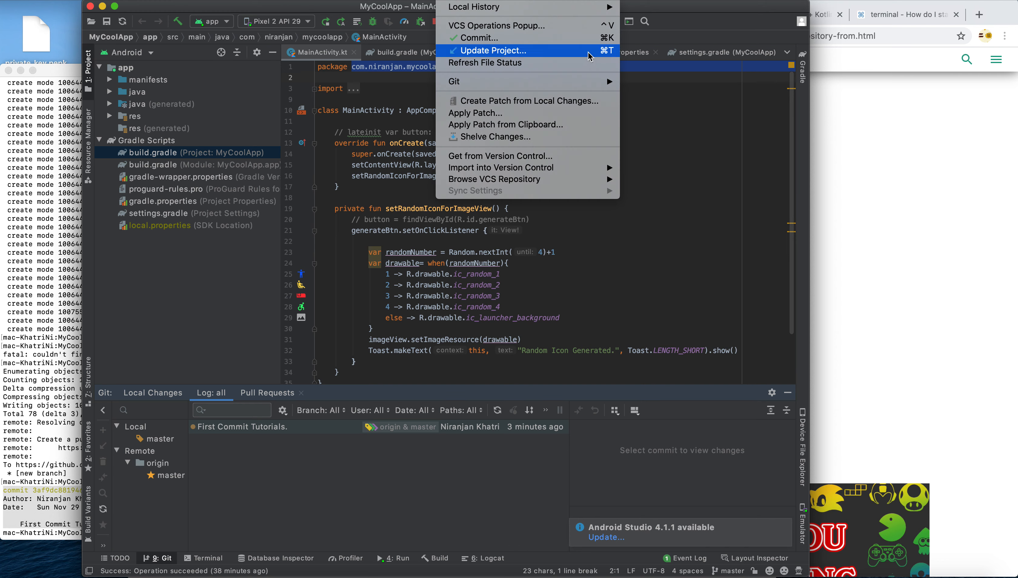
{"action": "mouse_move", "coordinate": [526, 26]}
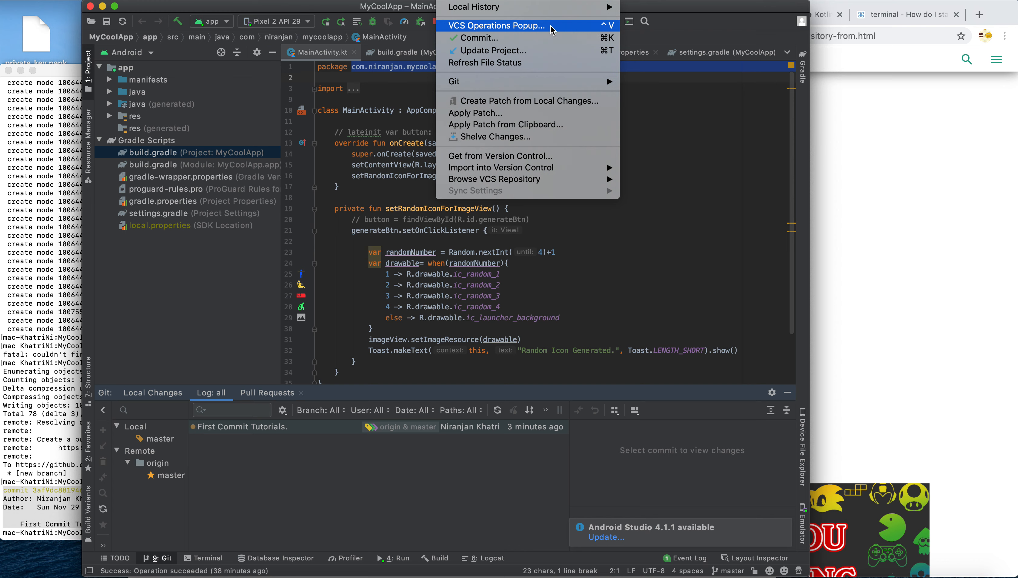
{"action": "mouse_move", "coordinate": [554, 156]}
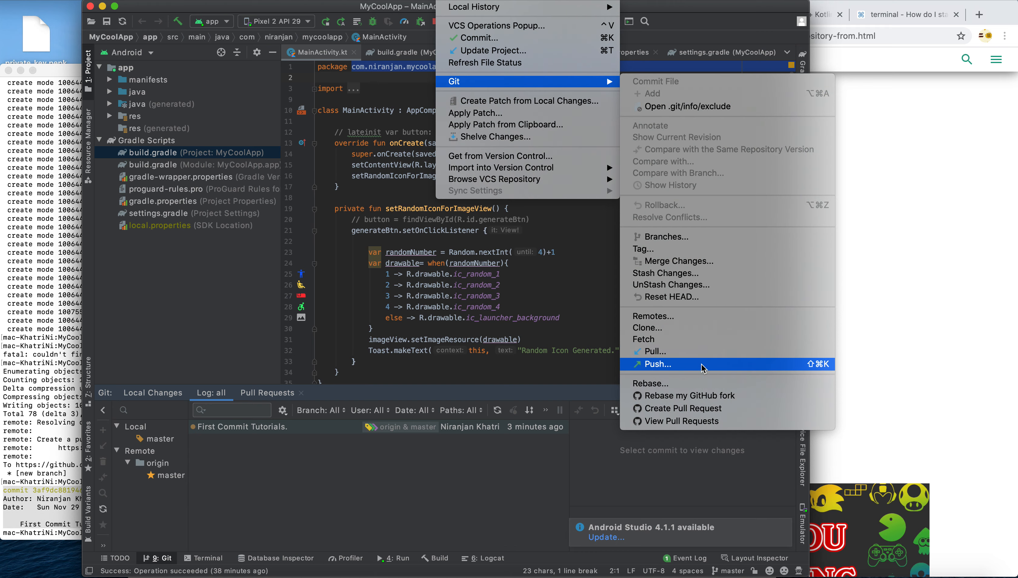
{"action": "left_click", "coordinate": [657, 363]}
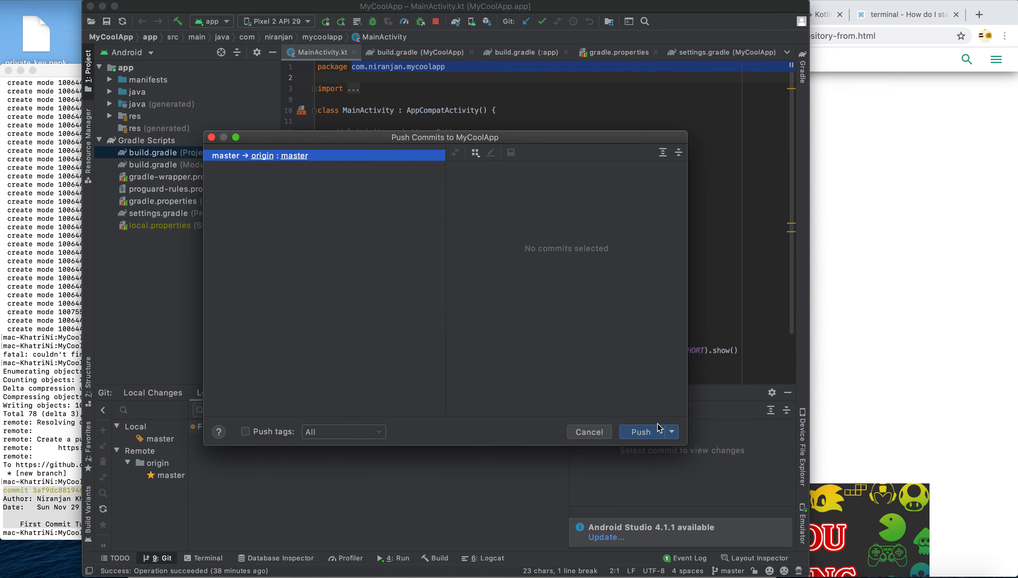
{"action": "left_click", "coordinate": [638, 432]}
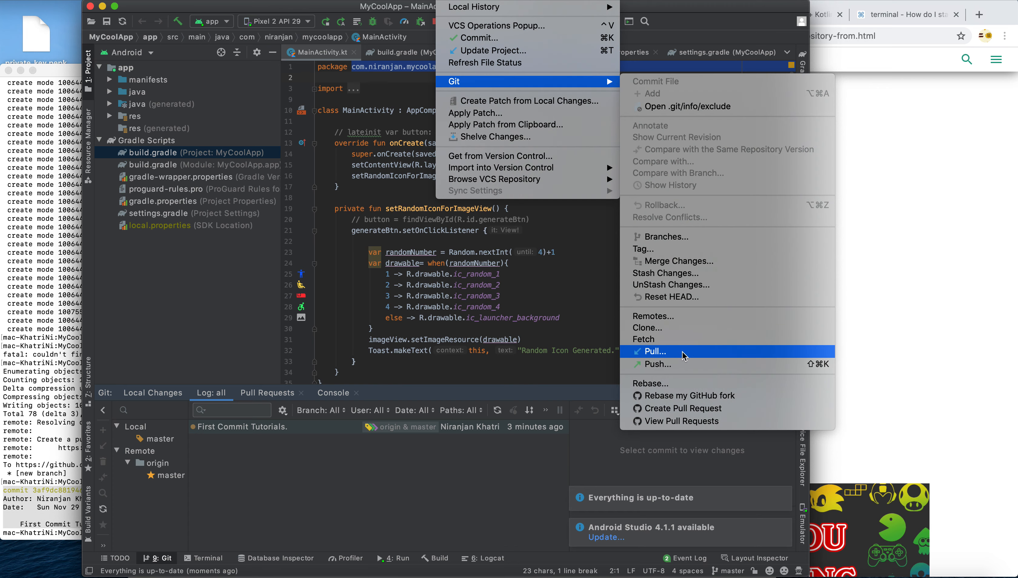
{"action": "left_click", "coordinate": [657, 352]}
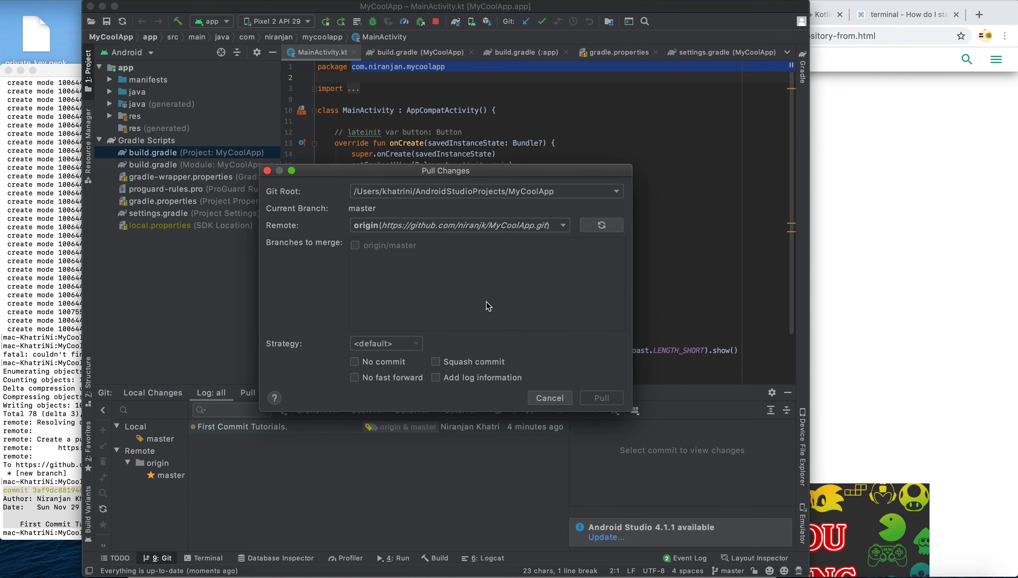
{"action": "mouse_move", "coordinate": [367, 251]}
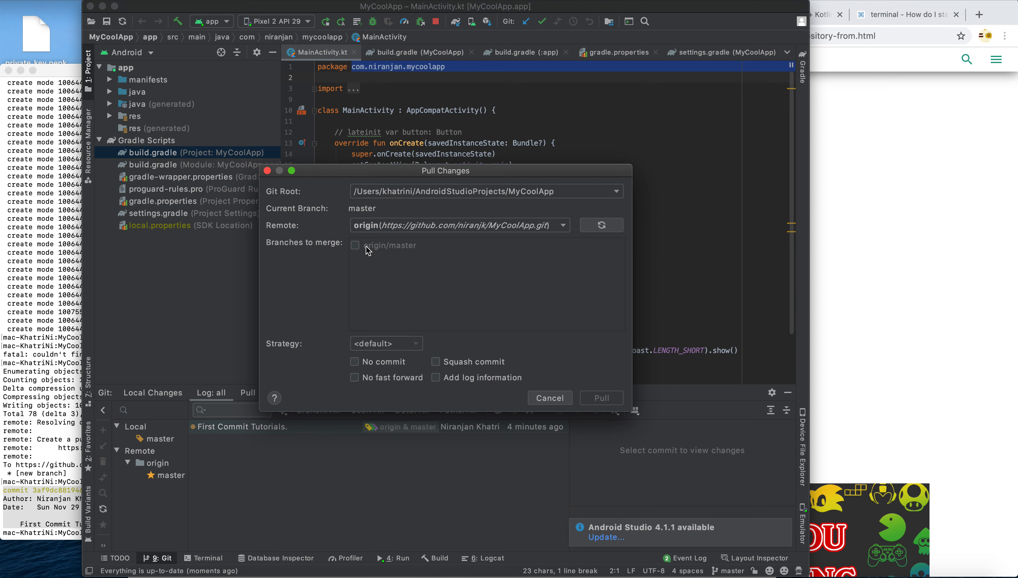
{"action": "left_click", "coordinate": [600, 397]}
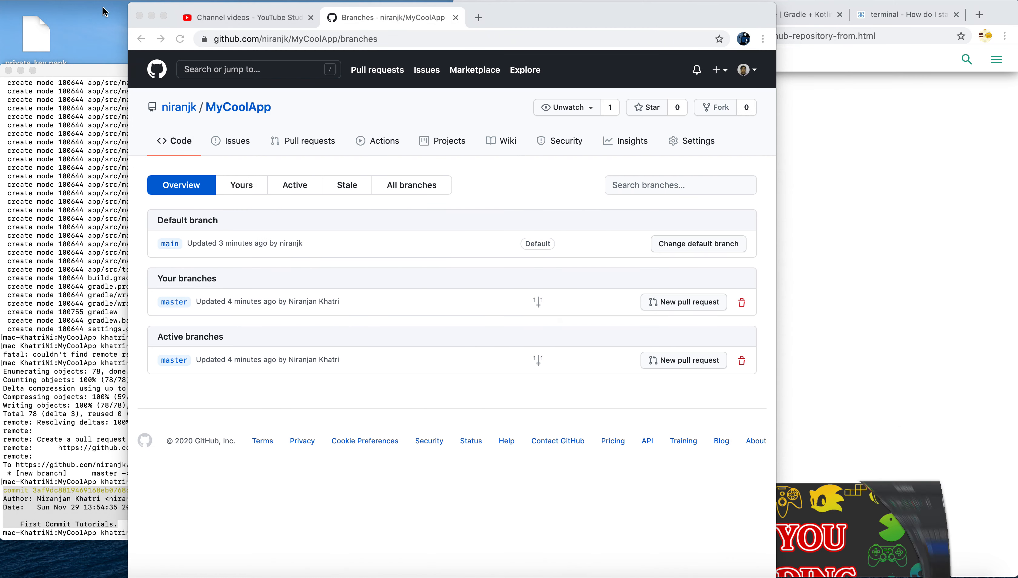
{"action": "mouse_move", "coordinate": [476, 138]}
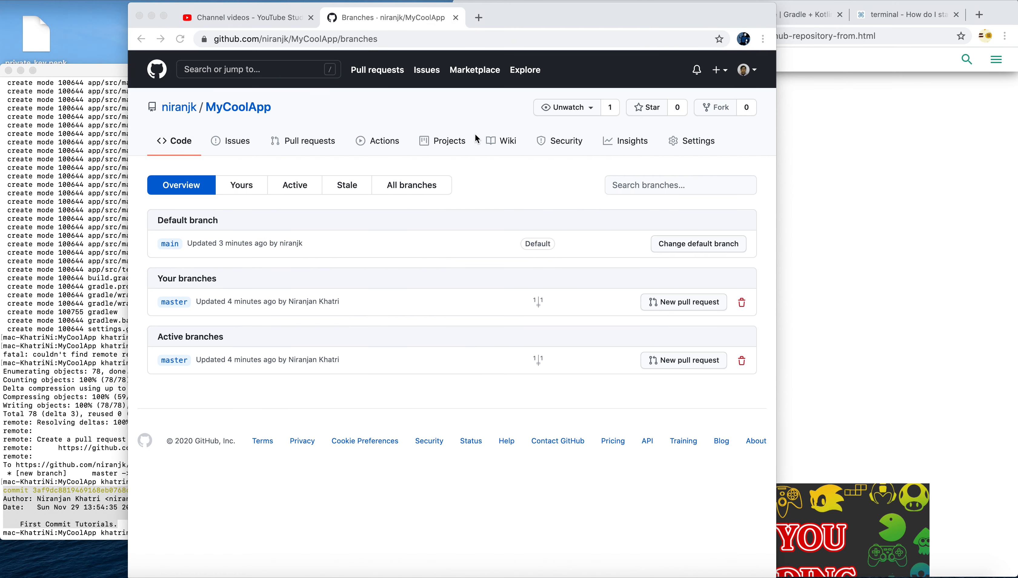
{"action": "mouse_move", "coordinate": [615, 505]}
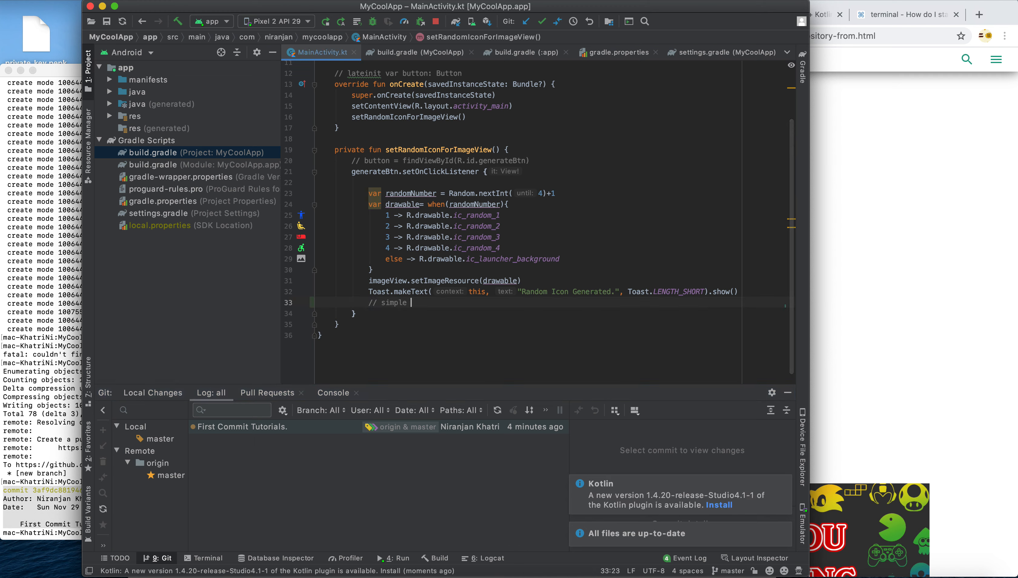
Step: Add a "// simple modification" comment in MainActivity and start a commit
{"action": "type", "text": "mod"}
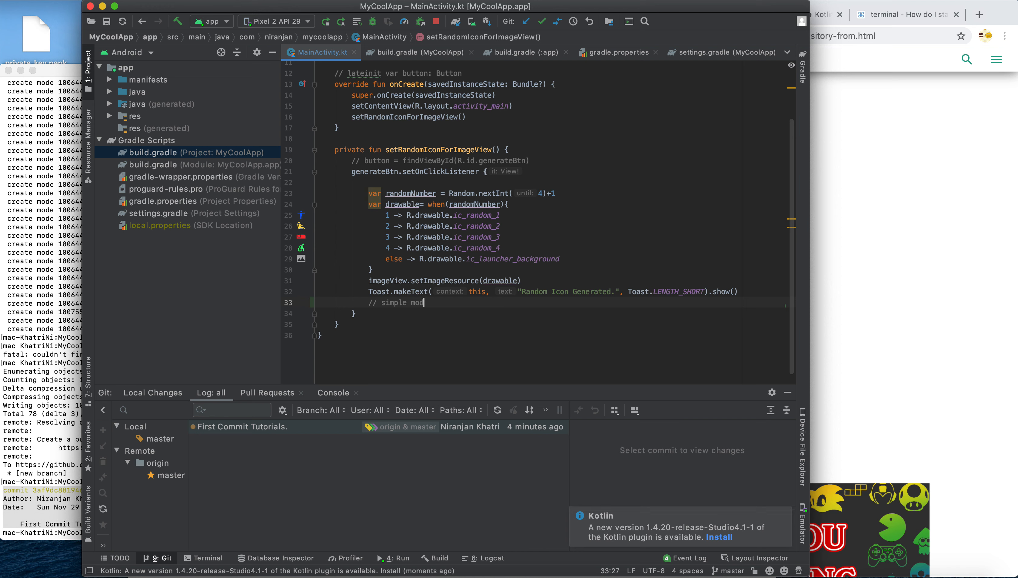
{"action": "type", "text": "ification"}
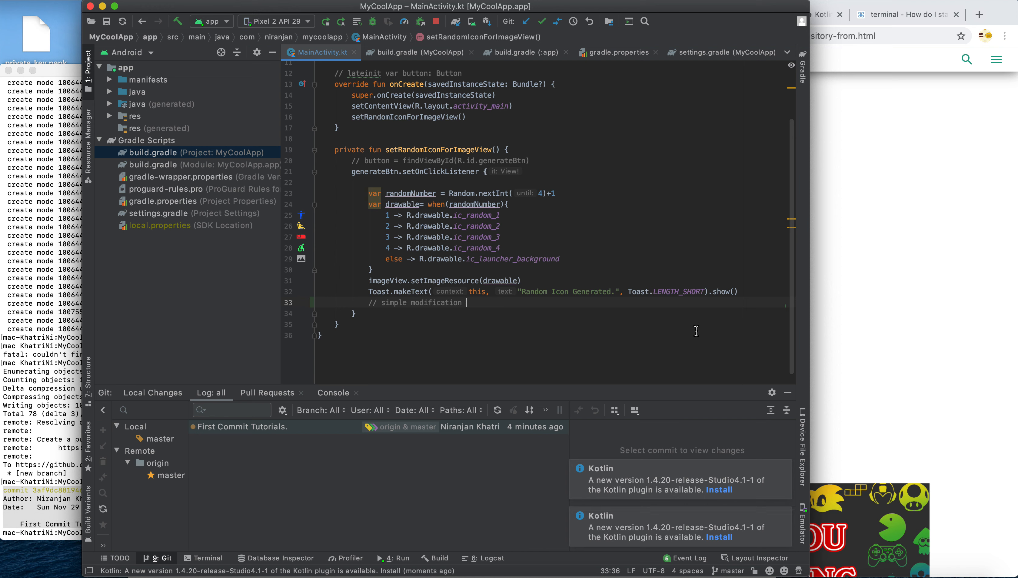
{"action": "left_click", "coordinate": [542, 21]}
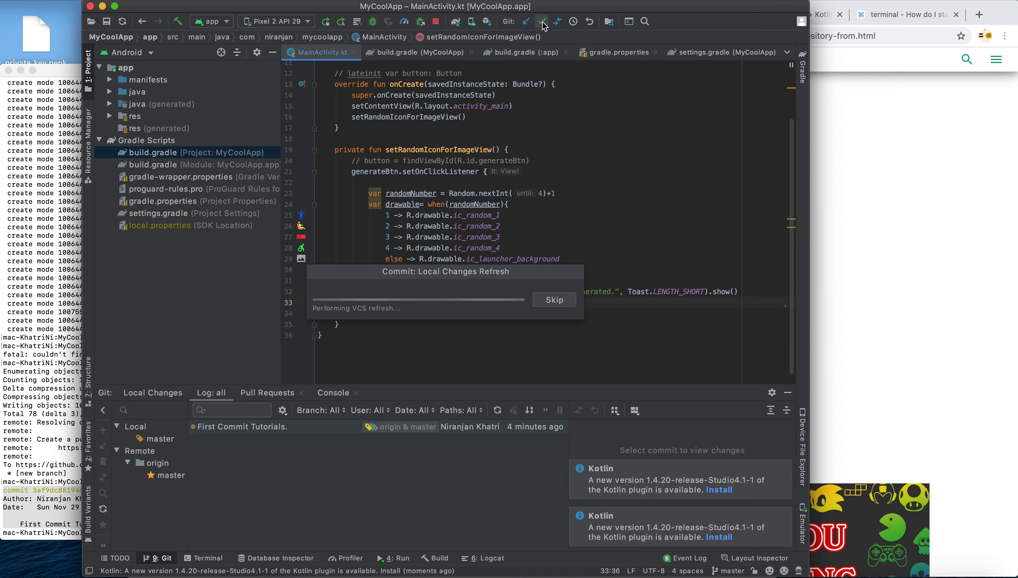
{"action": "left_click", "coordinate": [542, 21]}
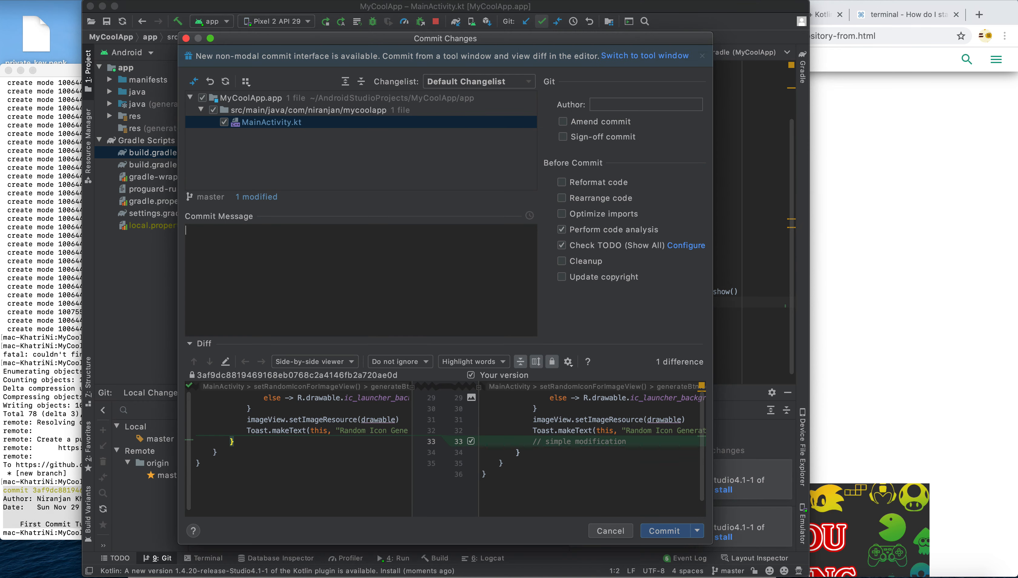
Step: Commit it with message "test push 1" and push to origin
{"action": "type", "text": "pus"}
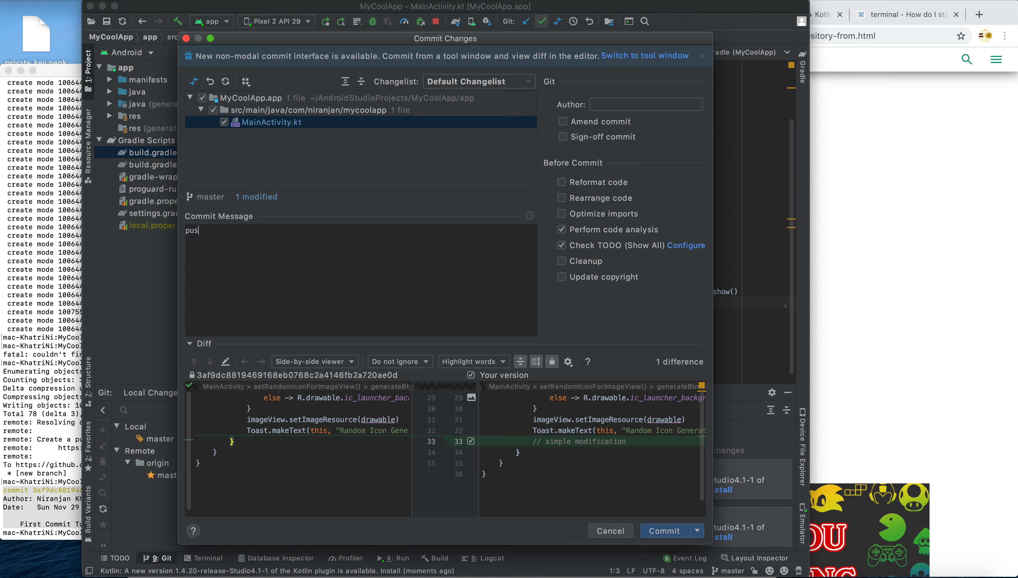
{"action": "type", "text": "test"}
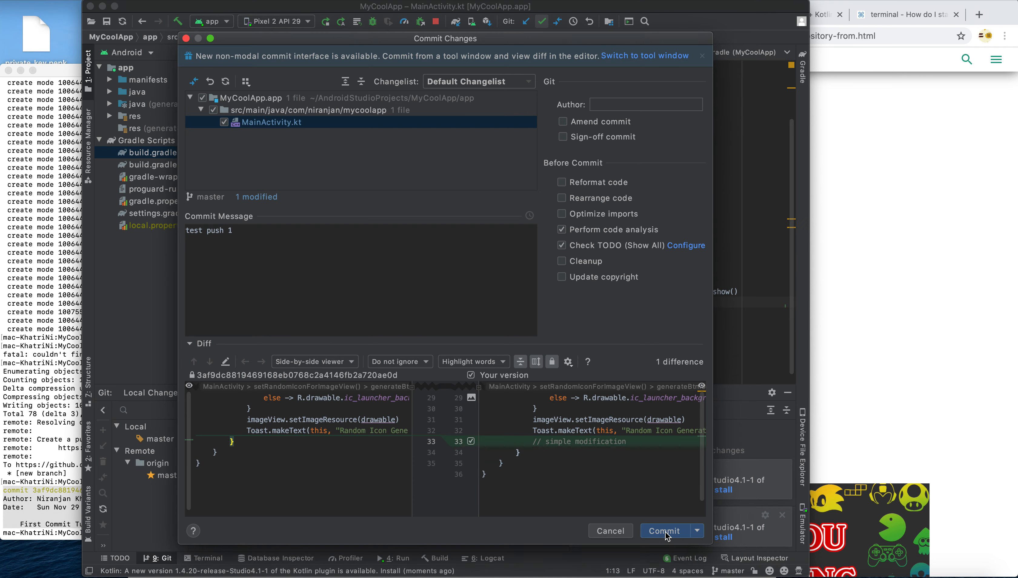
{"action": "mouse_move", "coordinate": [515, 141]}
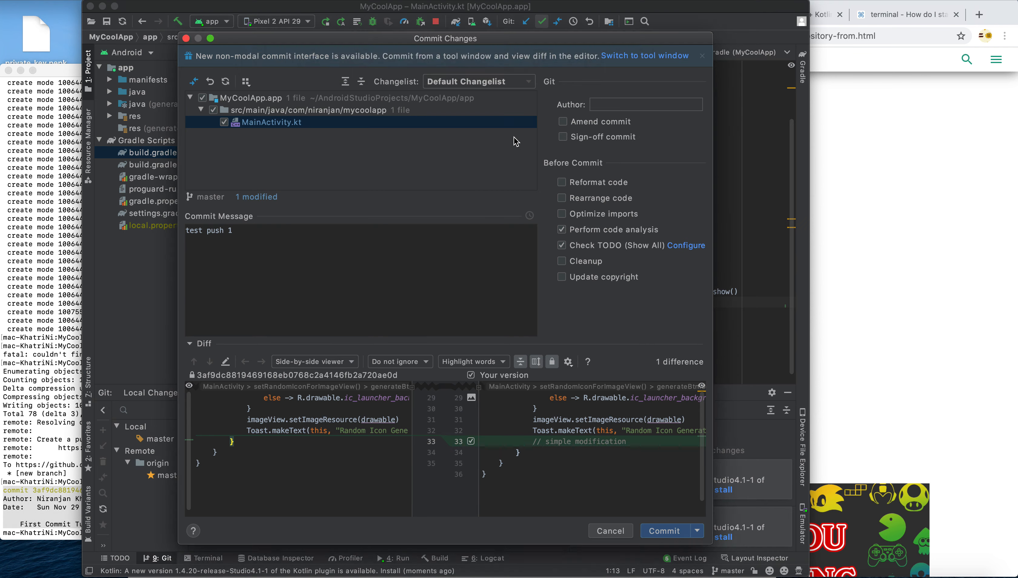
{"action": "left_click", "coordinate": [665, 530]}
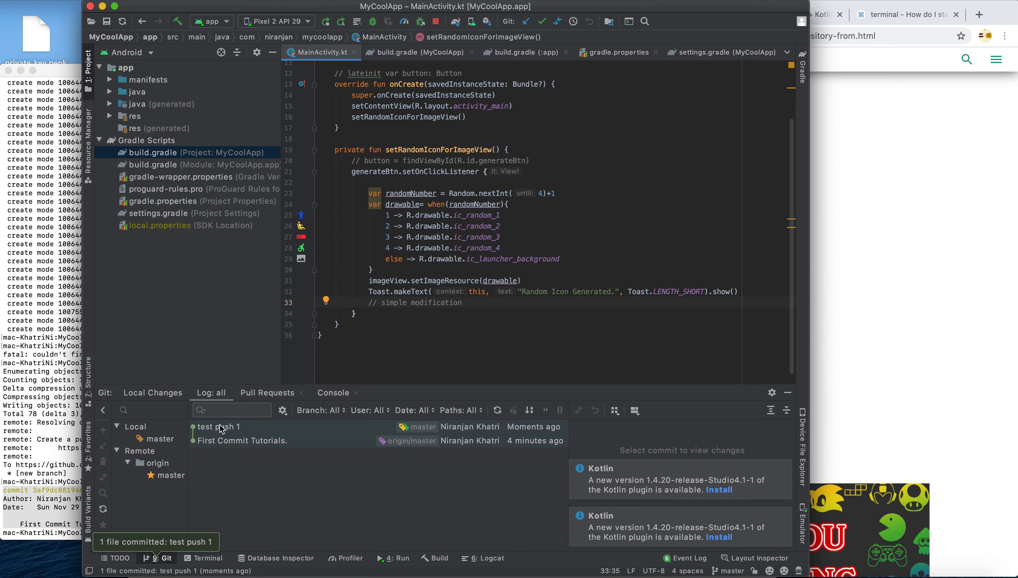
{"action": "mouse_move", "coordinate": [257, 430]}
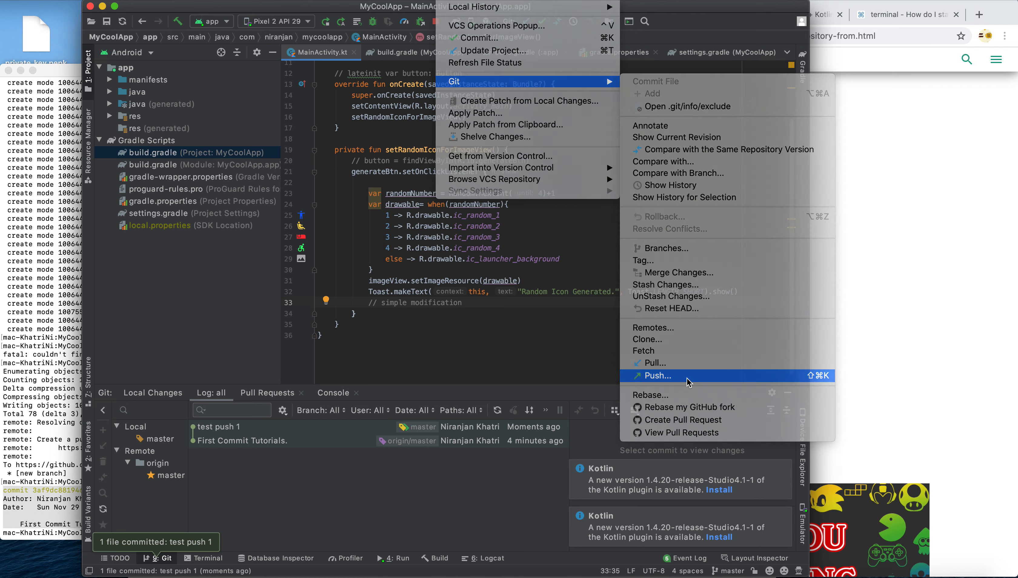
{"action": "left_click", "coordinate": [657, 375]}
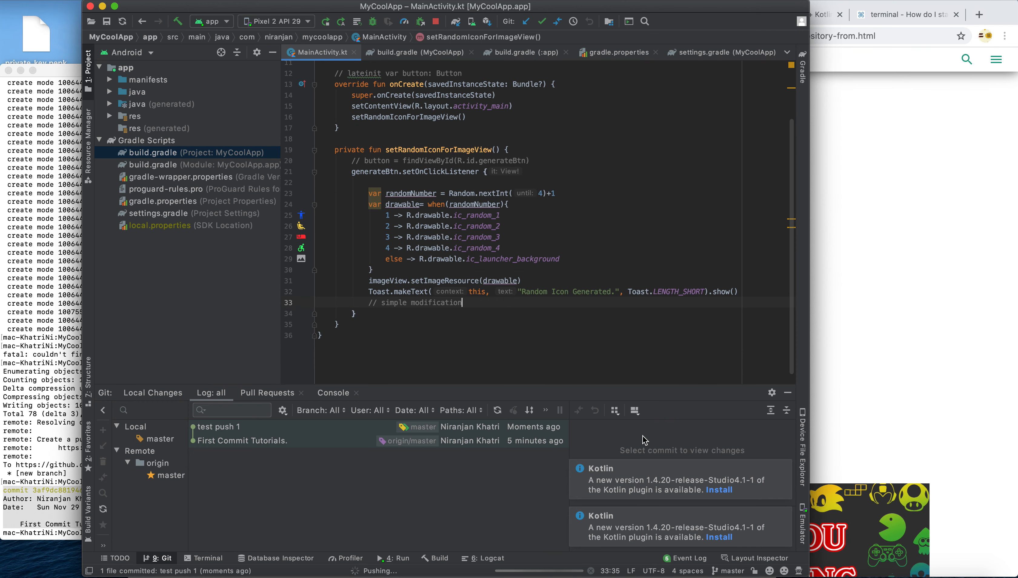
{"action": "mouse_move", "coordinate": [471, 534]}
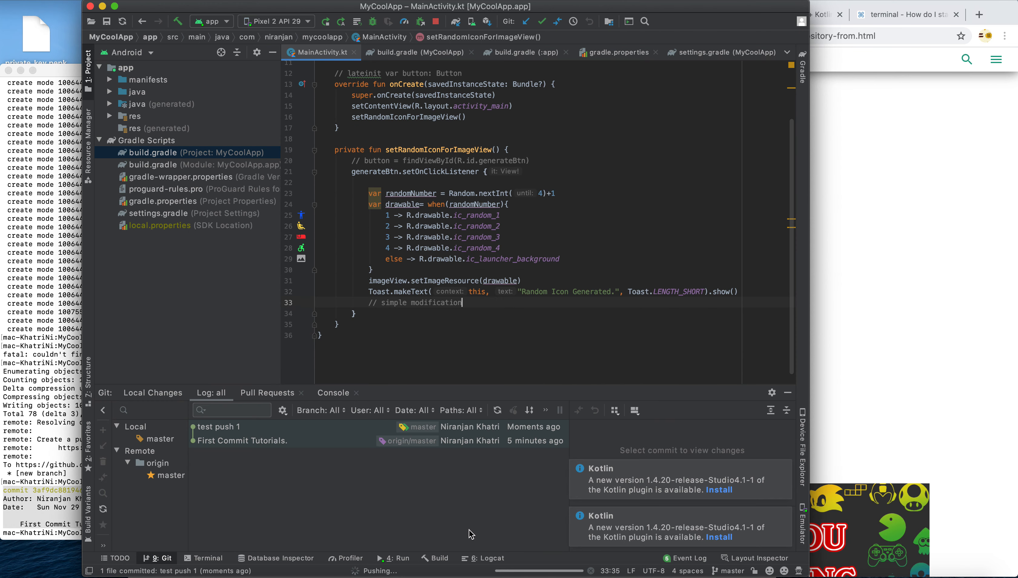
{"action": "mouse_move", "coordinate": [420, 475]}
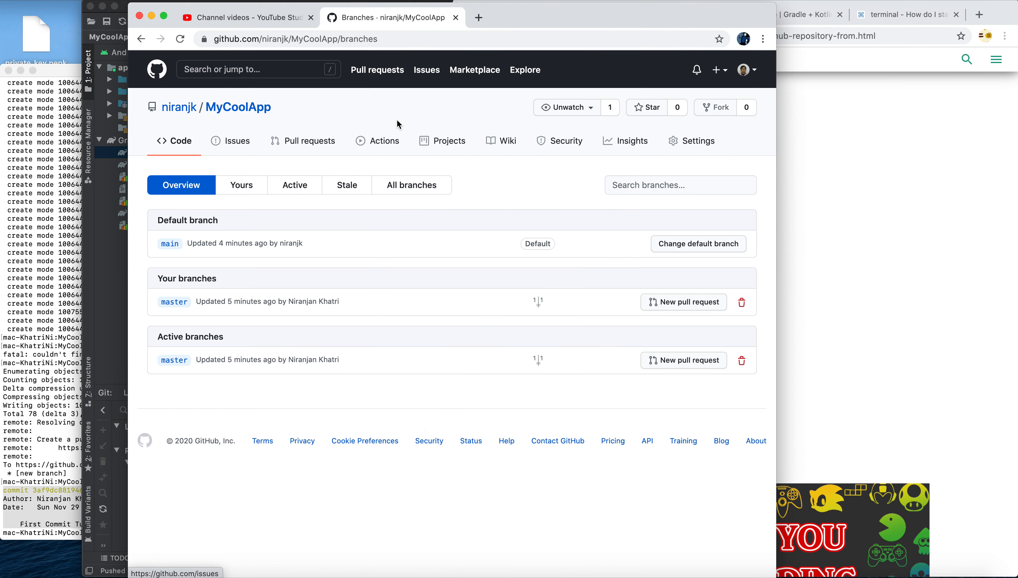
{"action": "mouse_move", "coordinate": [383, 141]}
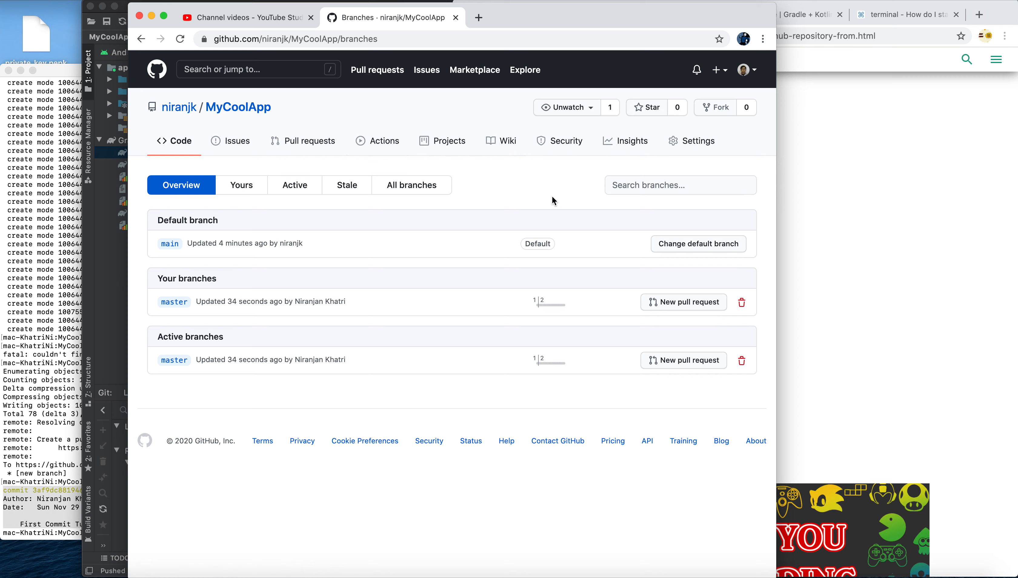
{"action": "mouse_move", "coordinate": [448, 141]}
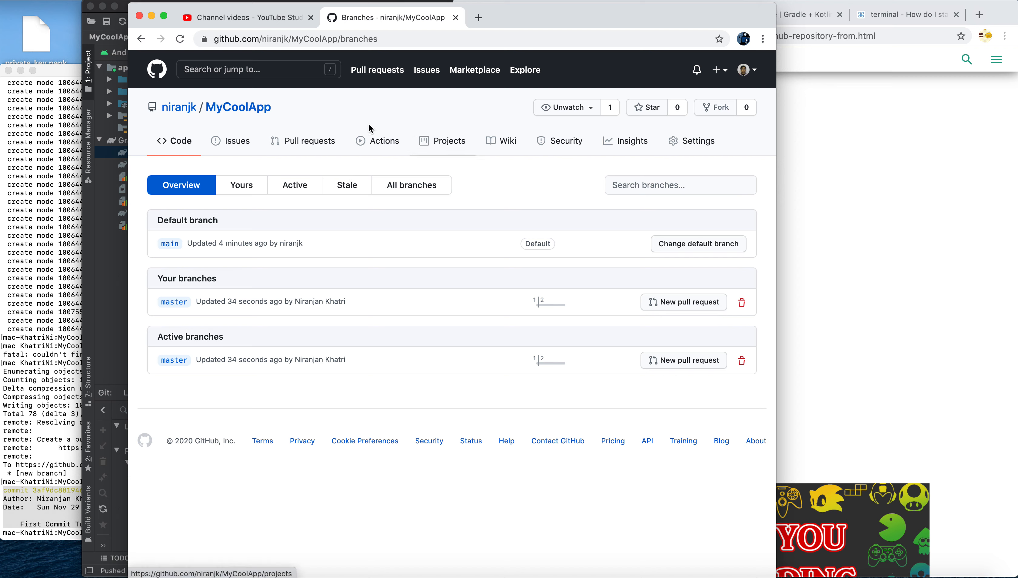
Step: Confirm on GitHub that MyCoolApp's master branch shows the push from under a minute ago
{"action": "left_click", "coordinate": [181, 39]}
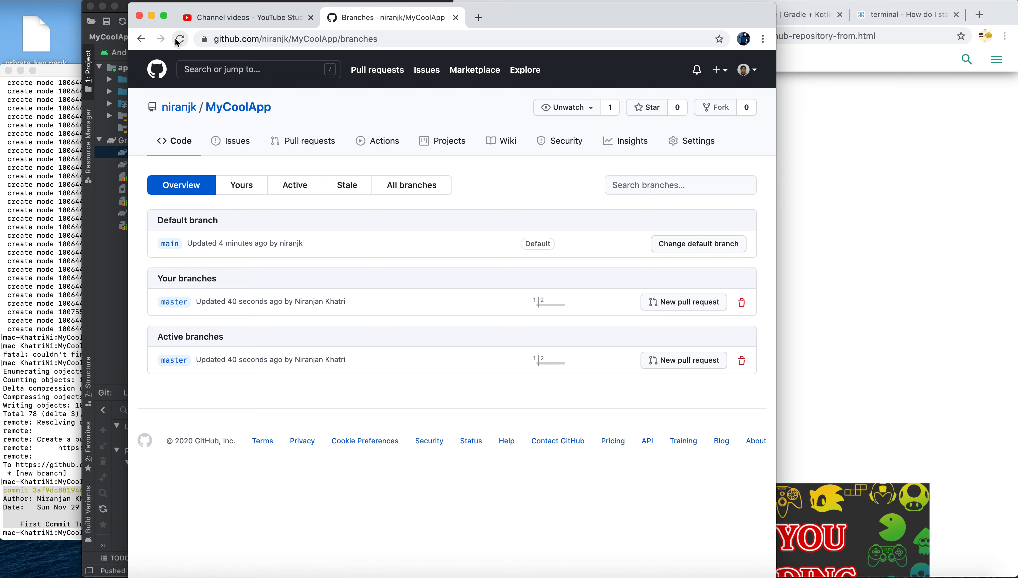
{"action": "mouse_move", "coordinate": [238, 107]}
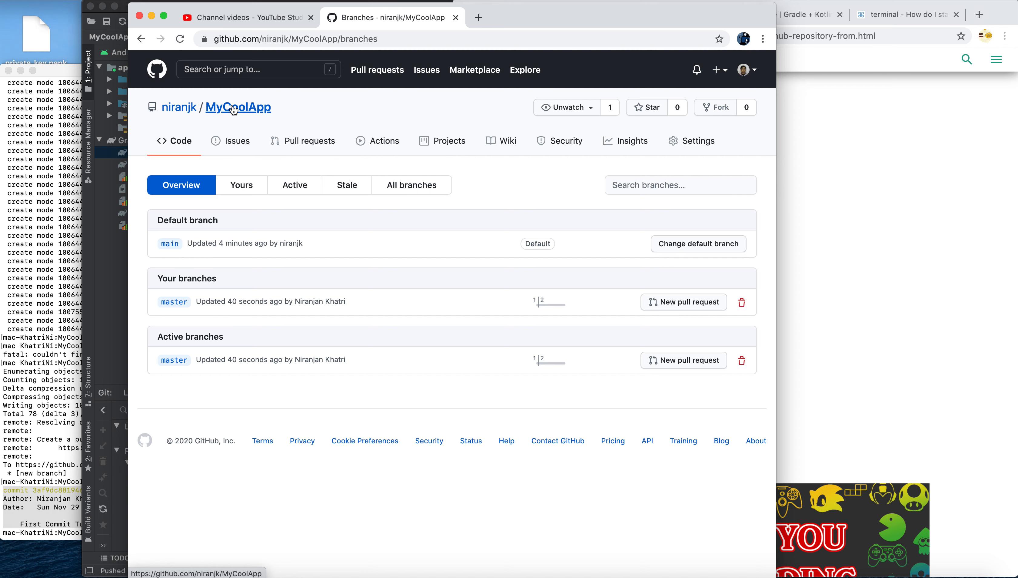
{"action": "left_click", "coordinate": [237, 108]}
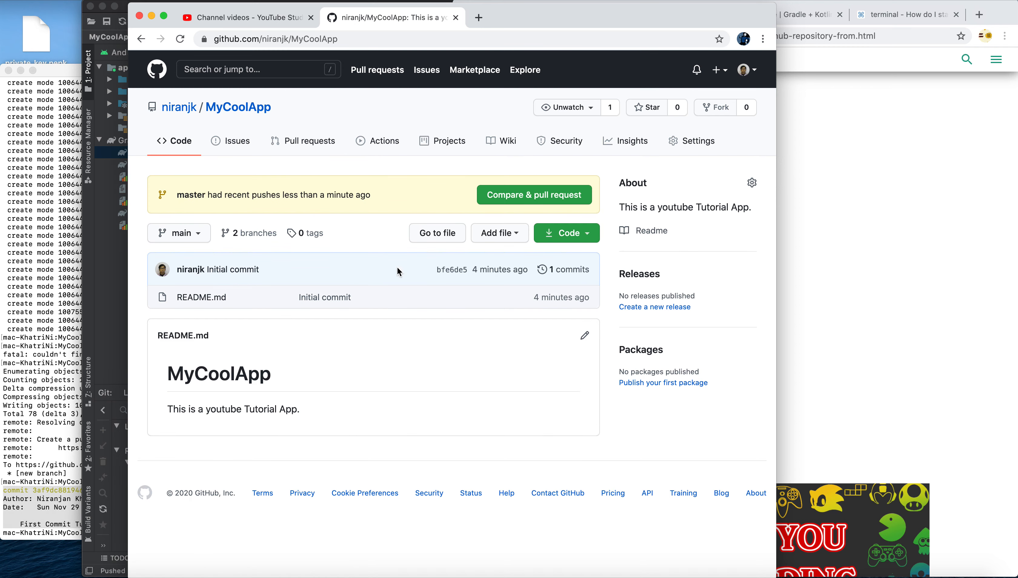
{"action": "left_click", "coordinate": [254, 233]}
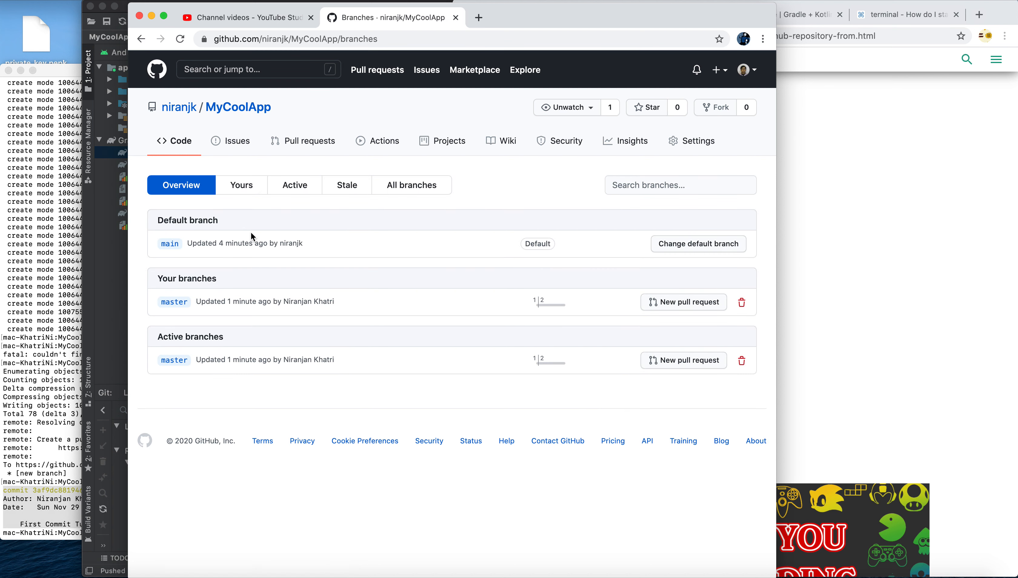
{"action": "mouse_move", "coordinate": [309, 239]}
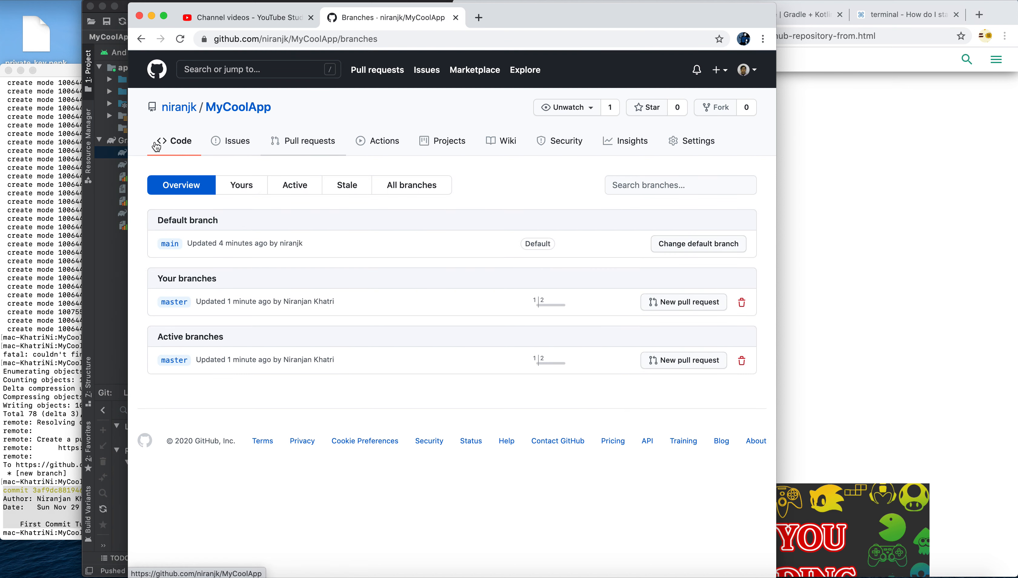
{"action": "left_click", "coordinate": [141, 39]}
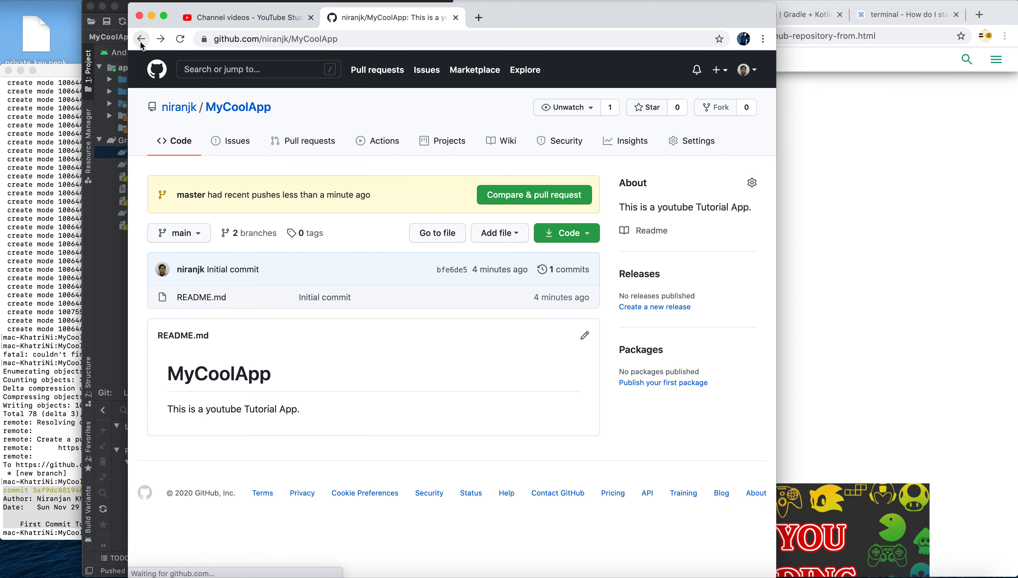
{"action": "mouse_move", "coordinate": [381, 276]}
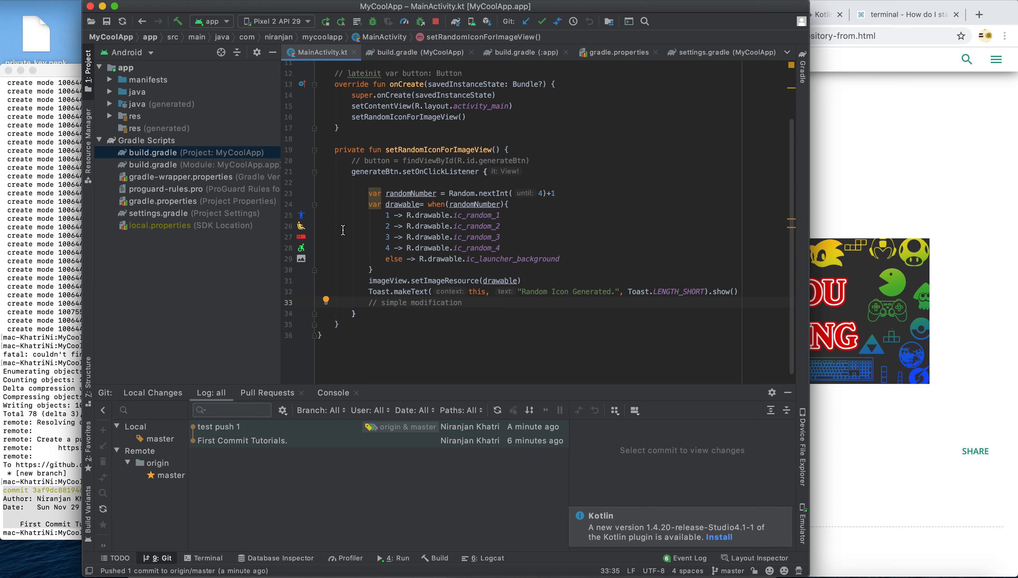
{"action": "mouse_move", "coordinate": [738, 118]}
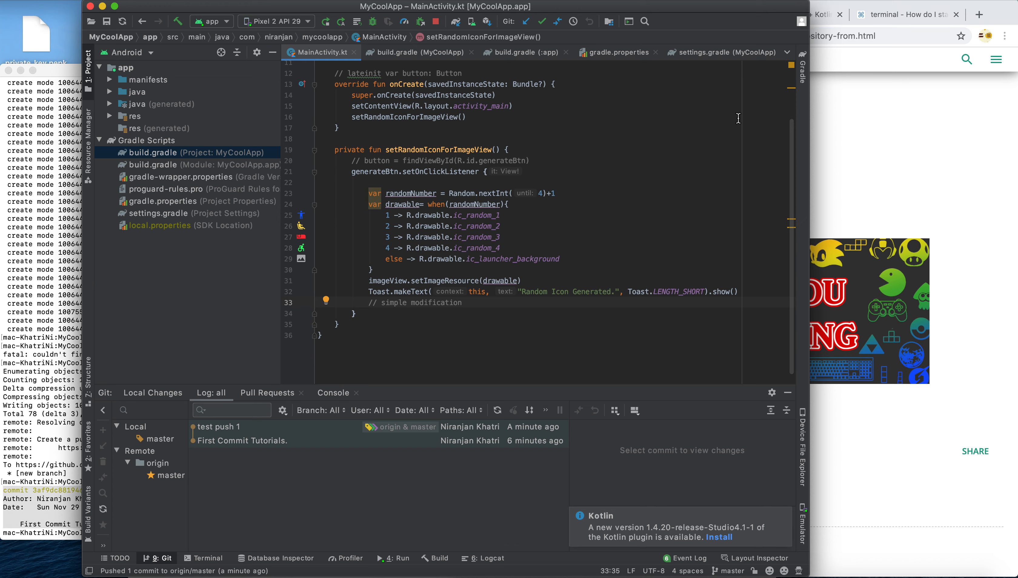